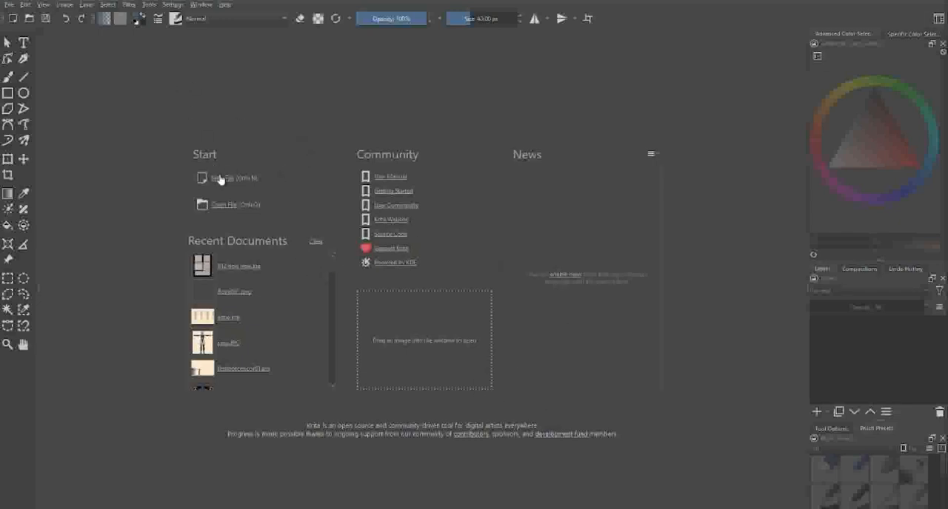
Step: Create a new 11x17 300 ppi document, keeping the default sRGB colour profile
{"action": "left_click", "coordinate": [222, 177]}
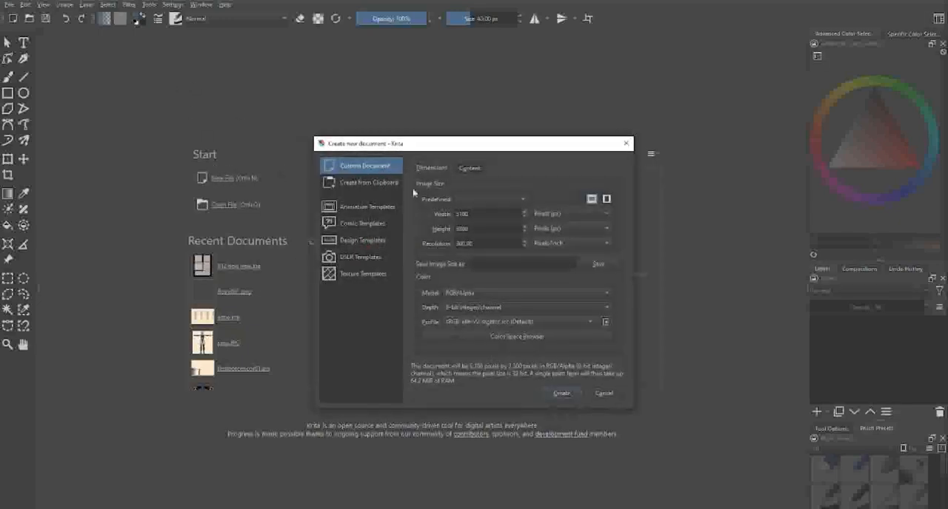
{"action": "left_click", "coordinate": [522, 198]}
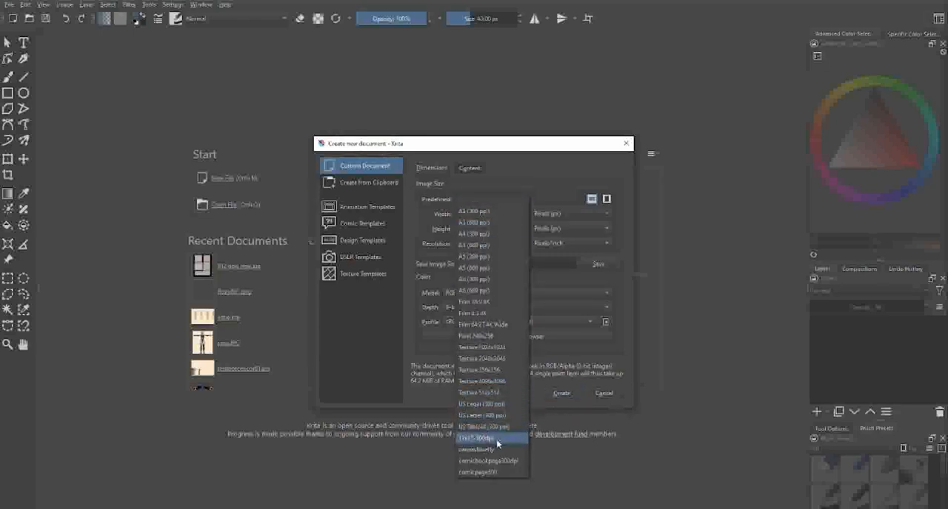
{"action": "left_click", "coordinate": [476, 438]}
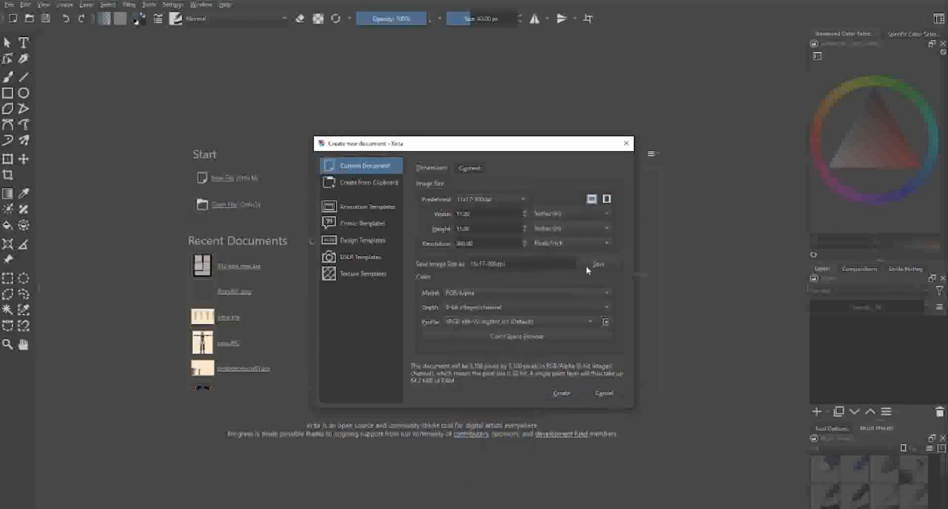
{"action": "mouse_move", "coordinate": [559, 365]}
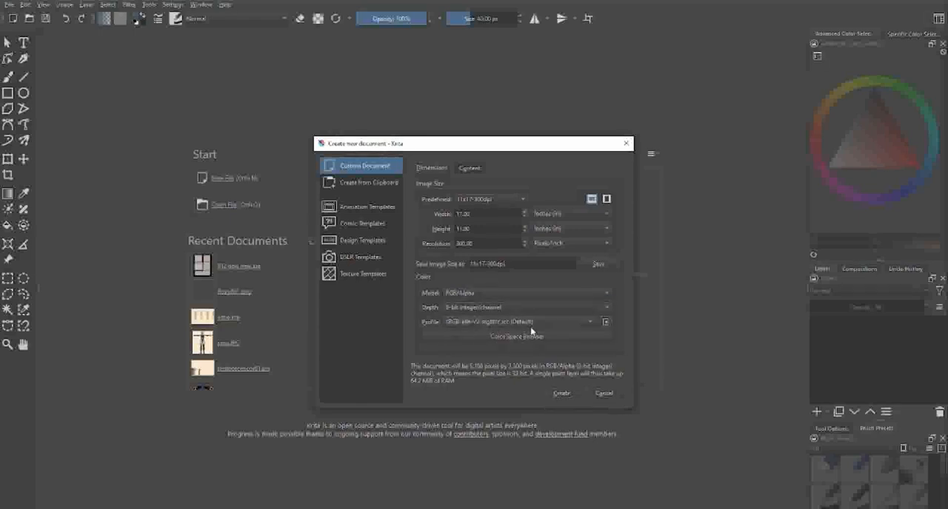
{"action": "left_click", "coordinate": [515, 322]}
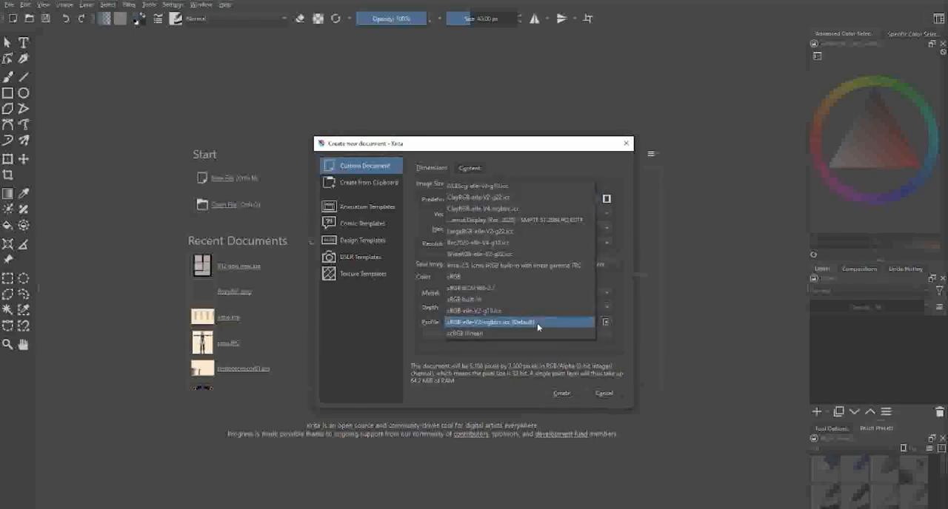
{"action": "left_click", "coordinate": [518, 323]}
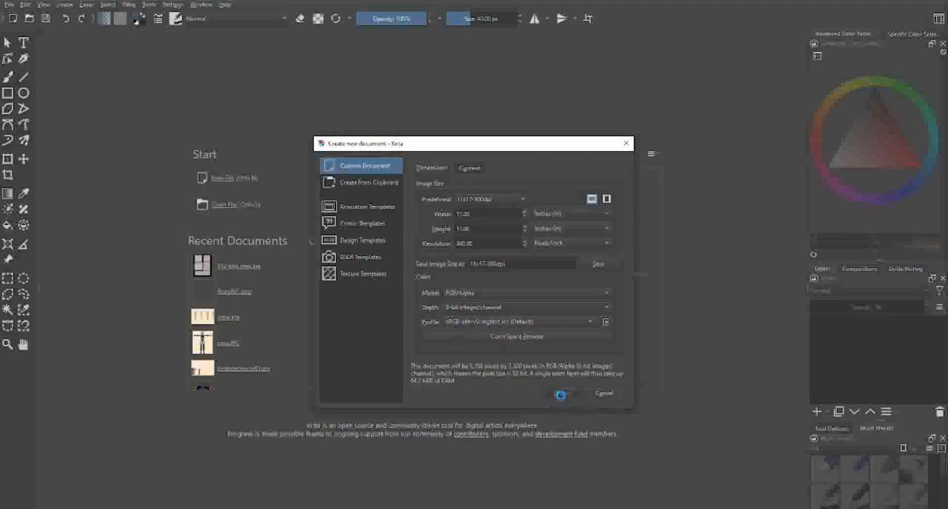
{"action": "left_click", "coordinate": [559, 394]}
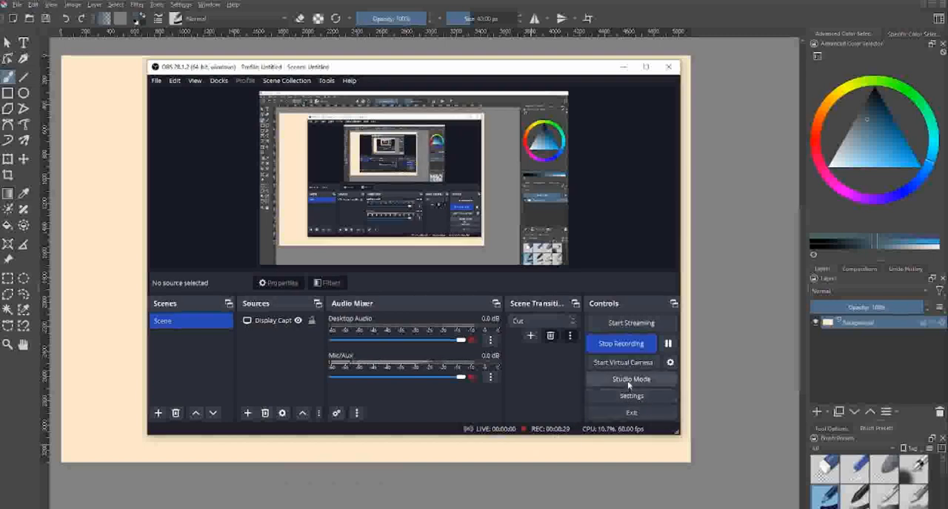
Step: Copy the base-mesh screenshot and police photo onto the canvas, closing the source without saving
{"action": "left_click", "coordinate": [666, 344]}
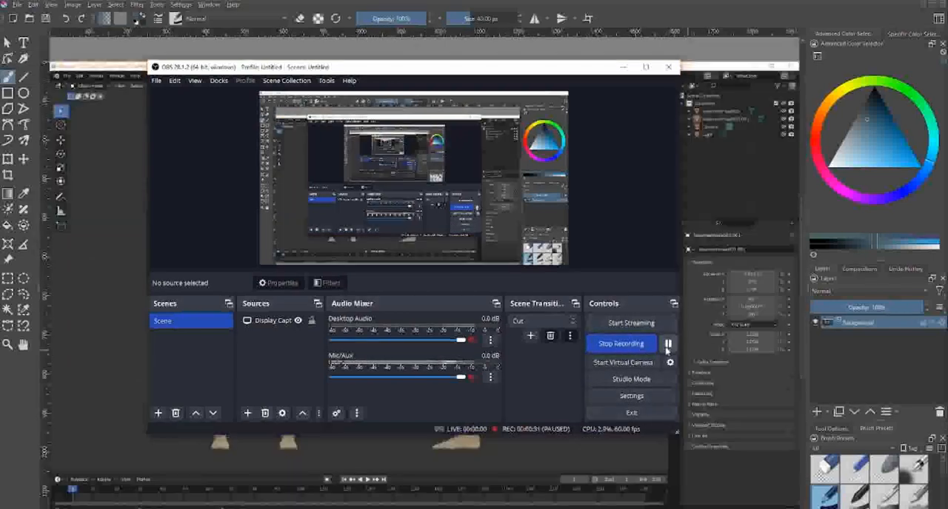
{"action": "left_click", "coordinate": [666, 343]}
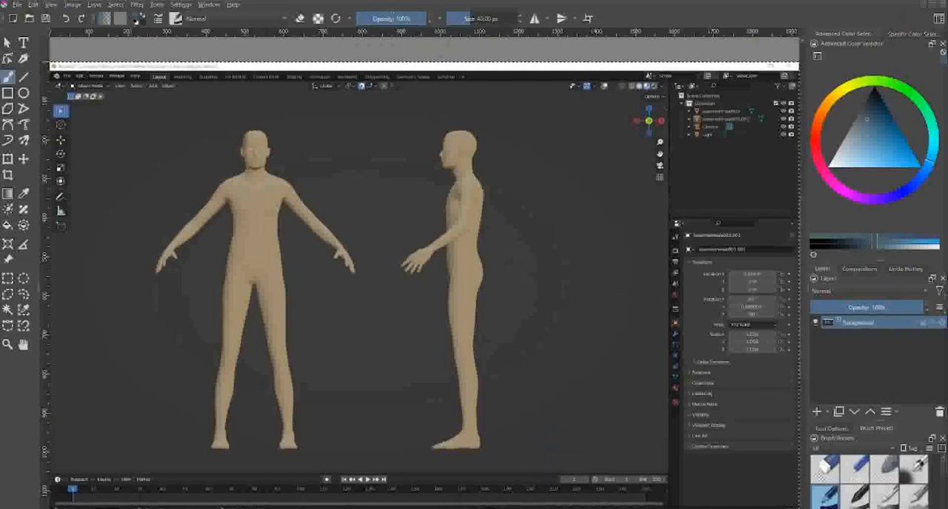
{"action": "left_click", "coordinate": [210, 5]}
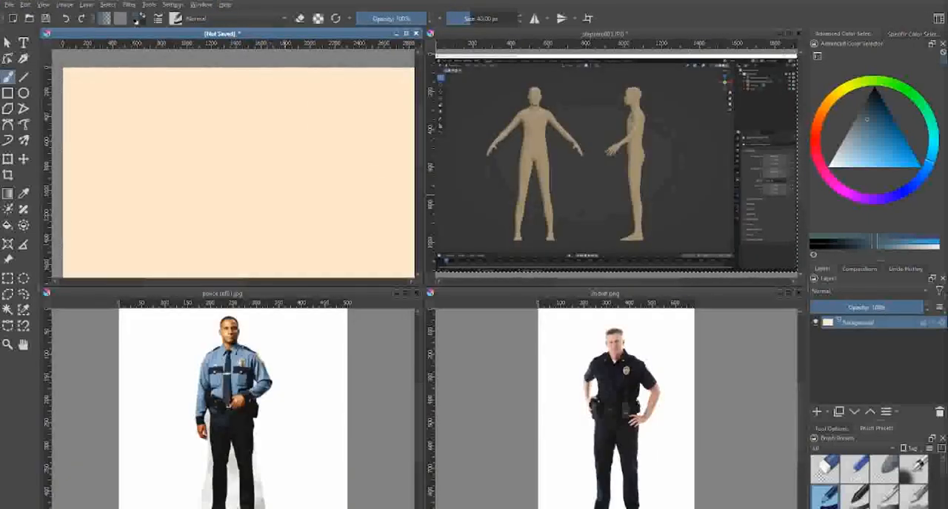
{"action": "left_click", "coordinate": [615, 33]}
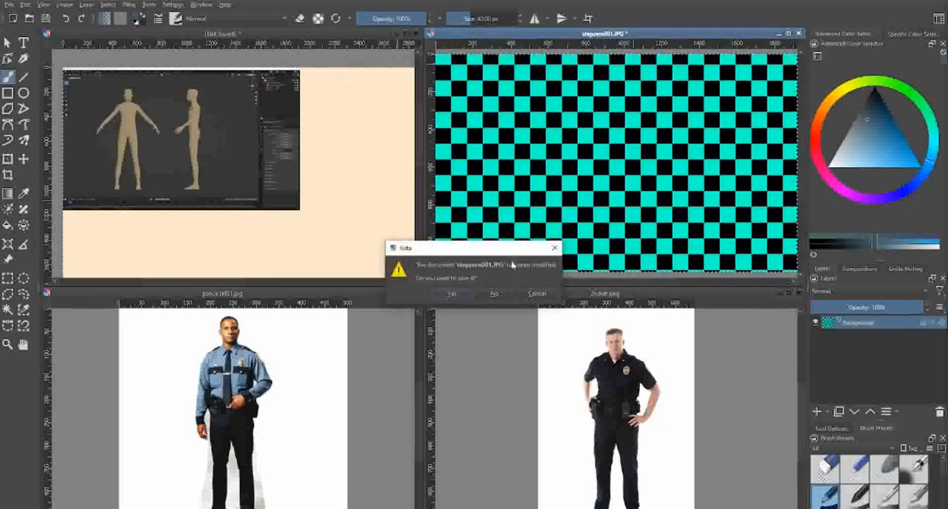
{"action": "left_click", "coordinate": [495, 293]}
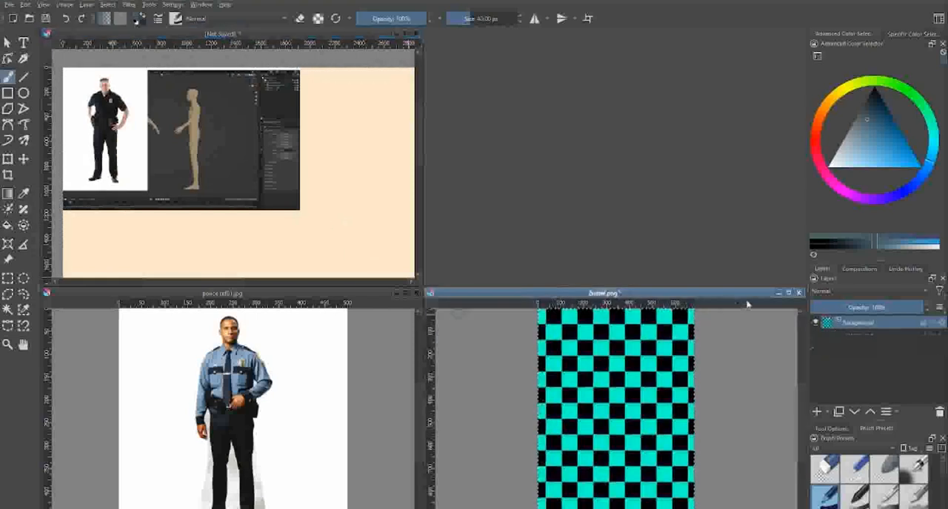
{"action": "left_click", "coordinate": [798, 294]}
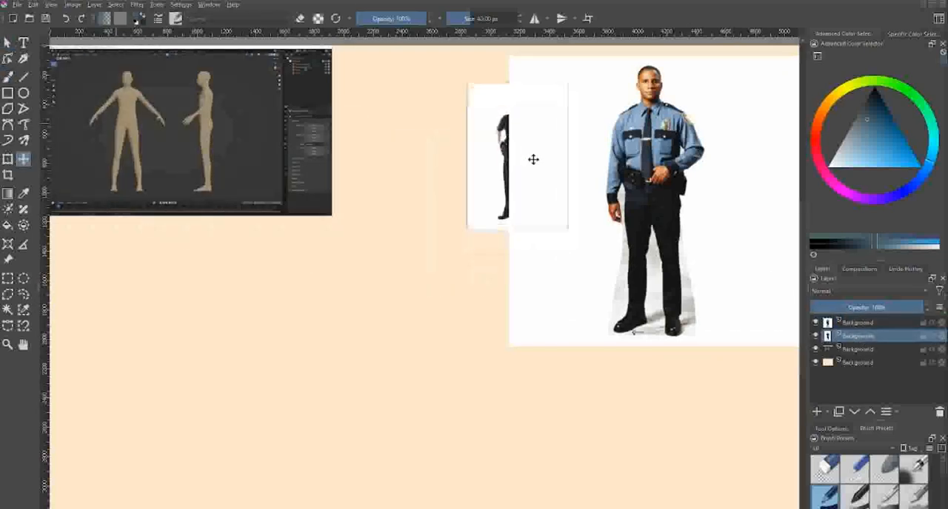
Step: Move the second officer photo's layer so it sits beside the first photo
{"action": "left_click", "coordinate": [858, 312]}
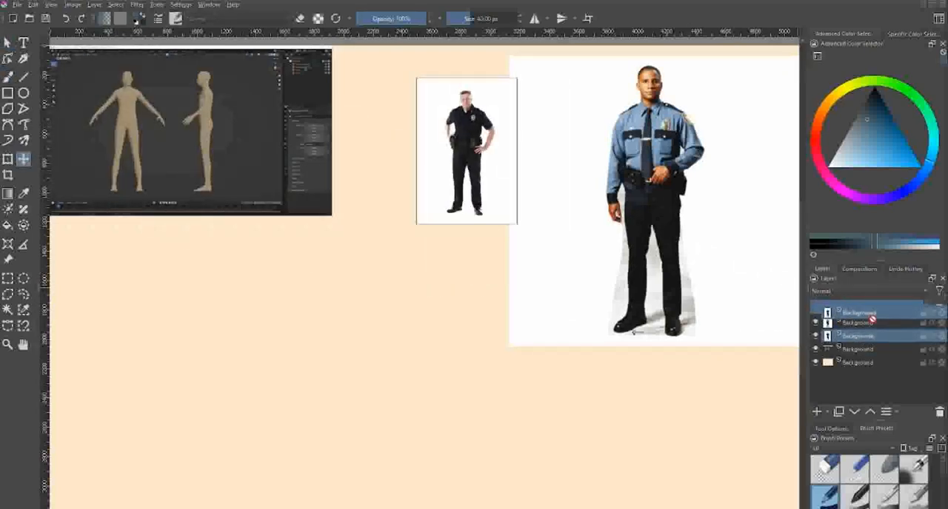
{"action": "left_click_drag", "start_coordinate": [467, 151], "coordinate": [518, 168]}
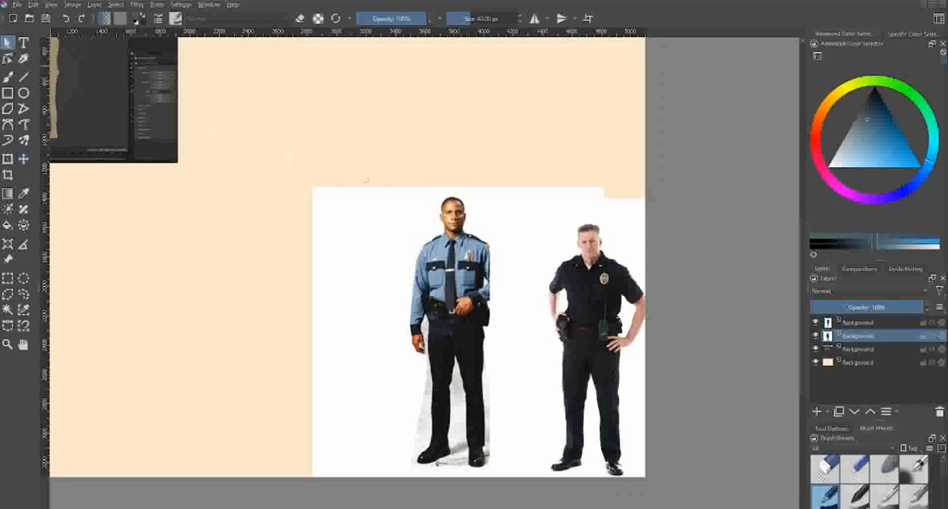
{"action": "left_click", "coordinate": [859, 323]}
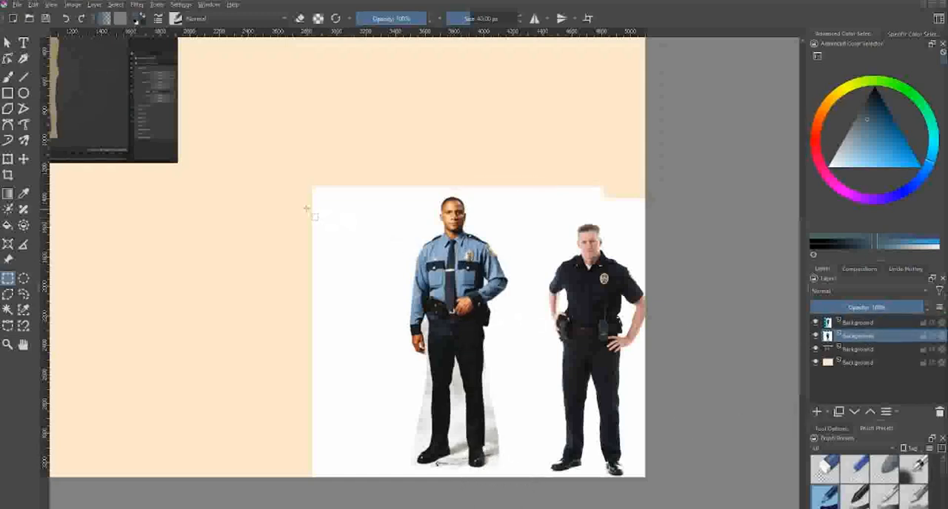
Step: Select the white margin strip to the left of the officer photo with a rectangular selection
{"action": "left_click_drag", "start_coordinate": [370, 418], "coordinate": [370, 496]}
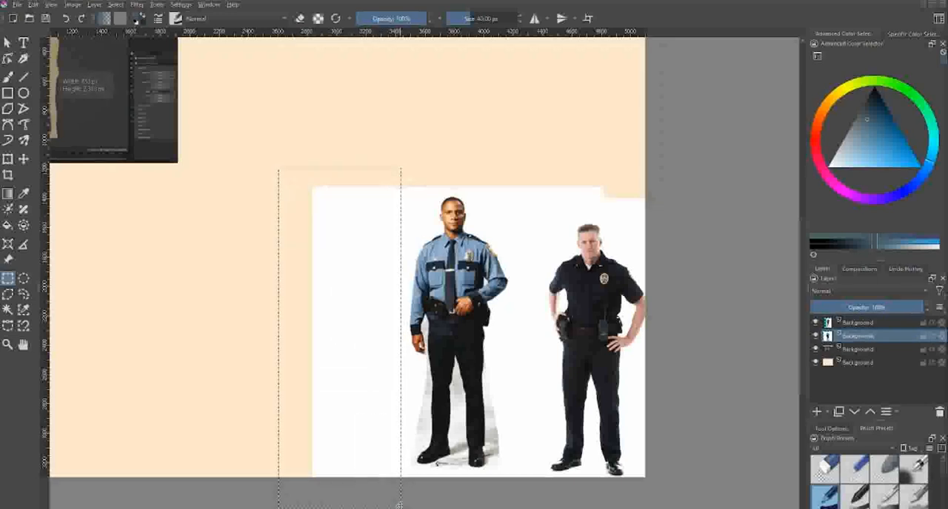
{"action": "left_click_drag", "start_coordinate": [509, 160], "coordinate": [572, 301]}
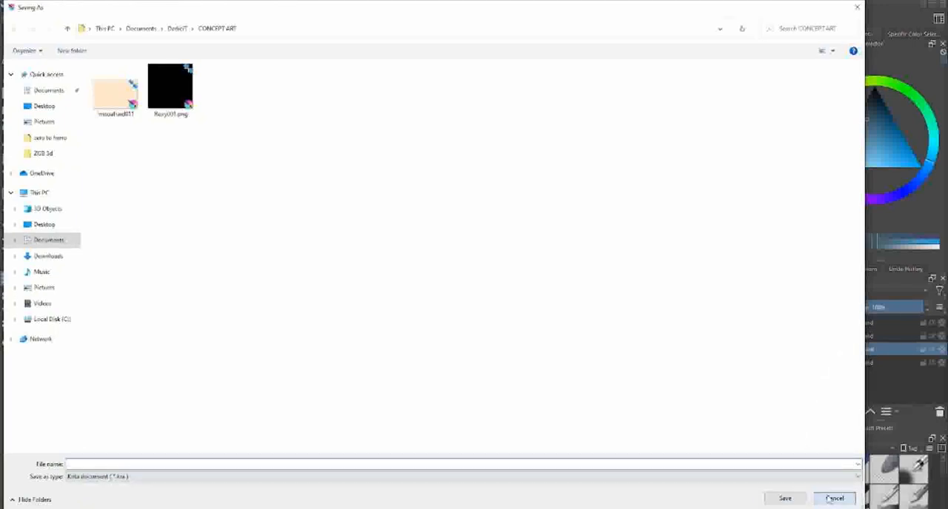
{"action": "left_click", "coordinate": [834, 498]}
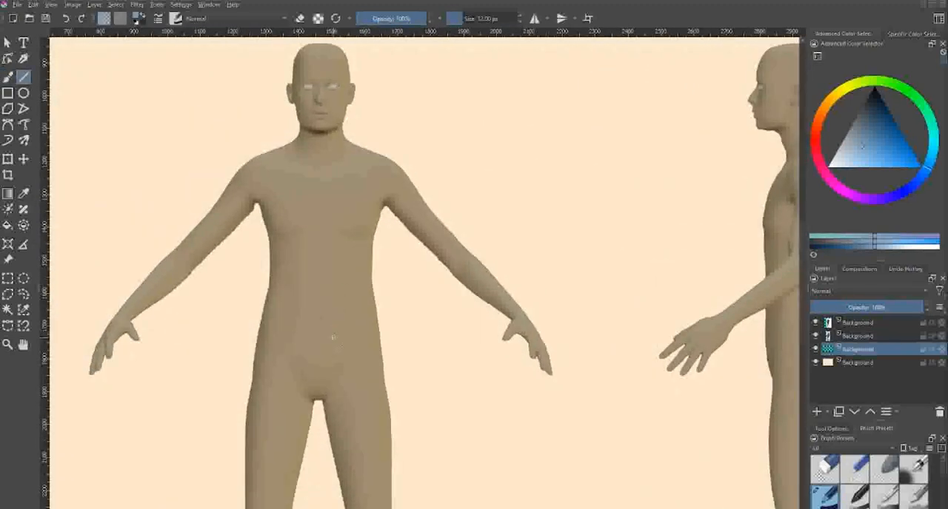
Step: Draw blue guide lines for the shirt hem across the waist and the side edge up the torso
{"action": "left_click_drag", "start_coordinate": [329, 336], "coordinate": [382, 323]}
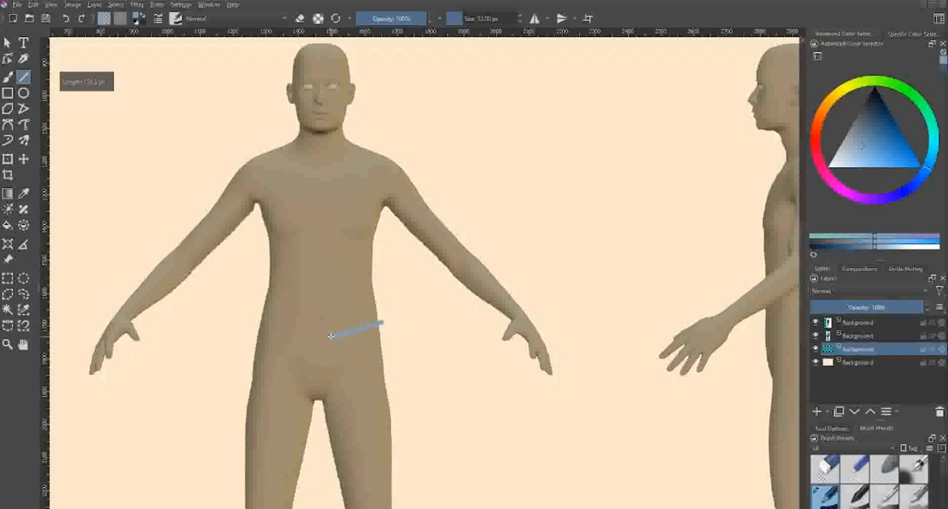
{"action": "left_click_drag", "start_coordinate": [329, 335], "coordinate": [290, 338]}
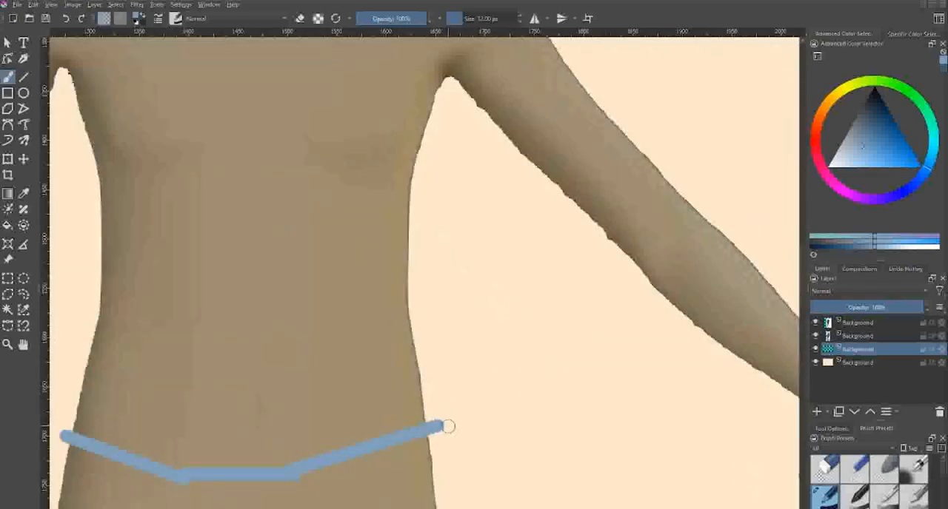
{"action": "left_click_drag", "start_coordinate": [447, 426], "coordinate": [427, 329]}
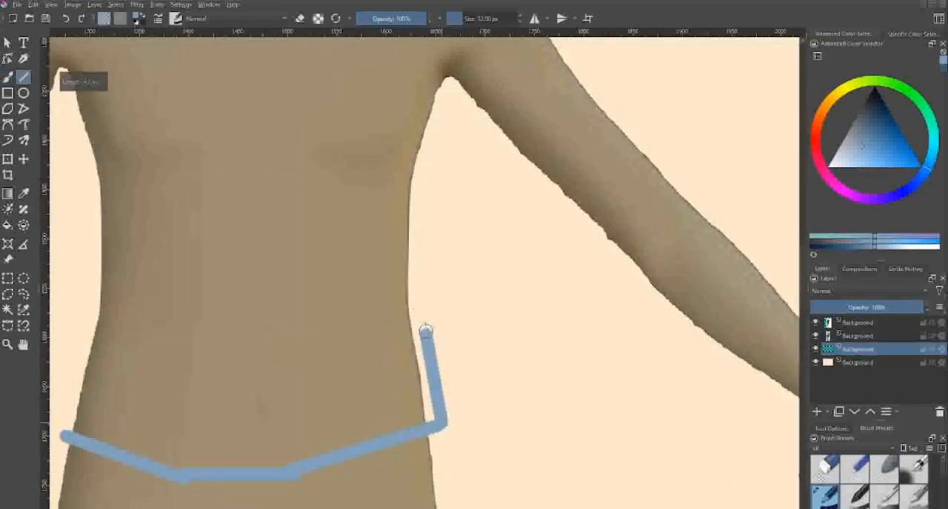
{"action": "left_click_drag", "start_coordinate": [426, 333], "coordinate": [415, 263]}
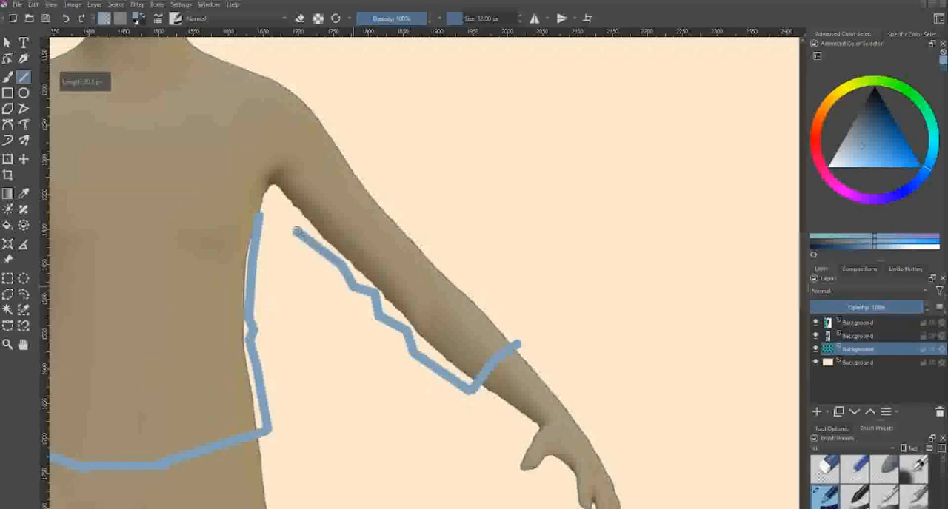
{"action": "mouse_move", "coordinate": [274, 206]}
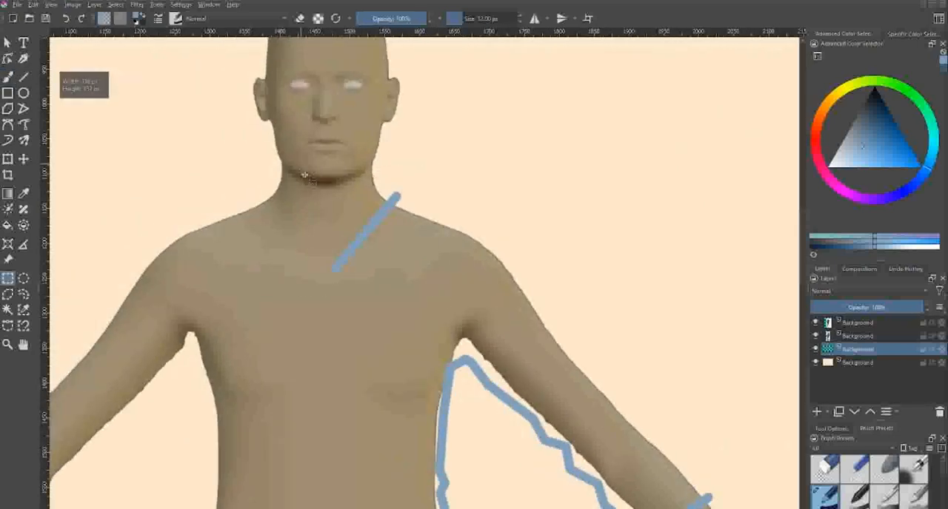
{"action": "left_click_drag", "start_coordinate": [297, 163], "coordinate": [437, 293]}
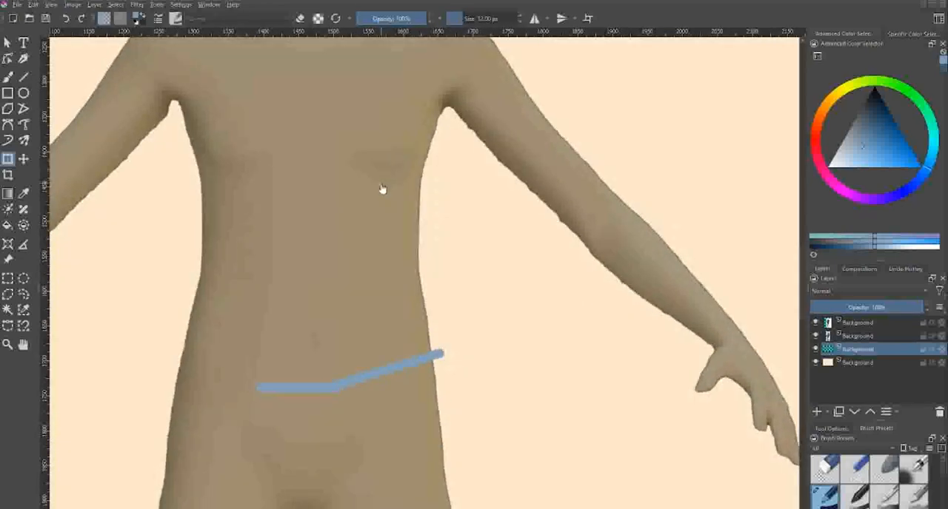
Step: Undo the last stroke and add Paint Layer 1 above the base mesh as the active layer
{"action": "key", "text": "ctrl+z"}
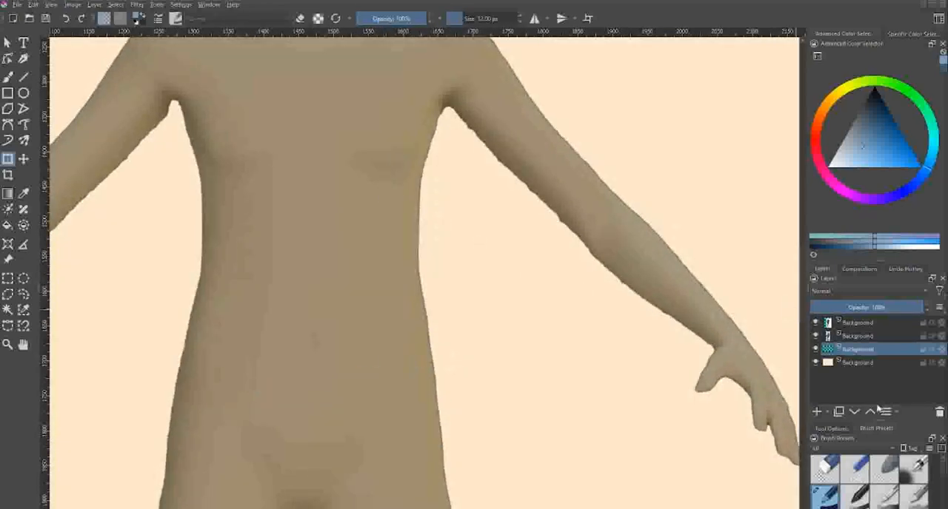
{"action": "left_click", "coordinate": [818, 412]}
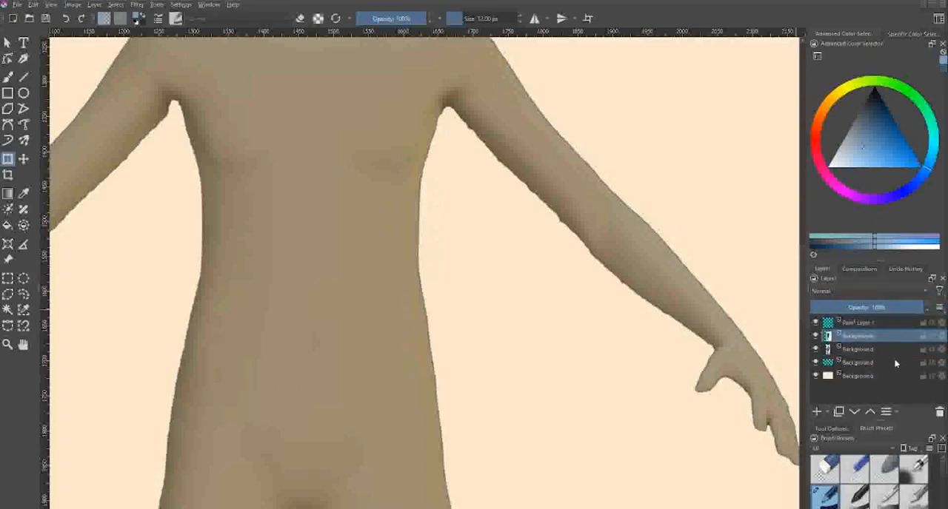
{"action": "left_click", "coordinate": [859, 363]}
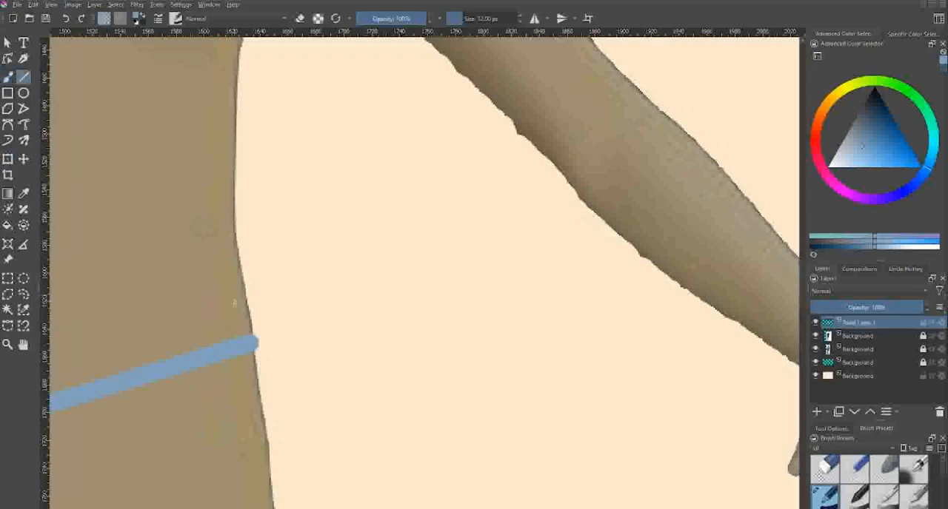
Step: Draw the shirt hem, side edge up into the armpit and the sleeve cuff across the forearm
{"action": "left_click_drag", "start_coordinate": [252, 342], "coordinate": [276, 319]}
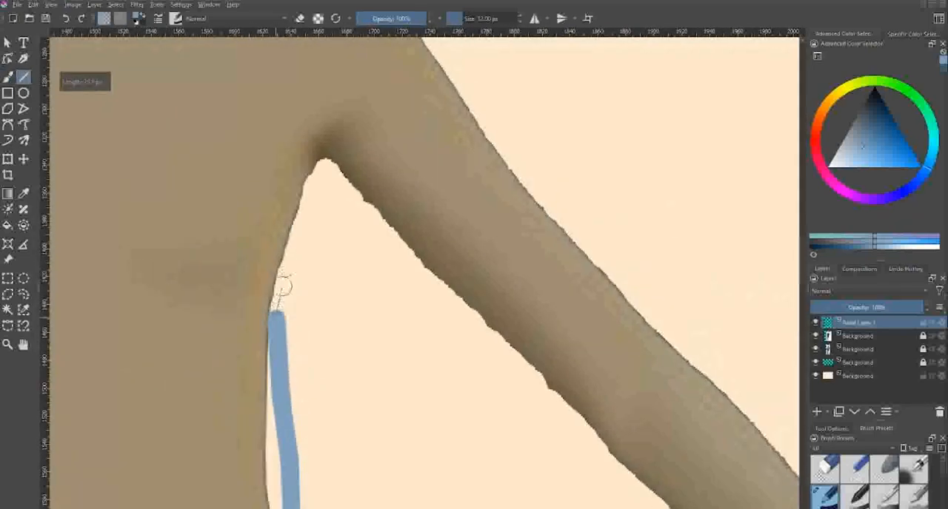
{"action": "left_click_drag", "start_coordinate": [280, 311], "coordinate": [311, 189]}
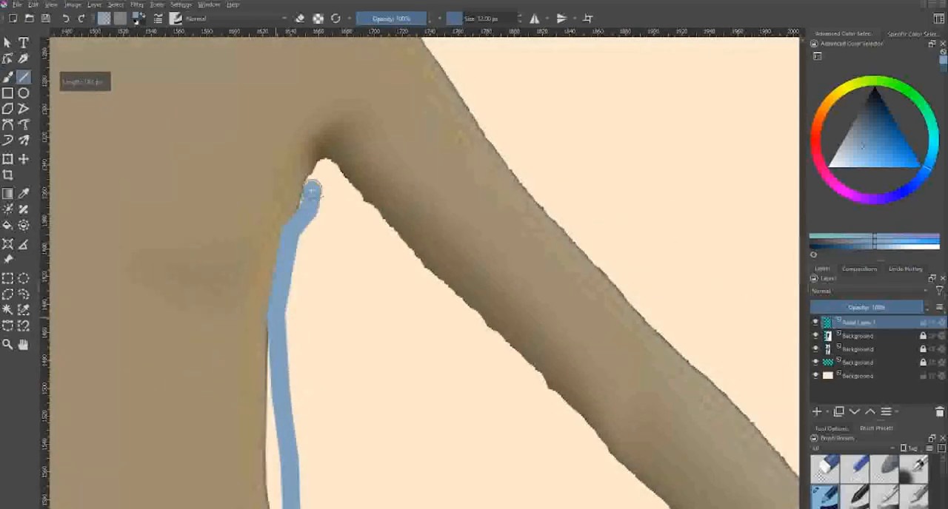
{"action": "left_click_drag", "start_coordinate": [311, 190], "coordinate": [370, 200]}
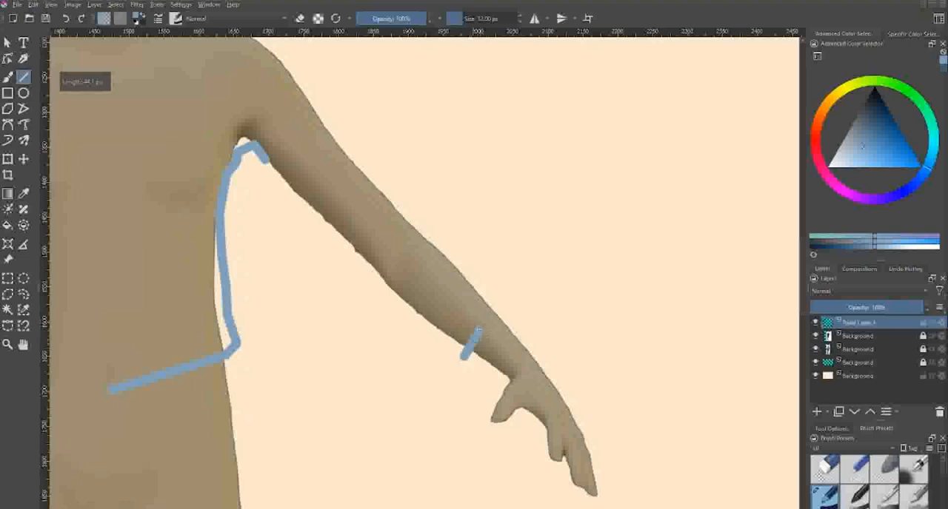
{"action": "left_click_drag", "start_coordinate": [477, 329], "coordinate": [511, 323]}
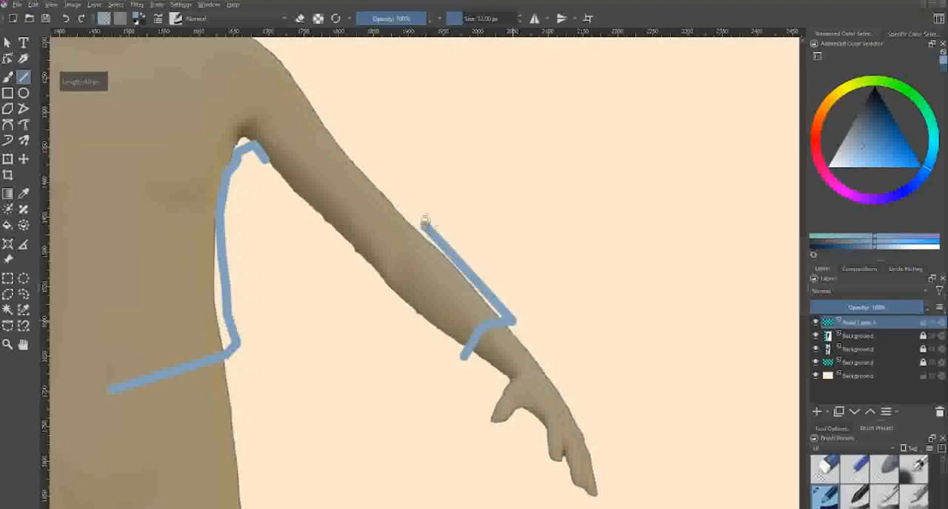
Step: Outline the sleeve's underside, top to the shoulder and inner line from the armpit
{"action": "left_click_drag", "start_coordinate": [422, 225], "coordinate": [403, 193]}
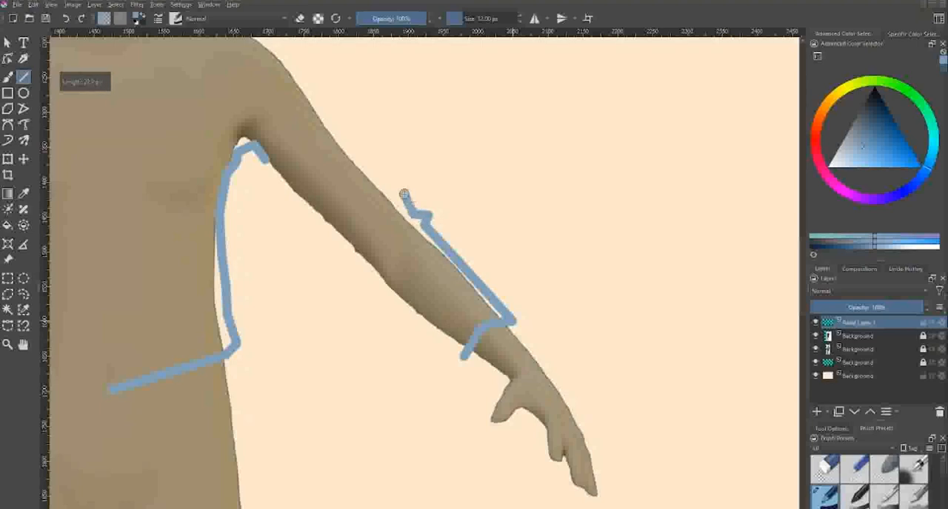
{"action": "left_click_drag", "start_coordinate": [402, 193], "coordinate": [342, 128]}
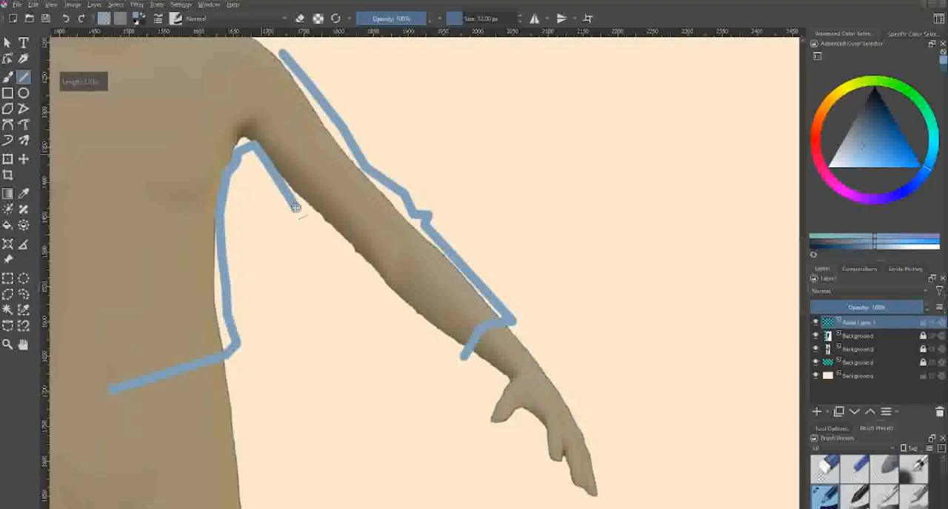
{"action": "left_click_drag", "start_coordinate": [285, 211], "coordinate": [354, 268]}
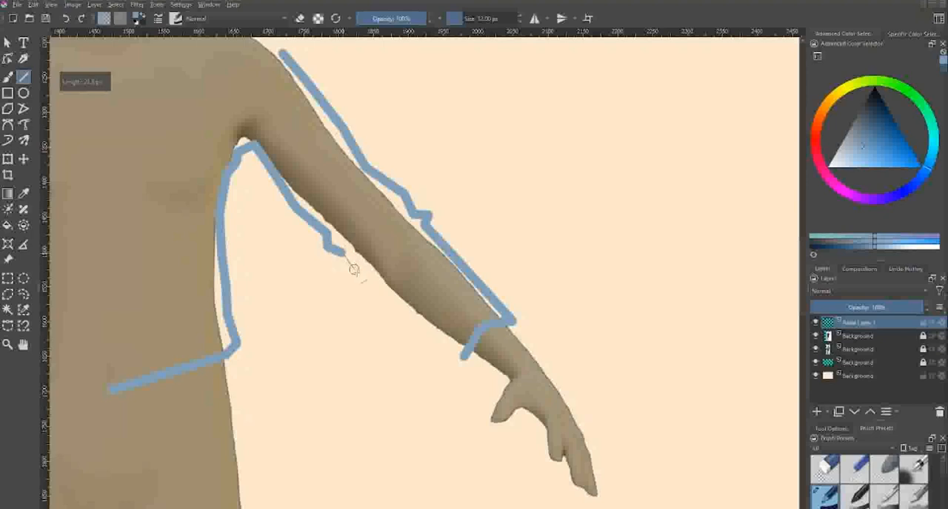
{"action": "left_click_drag", "start_coordinate": [354, 268], "coordinate": [471, 361]}
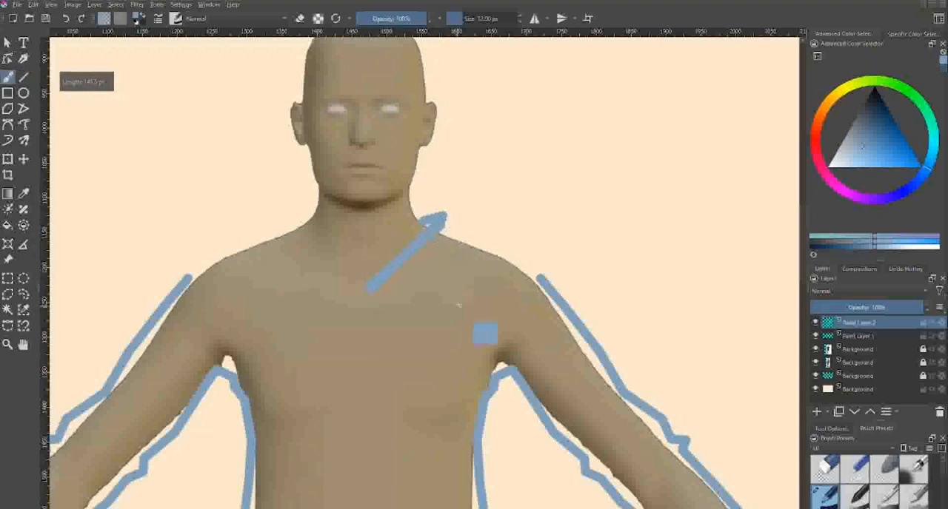
Step: Draw a blue collar line across the chest on the new layer
{"action": "left_click_drag", "start_coordinate": [348, 194], "coordinate": [462, 311]}
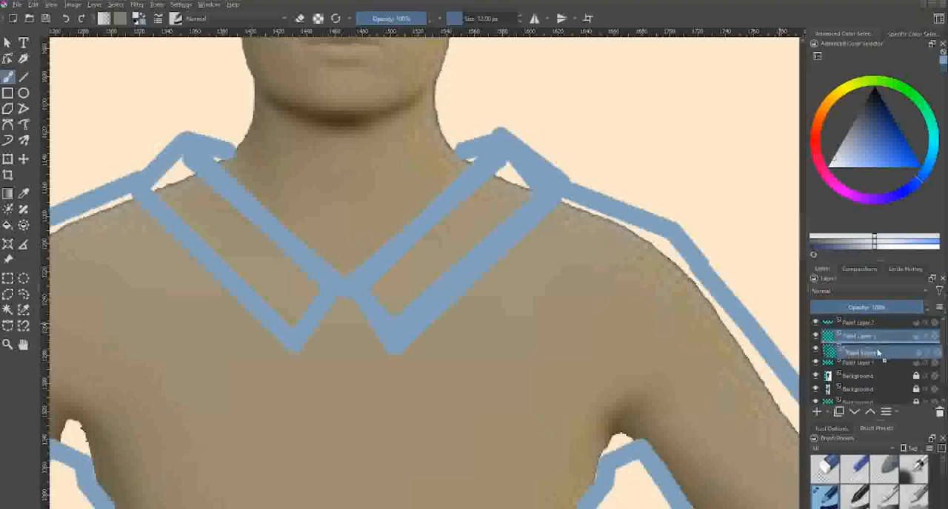
Step: Paint the white undershirt into the collar's V on a new layer and reorder it below the outlines
{"action": "left_click", "coordinate": [859, 323]}
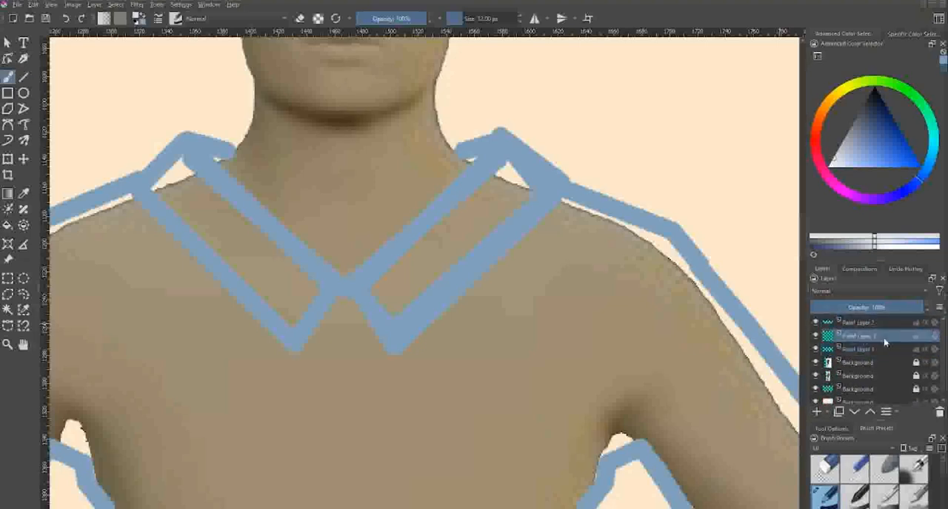
{"action": "left_click", "coordinate": [323, 244]}
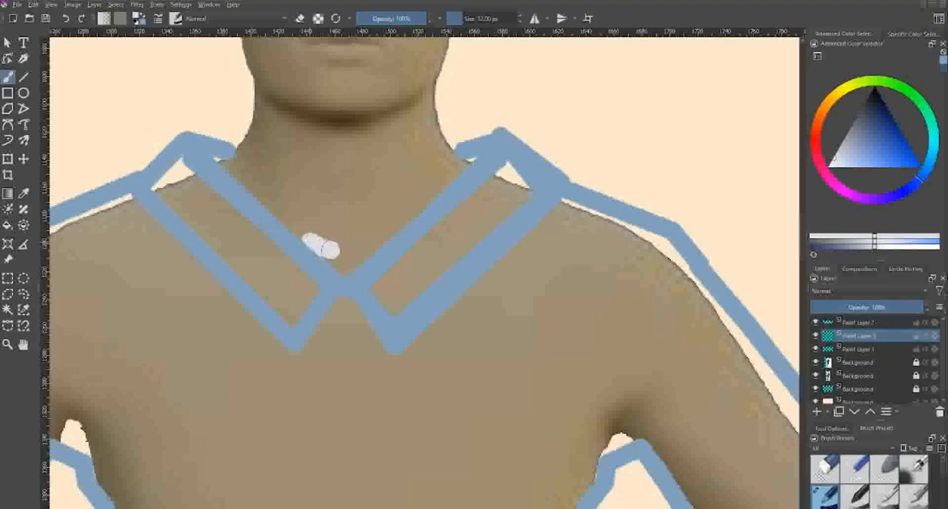
{"action": "left_click_drag", "start_coordinate": [318, 245], "coordinate": [363, 254]}
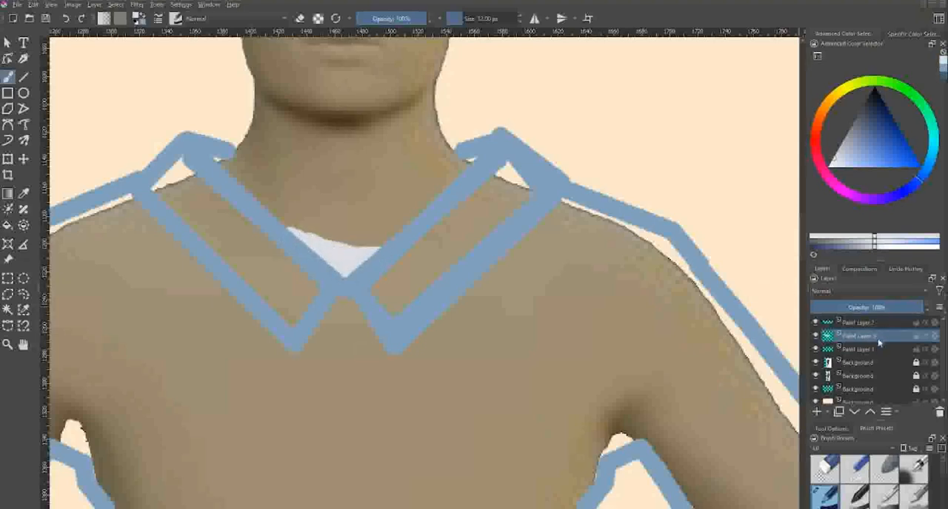
{"action": "left_click", "coordinate": [859, 323]}
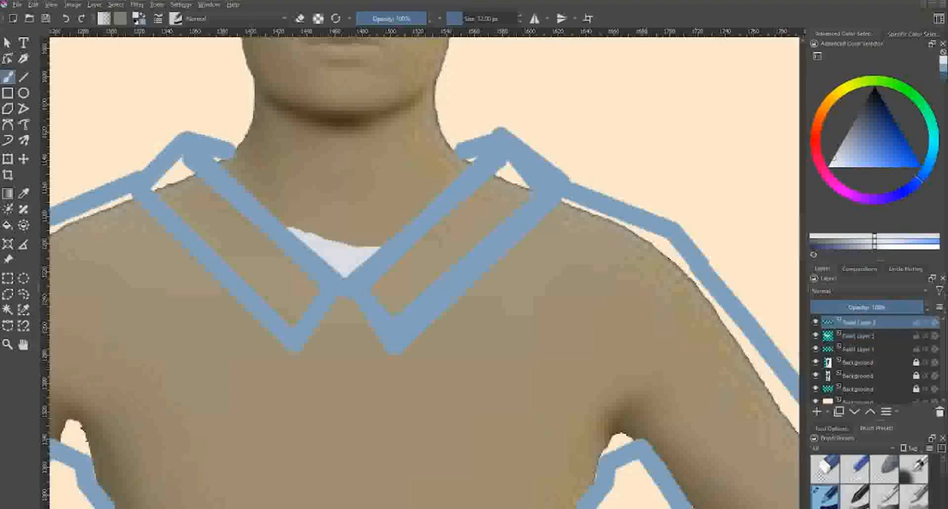
{"action": "left_click", "coordinate": [462, 323]}
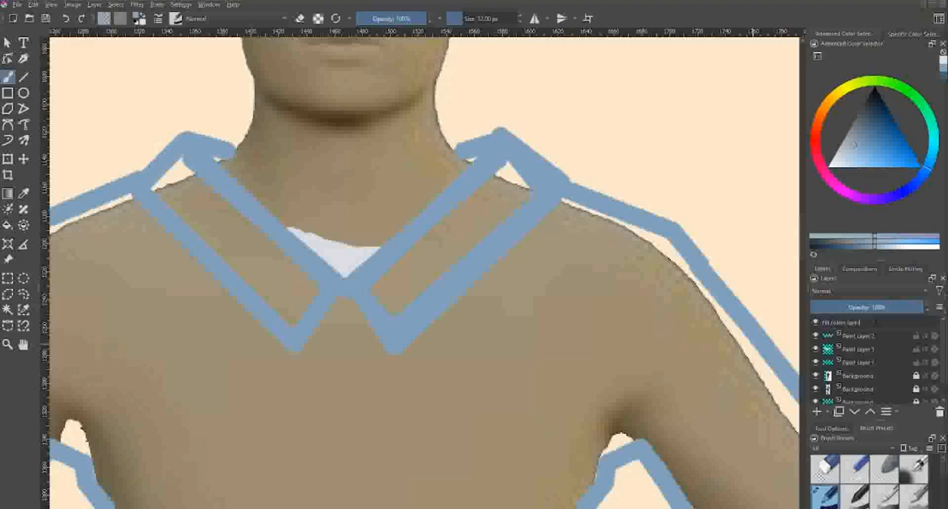
Step: Rename the undershirt layer and merge the sketch layers together
{"action": "left_click", "coordinate": [858, 323]}
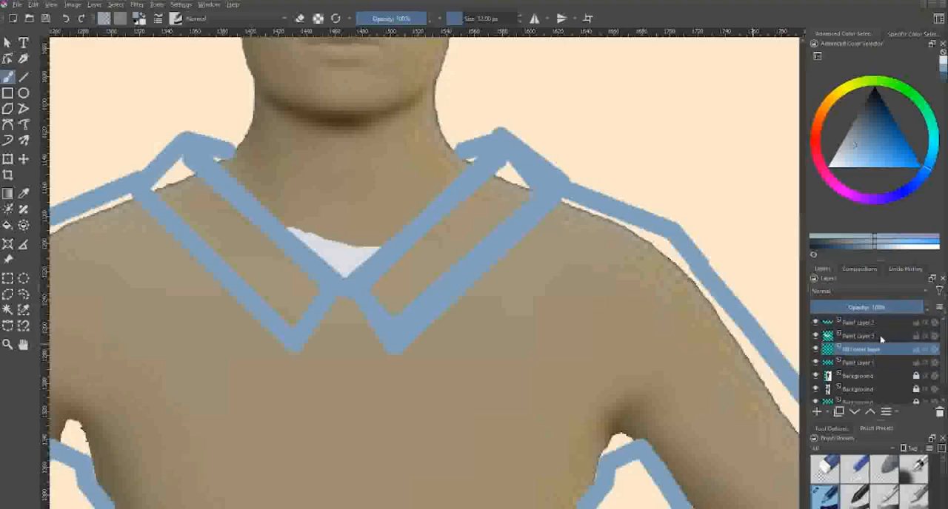
{"action": "left_click", "coordinate": [859, 323]}
{"action": "type", "text": "paint"}
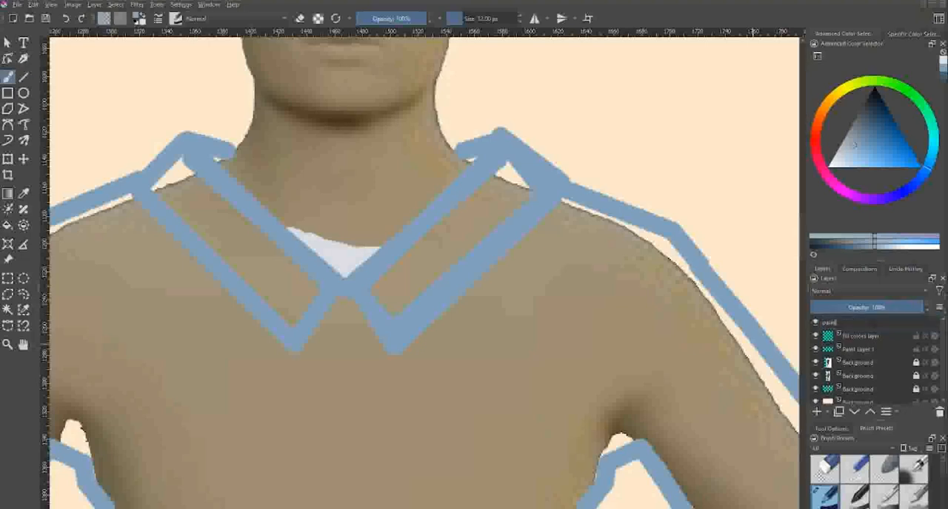
{"action": "left_click", "coordinate": [859, 323]}
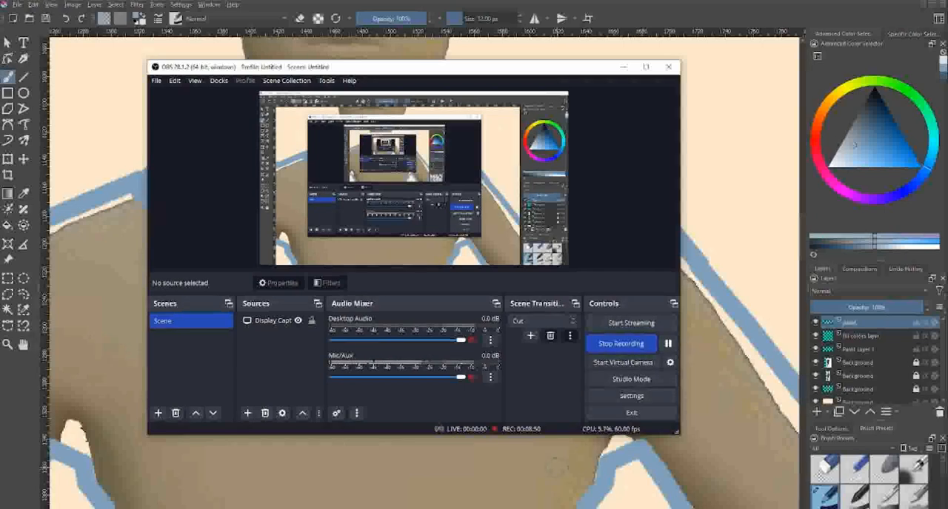
{"action": "mouse_move", "coordinate": [666, 343]}
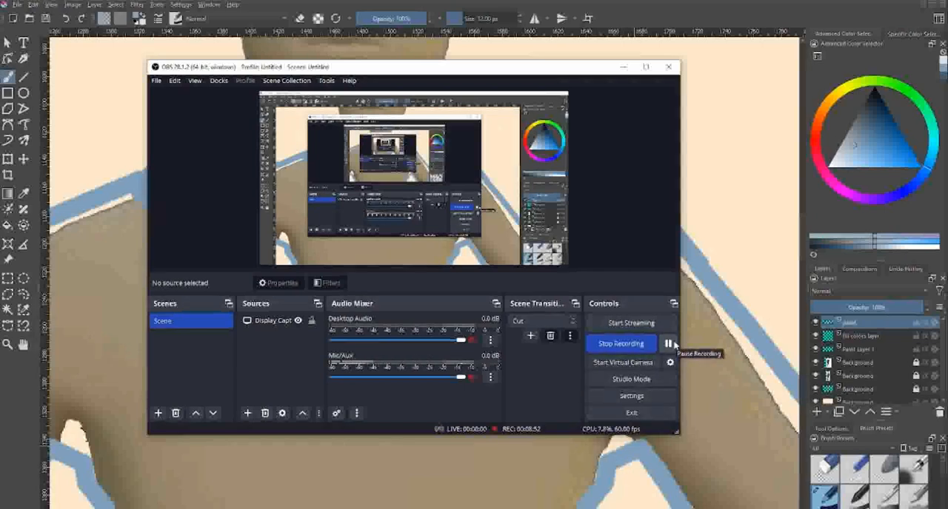
{"action": "mouse_move", "coordinate": [702, 375]}
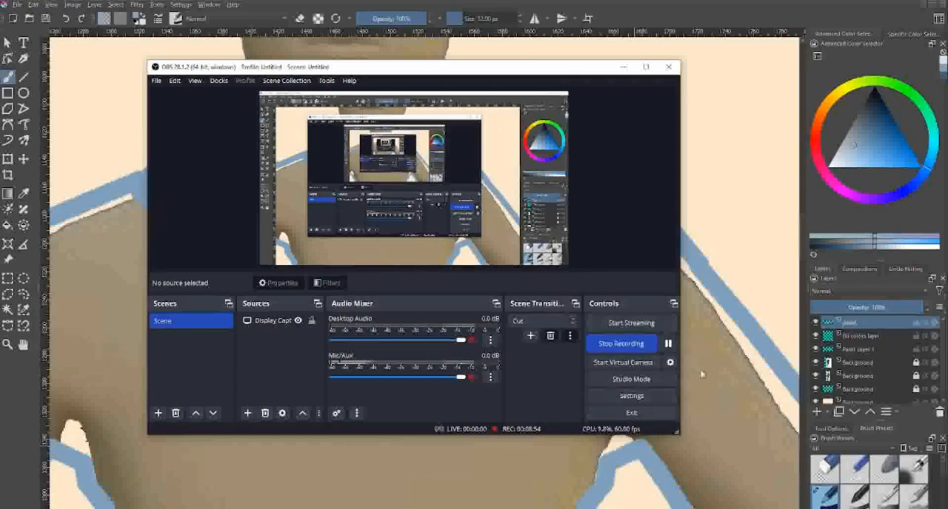
Step: Pause the OBS screen recording
{"action": "left_click", "coordinate": [646, 67]}
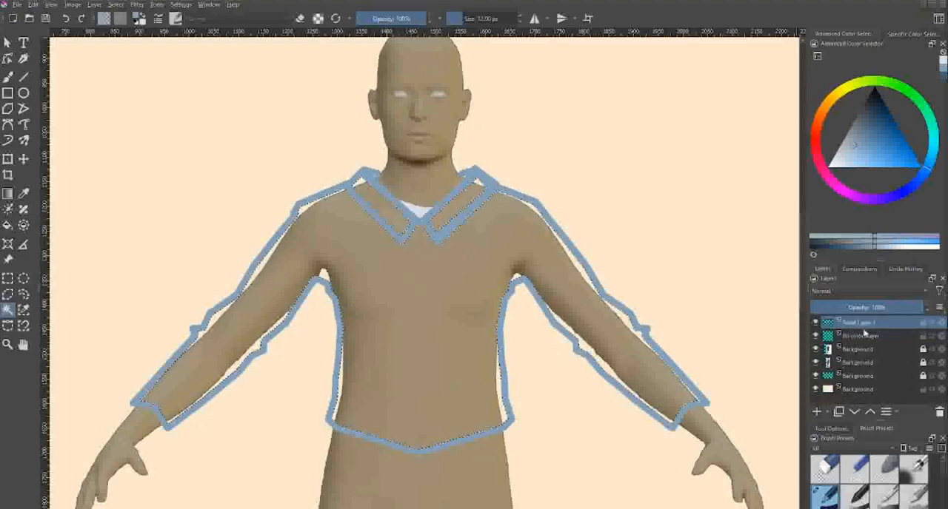
Step: Select the shirt layer in preparation for filling it
{"action": "left_click", "coordinate": [858, 334]}
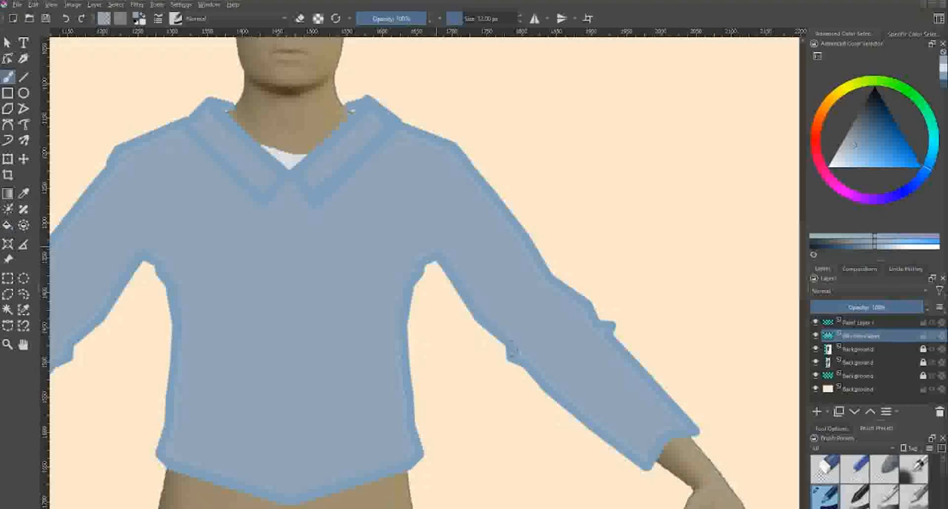
{"action": "mouse_move", "coordinate": [566, 400]}
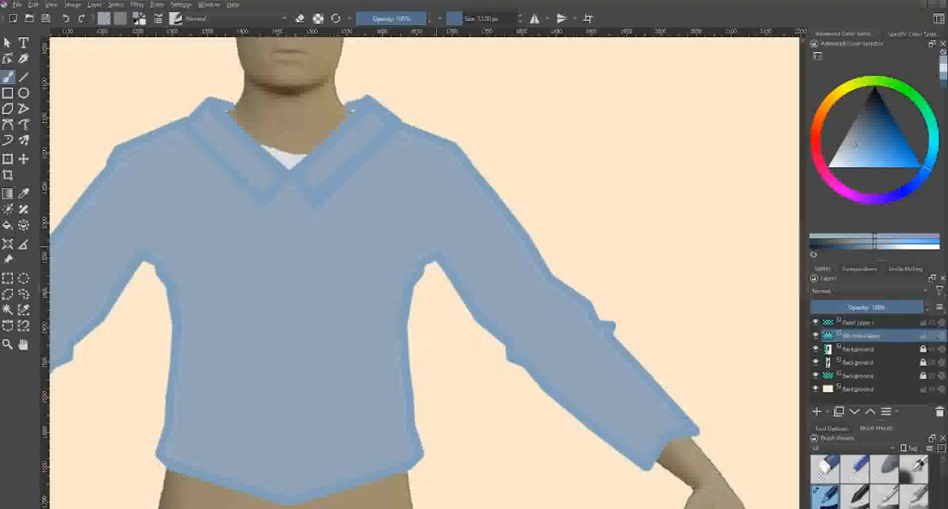
Step: Fill the shirt with light blue and touch up its shoulder edge with the brush
{"action": "left_click_drag", "start_coordinate": [634, 373], "coordinate": [681, 427]}
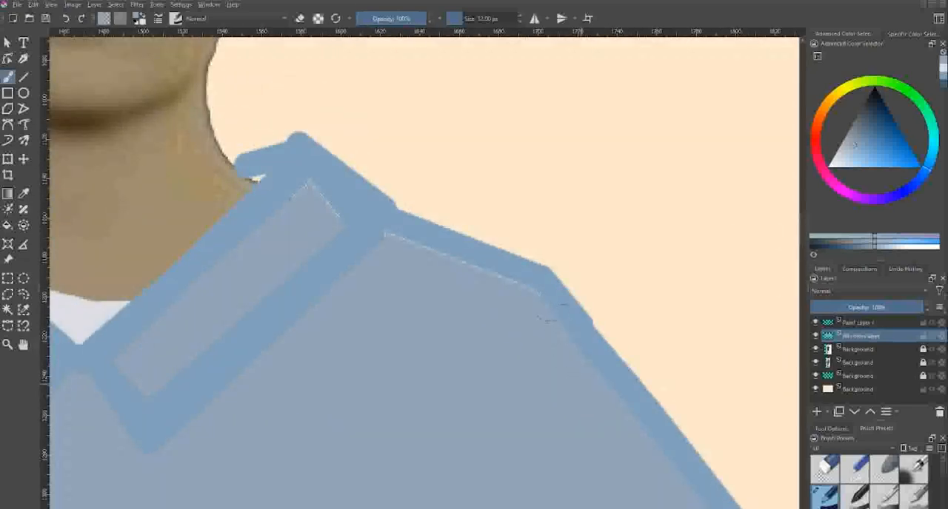
{"action": "left_click_drag", "start_coordinate": [385, 234], "coordinate": [319, 196]}
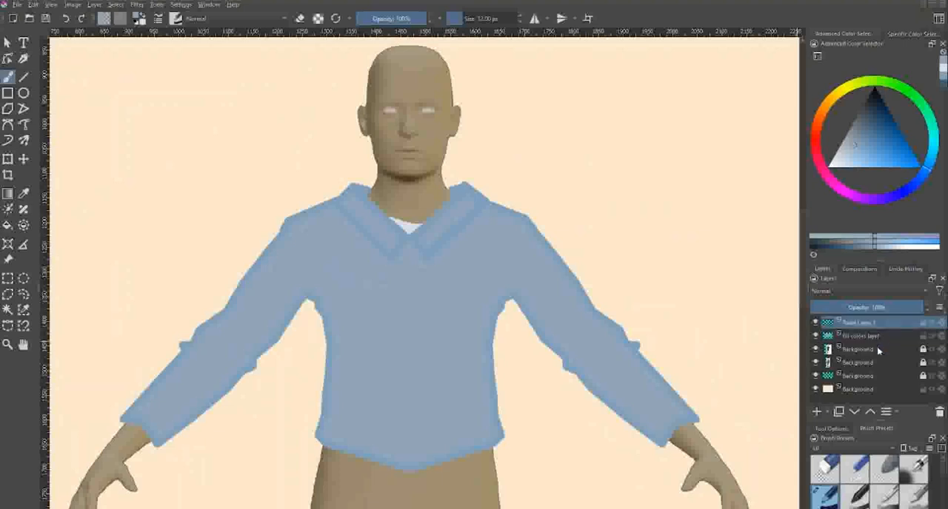
Step: Add Paint Layer 2 above the shirt layers
{"action": "left_click", "coordinate": [817, 412]}
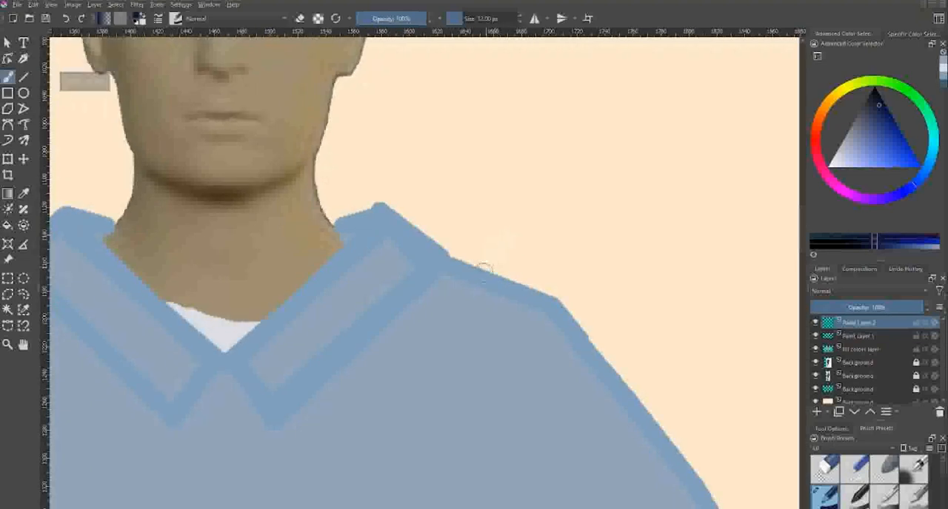
{"action": "mouse_move", "coordinate": [593, 272]}
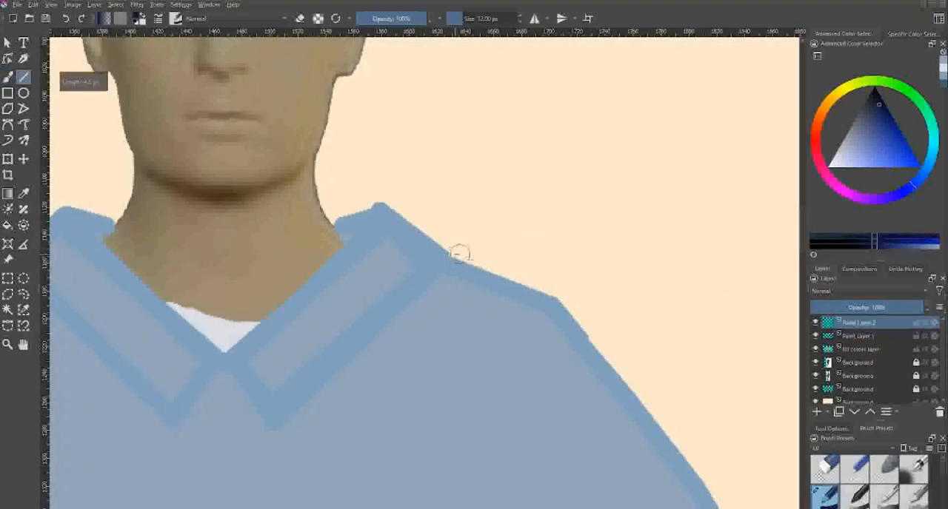
Step: Draw a straight line along the shoulder beside the collar
{"action": "left_click_drag", "start_coordinate": [457, 246], "coordinate": [545, 302]}
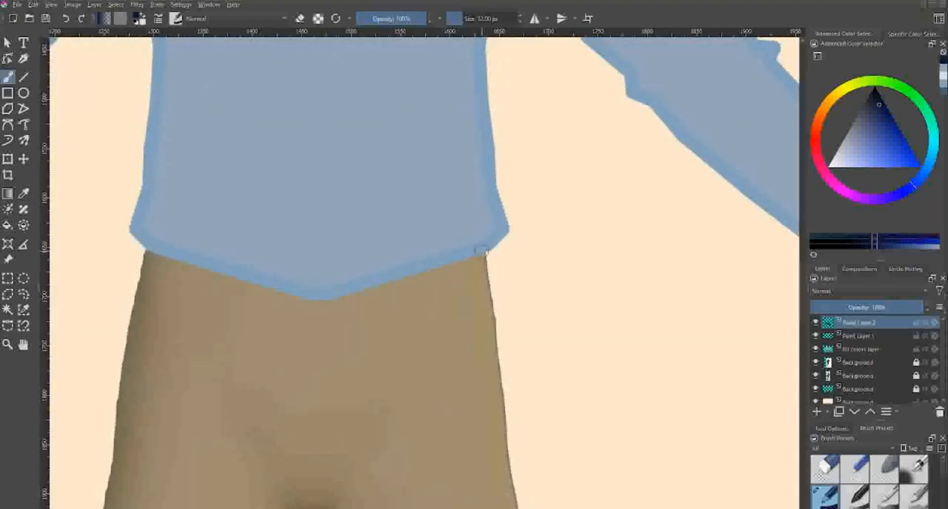
Step: Draw the navy belt's top, right, left and bottom edges and close the outline
{"action": "left_click_drag", "start_coordinate": [482, 251], "coordinate": [319, 282]}
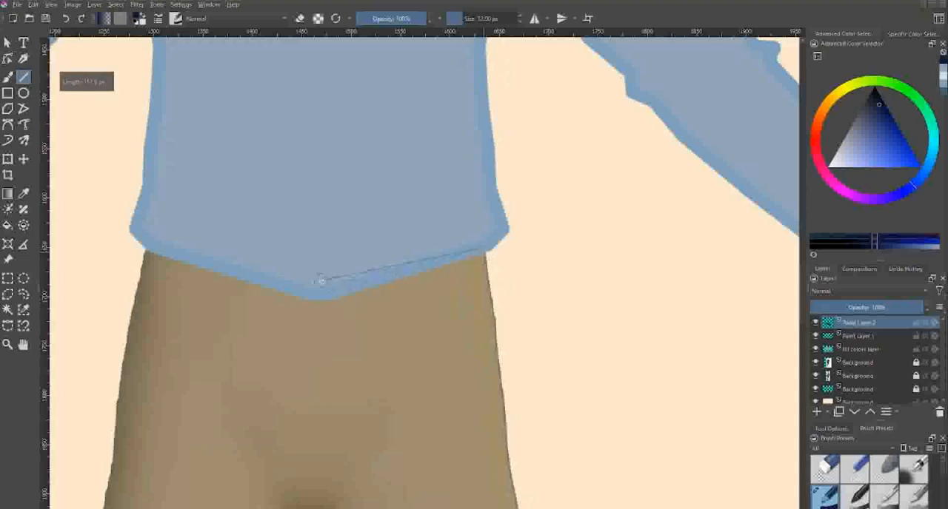
{"action": "left_click_drag", "start_coordinate": [145, 252], "coordinate": [485, 252]}
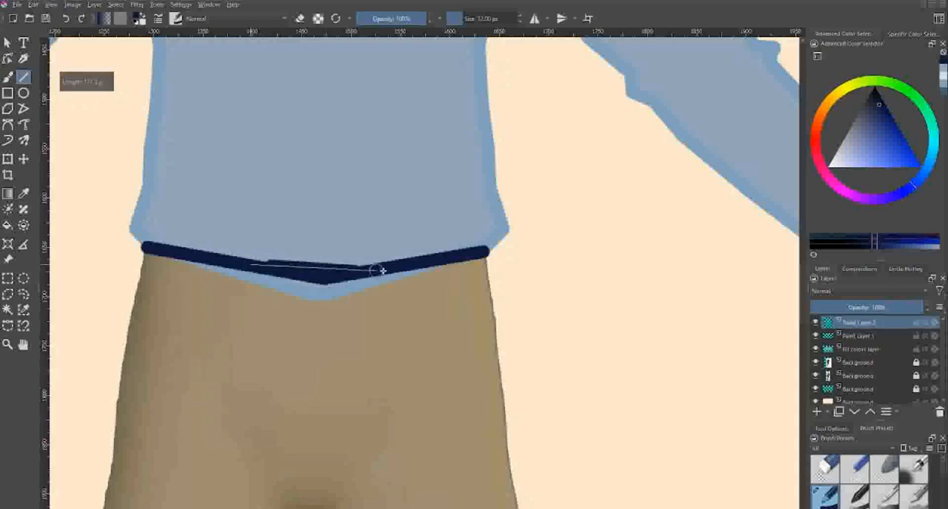
{"action": "left_click_drag", "start_coordinate": [382, 271], "coordinate": [145, 249]}
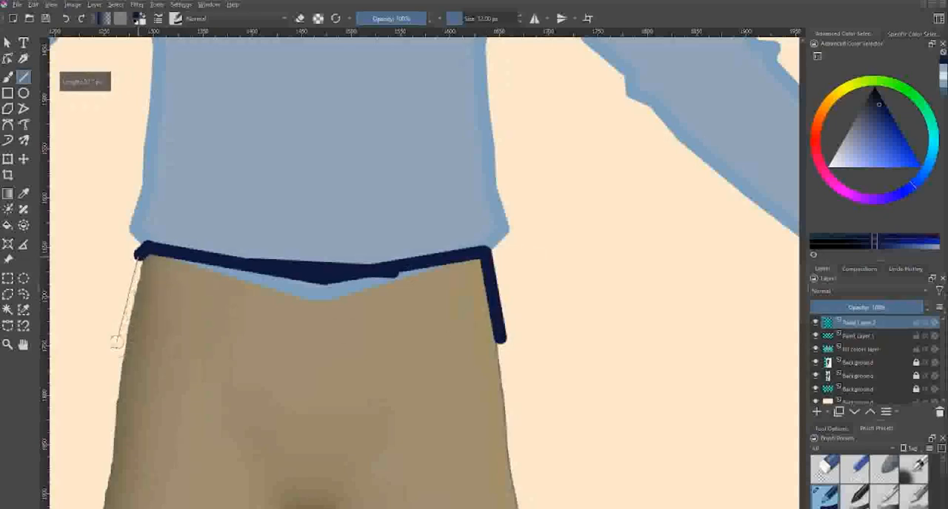
{"action": "left_click_drag", "start_coordinate": [136, 254], "coordinate": [117, 354]}
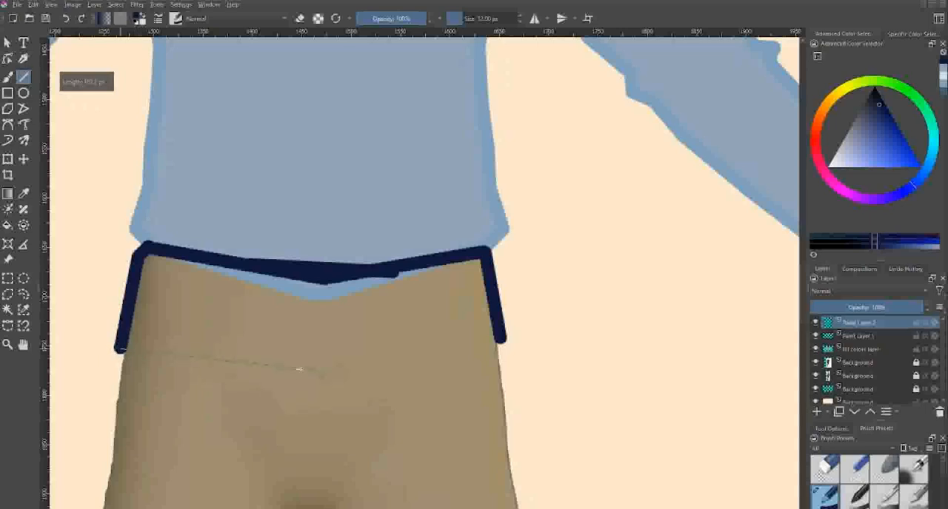
{"action": "left_click_drag", "start_coordinate": [119, 348], "coordinate": [344, 373]}
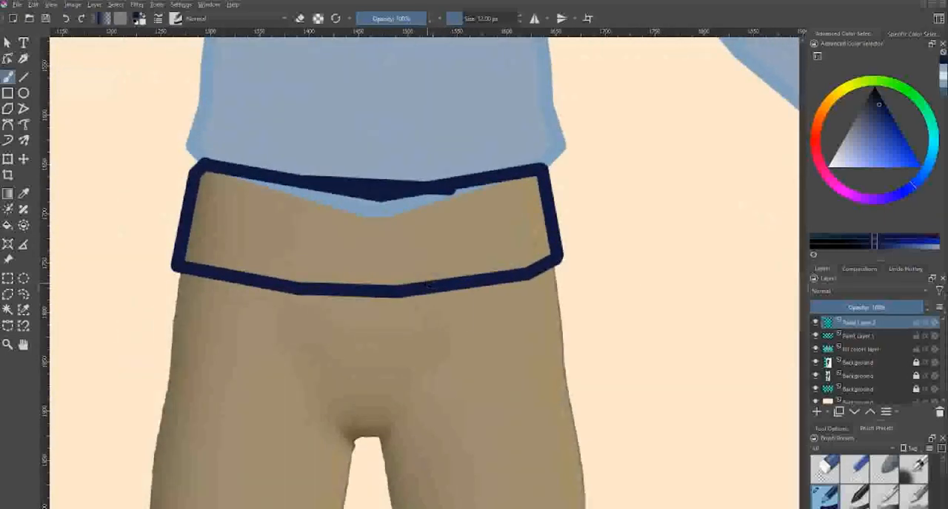
{"action": "left_click_drag", "start_coordinate": [126, 237], "coordinate": [619, 323]}
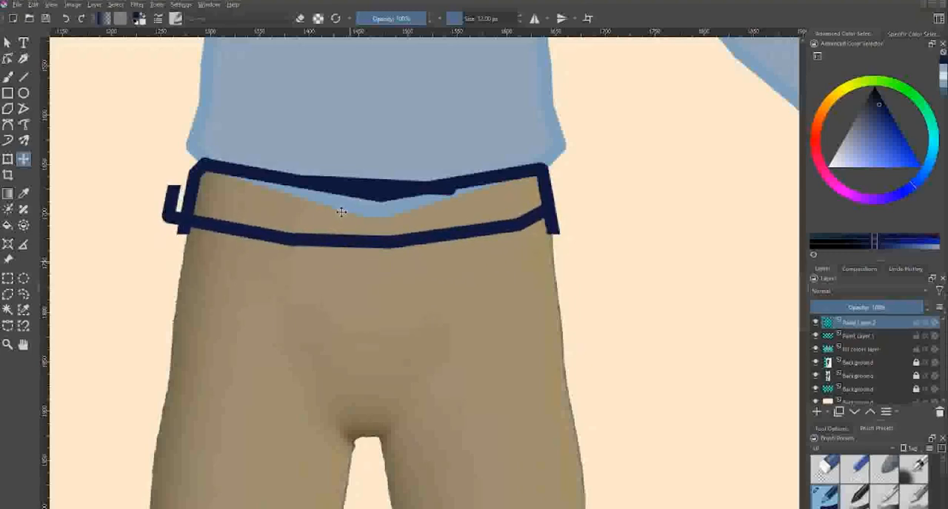
Step: Shift the belt outline into place at the waist and apply the transform
{"action": "left_click_drag", "start_coordinate": [107, 190], "coordinate": [610, 280]}
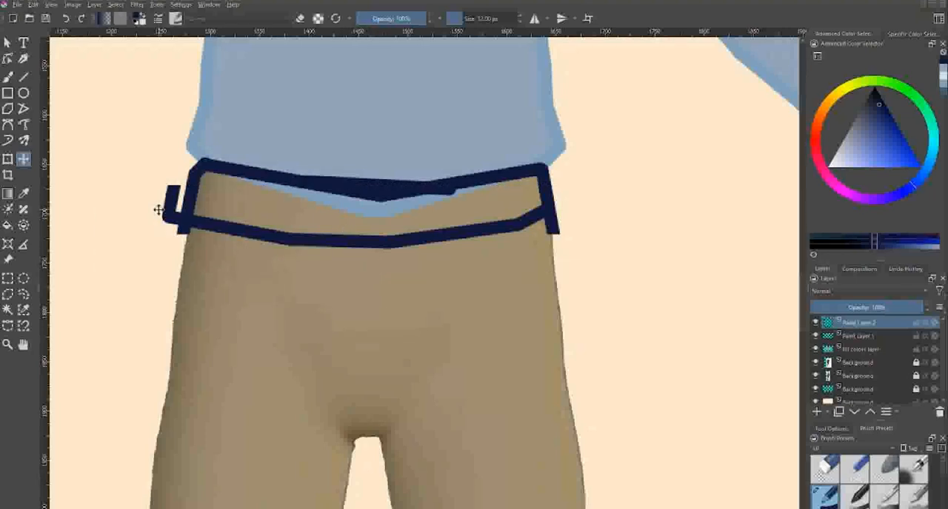
{"action": "left_click", "coordinate": [9, 75]}
{"action": "type", "text": "belt"}
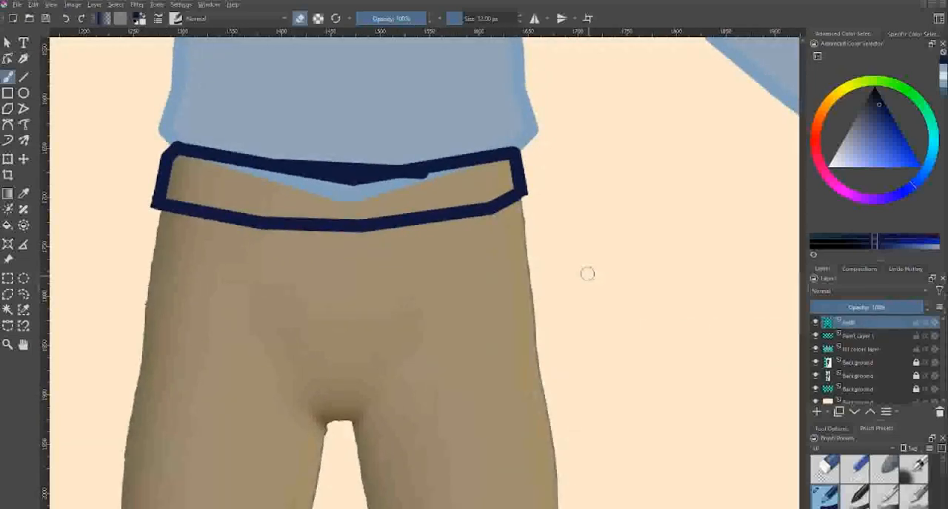
{"action": "mouse_move", "coordinate": [625, 287]}
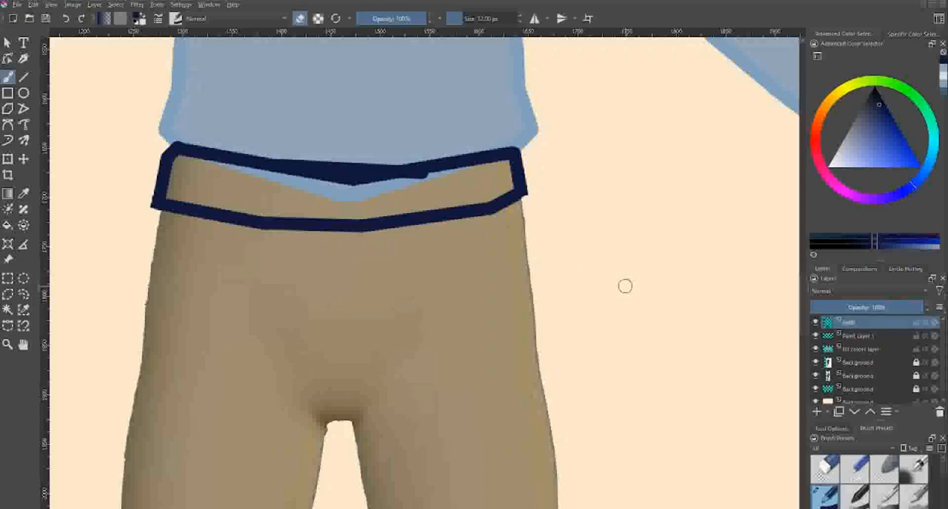
{"action": "mouse_move", "coordinate": [587, 266]}
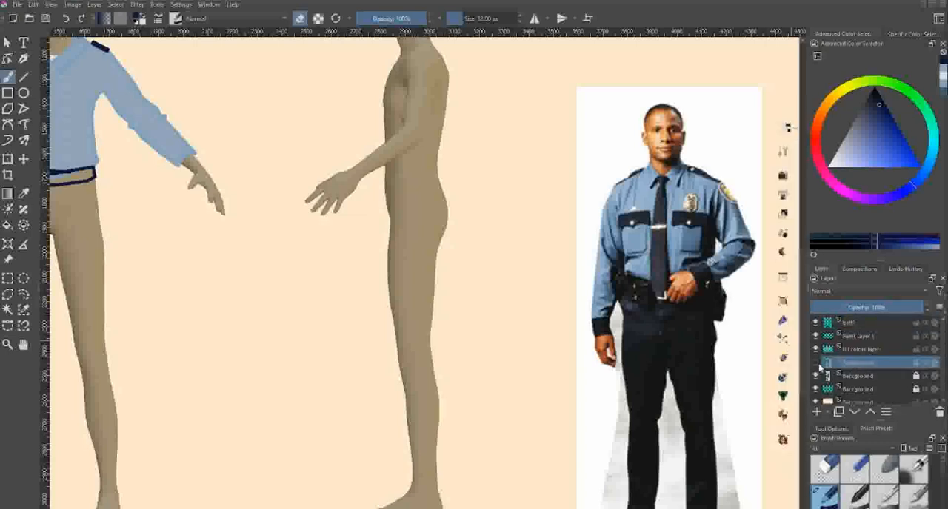
Step: Copy the chest badge region of the reference Background into Copy of Background
{"action": "left_click", "coordinate": [857, 376]}
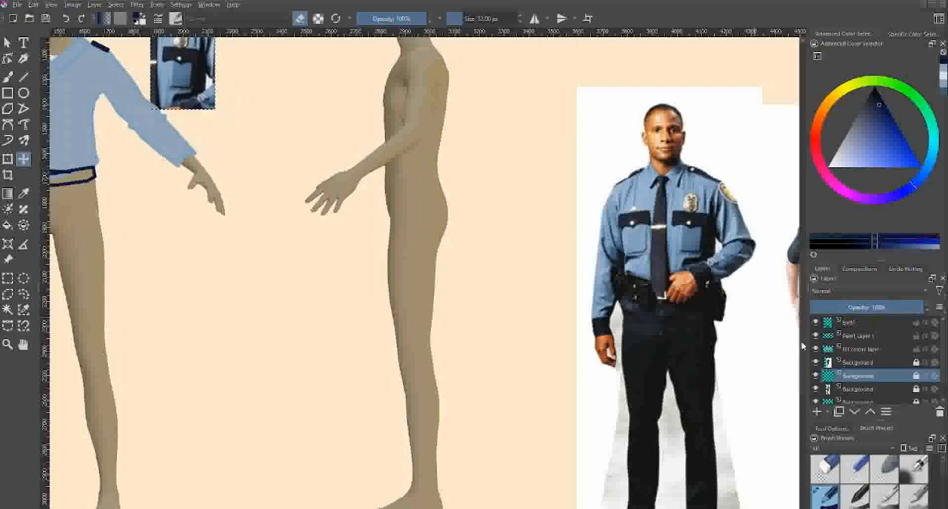
{"action": "left_click", "coordinate": [859, 323]}
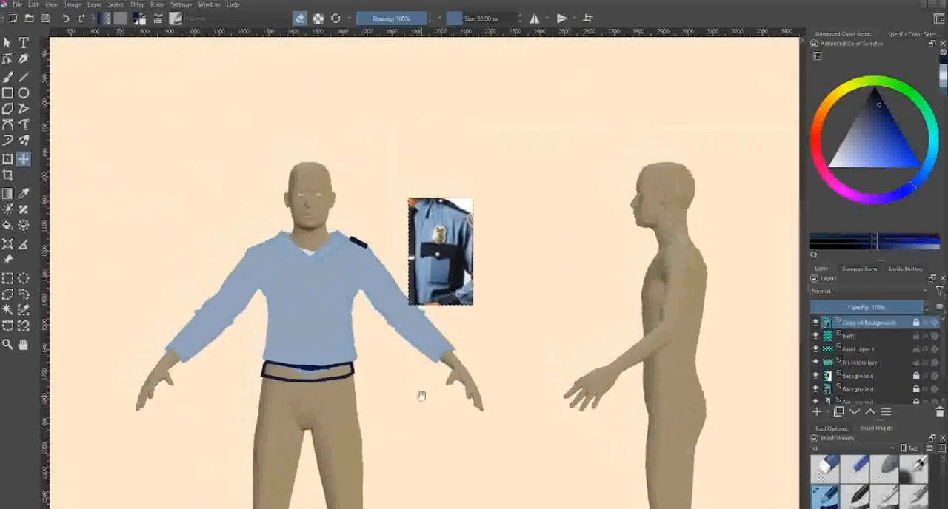
Step: Move the badge crop toward the torso and rename the belt layer to 'belt and pants'
{"action": "left_click_drag", "start_coordinate": [439, 252], "coordinate": [400, 204]}
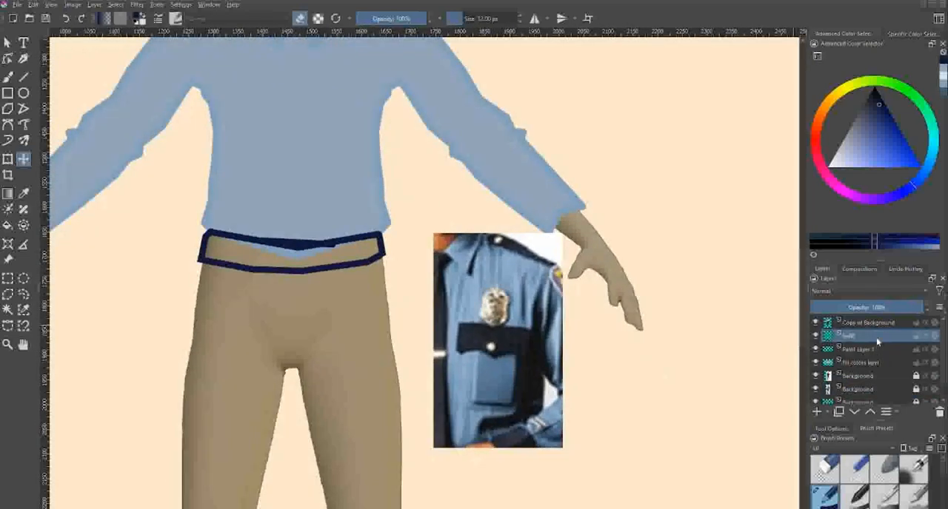
{"action": "double_click", "coordinate": [858, 334]}
{"action": "type", "text": " add ju"}
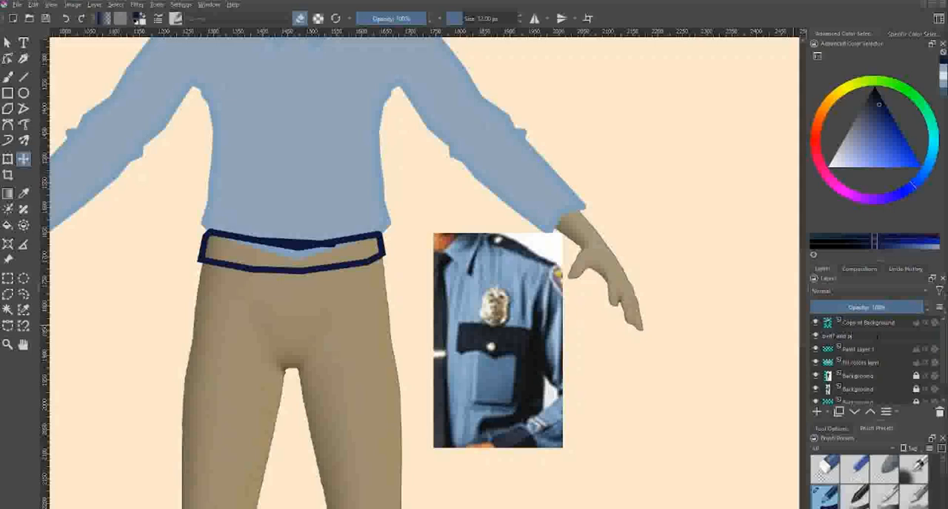
{"action": "left_click", "coordinate": [859, 336]}
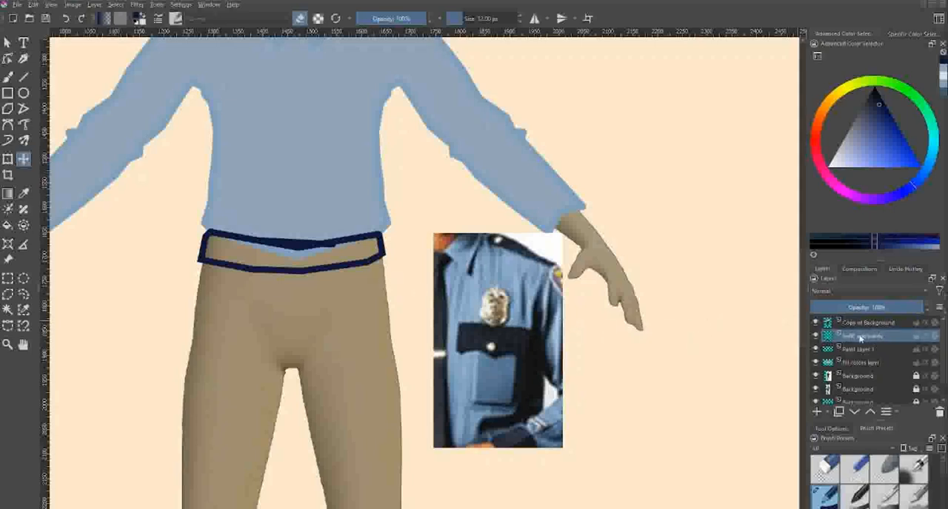
{"action": "left_click", "coordinate": [866, 323]}
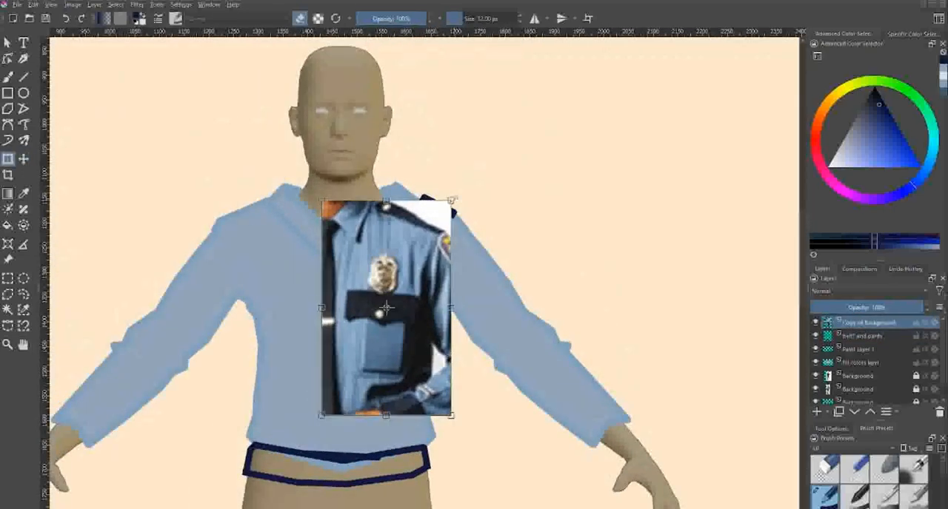
Step: Position the crop over the chest and trace the pocket and flap to keep
{"action": "left_click_drag", "start_coordinate": [385, 308], "coordinate": [377, 326]}
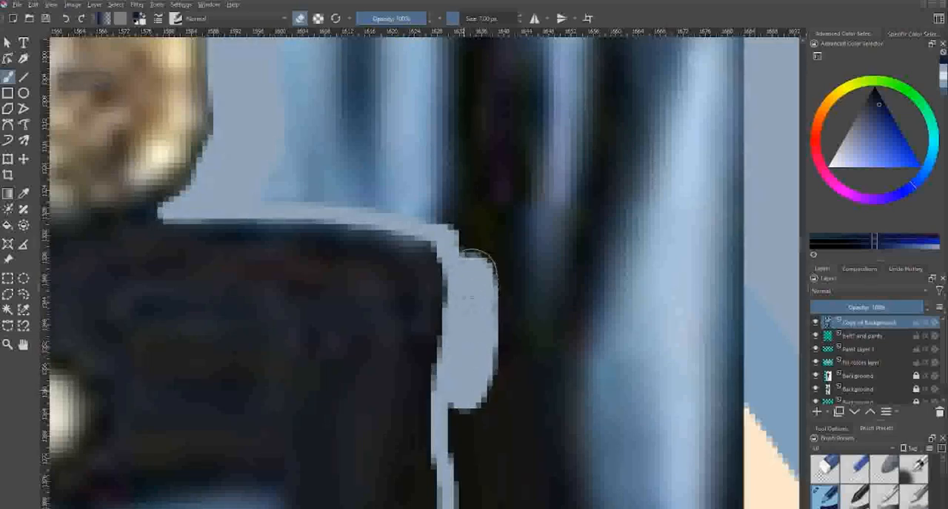
{"action": "left_click_drag", "start_coordinate": [459, 252], "coordinate": [270, 185]}
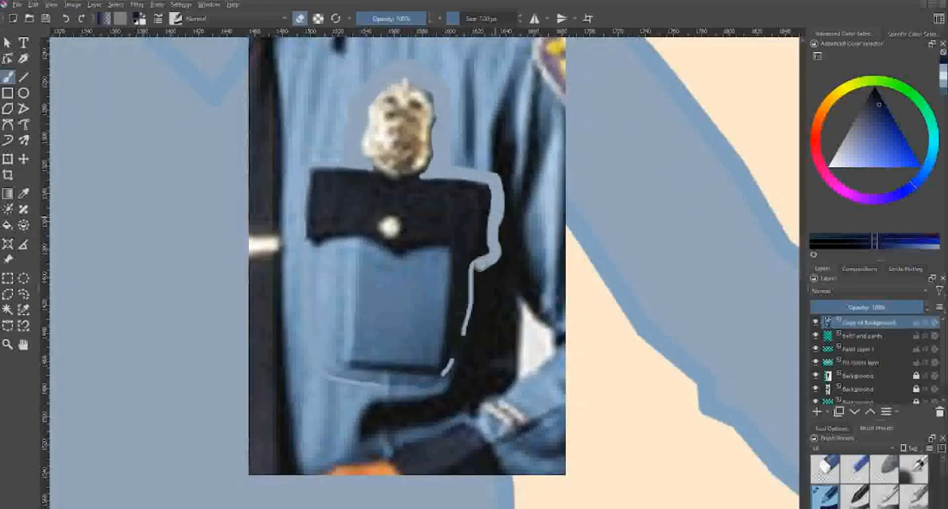
{"action": "left_click_drag", "start_coordinate": [470, 255], "coordinate": [459, 355]}
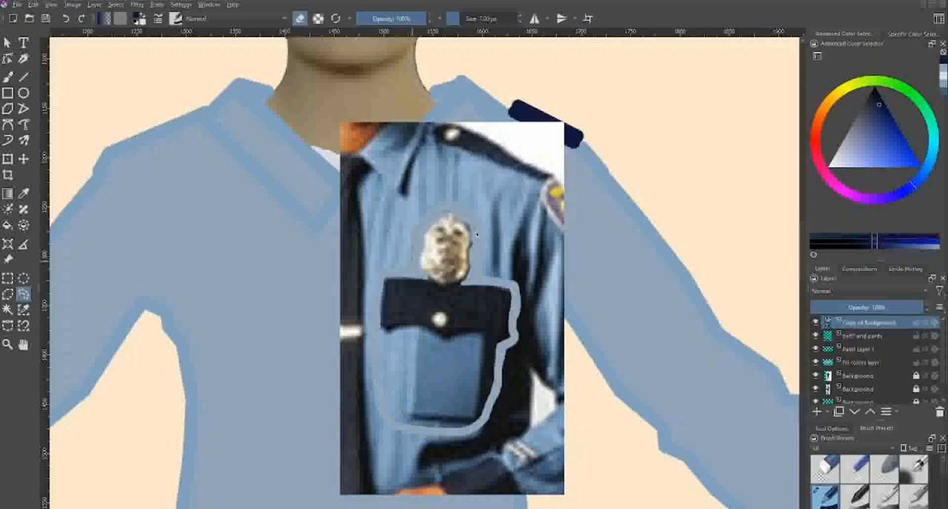
{"action": "mouse_move", "coordinate": [507, 284]}
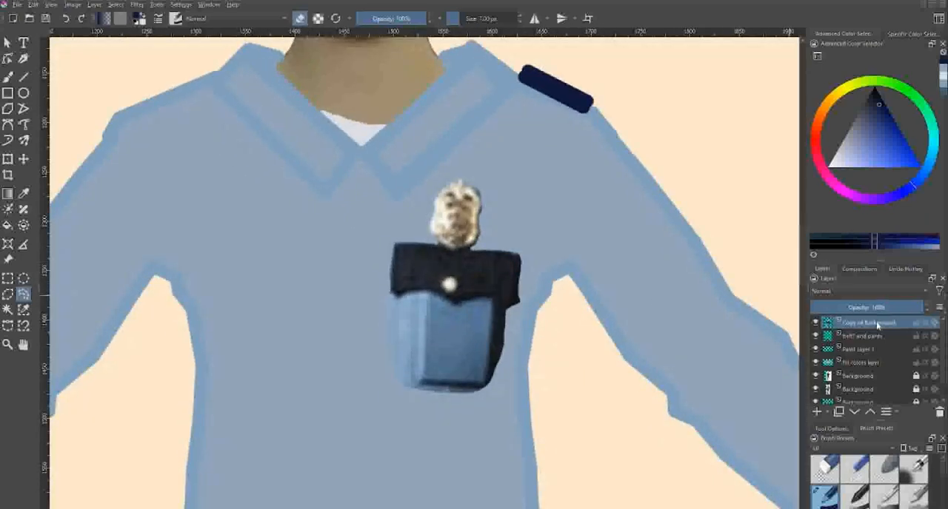
Step: Duplicate the badge and pocket layer and mirror the copy horizontally
{"action": "right_click", "coordinate": [870, 323]}
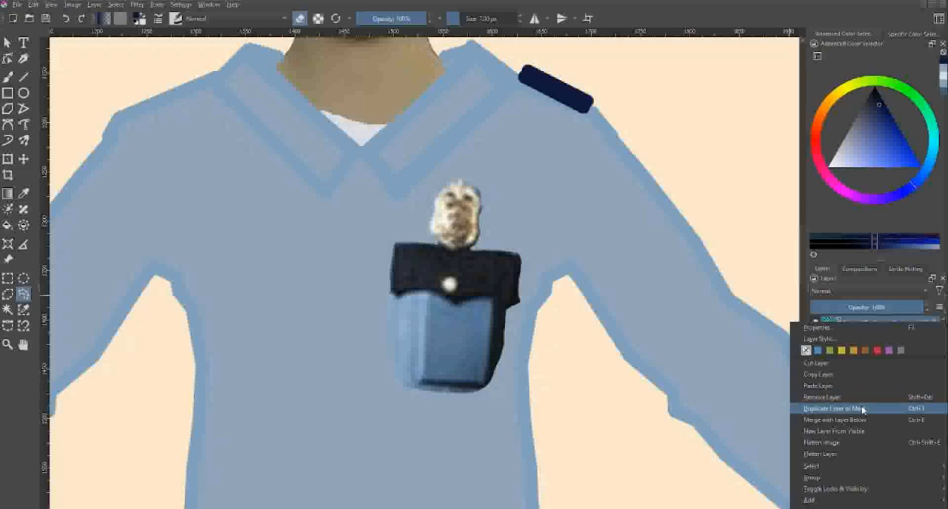
{"action": "left_click", "coordinate": [835, 408]}
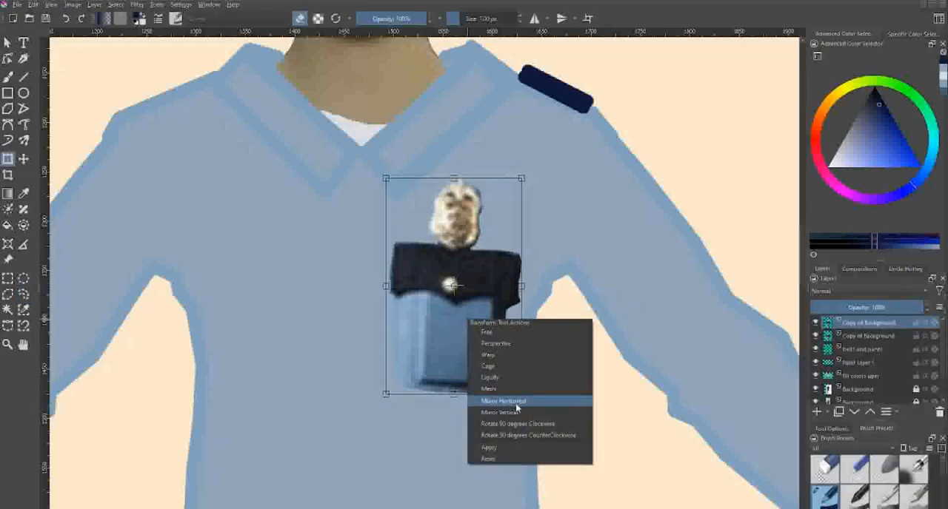
{"action": "left_click", "coordinate": [504, 399]}
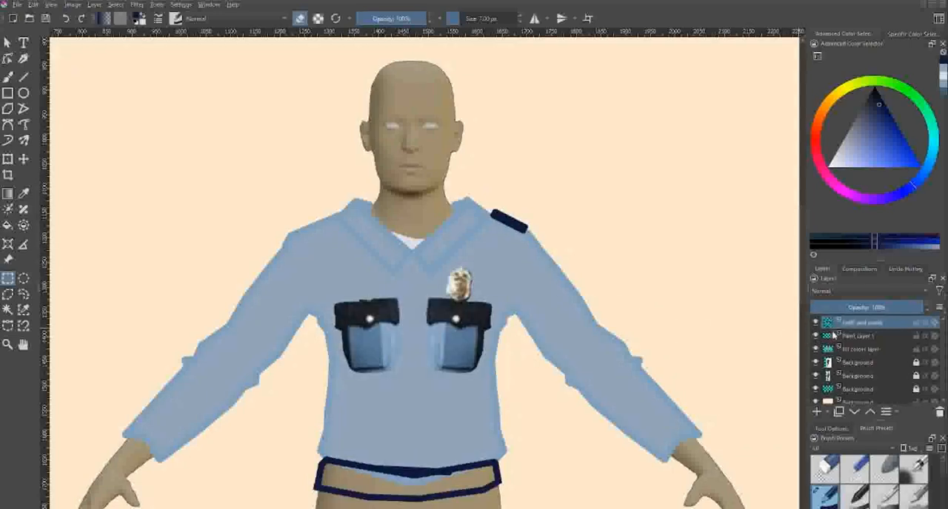
Step: Copy the right shoulder patch onto the left shoulder and merge it into the shirt layer
{"action": "left_click_drag", "start_coordinate": [477, 194], "coordinate": [557, 258]}
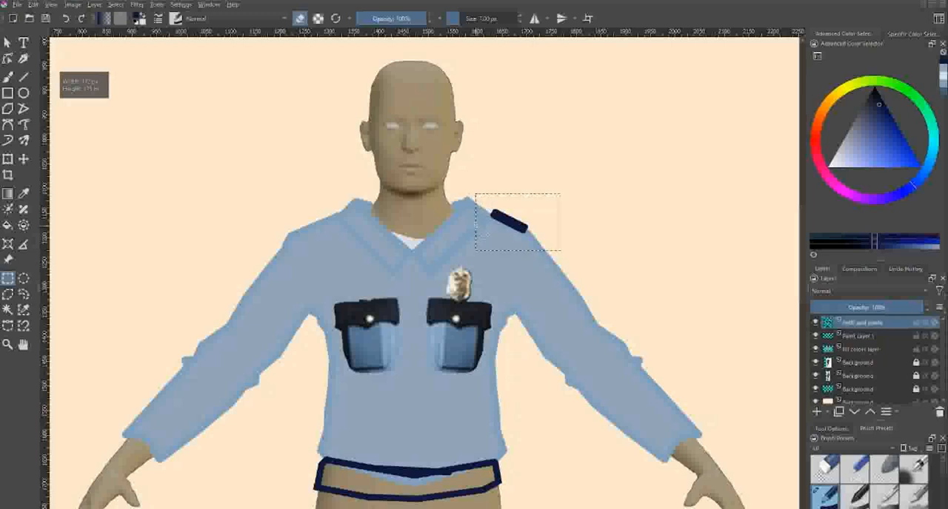
{"action": "right_click", "coordinate": [517, 222]}
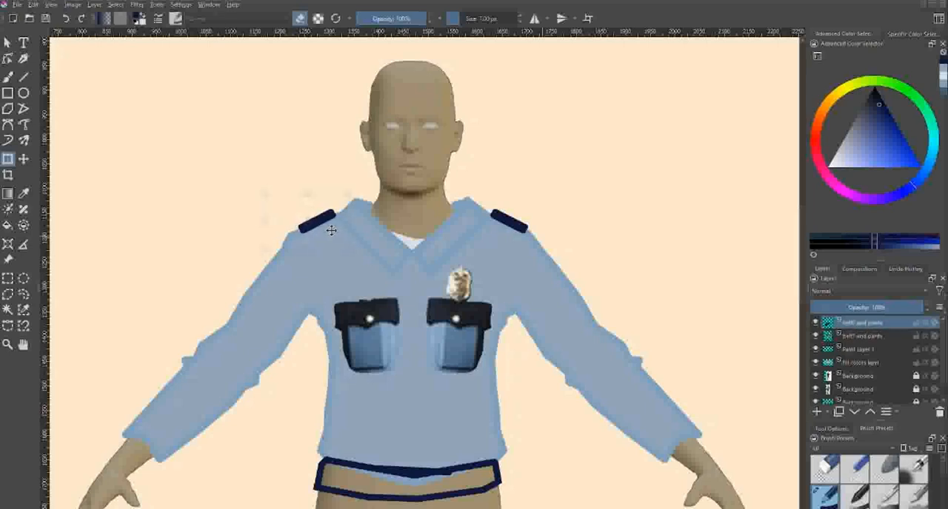
{"action": "left_click", "coordinate": [332, 231]}
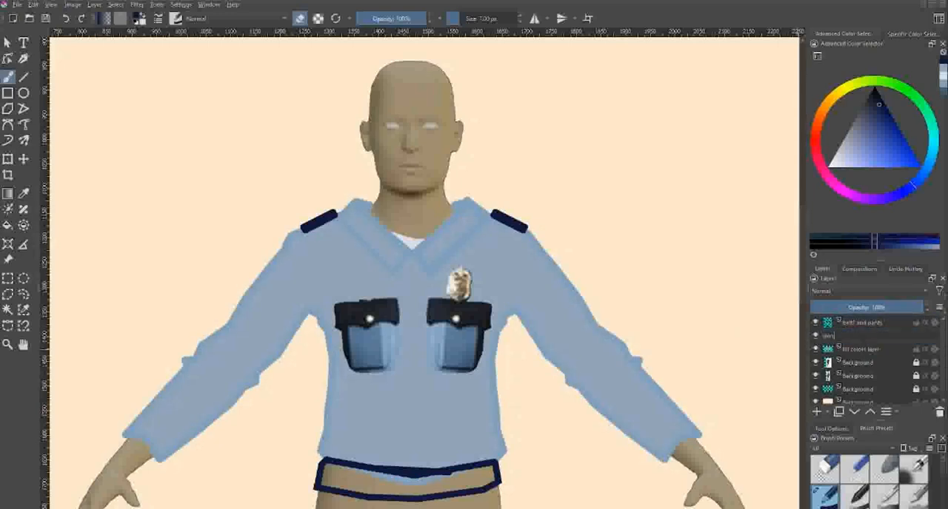
{"action": "left_click", "coordinate": [862, 335]}
{"action": "type", "text": "hair"}
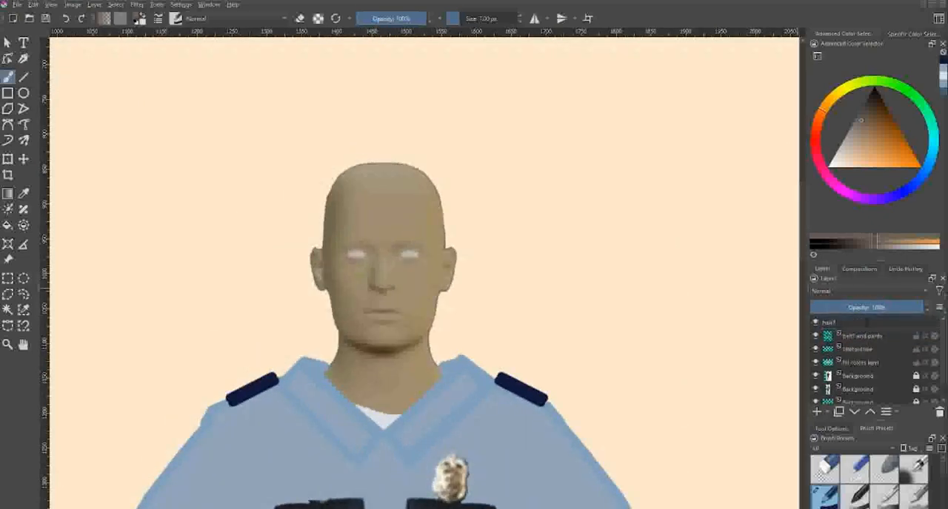
Step: Add a Hair layer and draw the hairline strokes across the forehead
{"action": "left_click", "coordinate": [859, 323]}
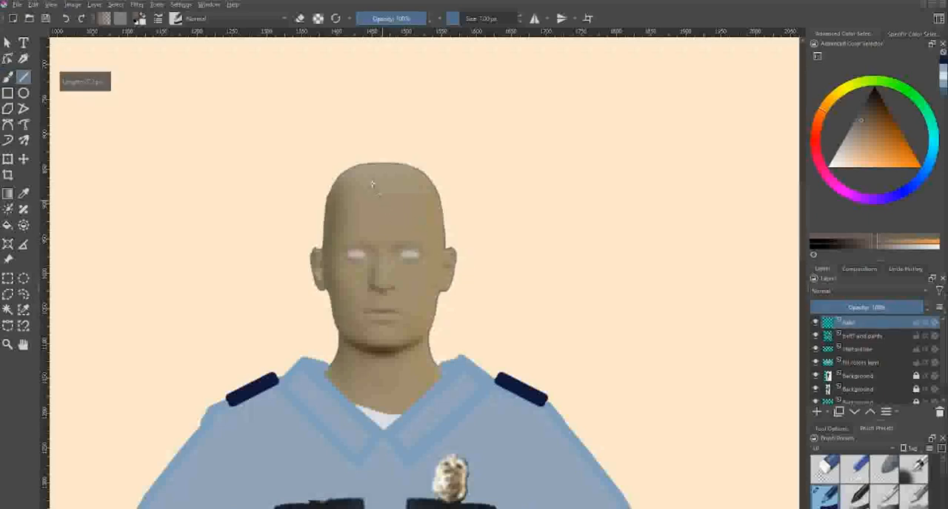
{"action": "left_click_drag", "start_coordinate": [373, 182], "coordinate": [393, 205]}
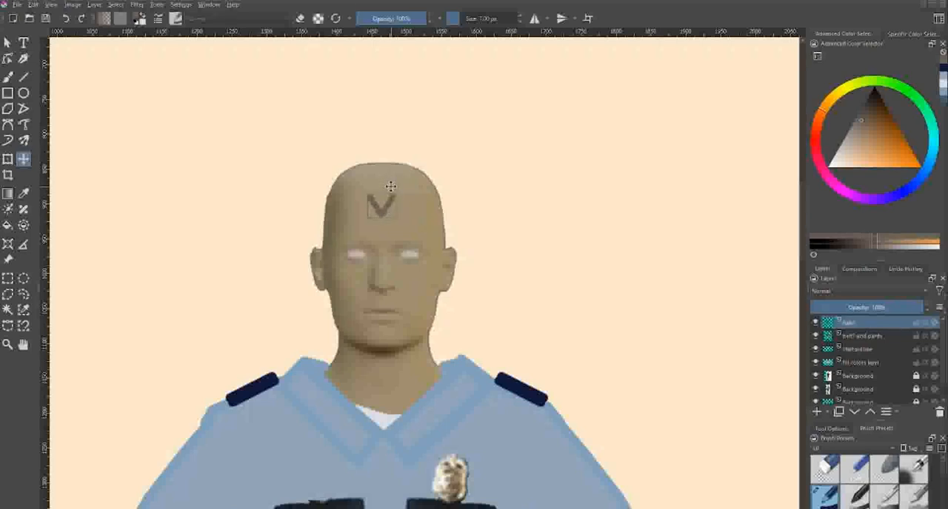
{"action": "left_click", "coordinate": [9, 76]}
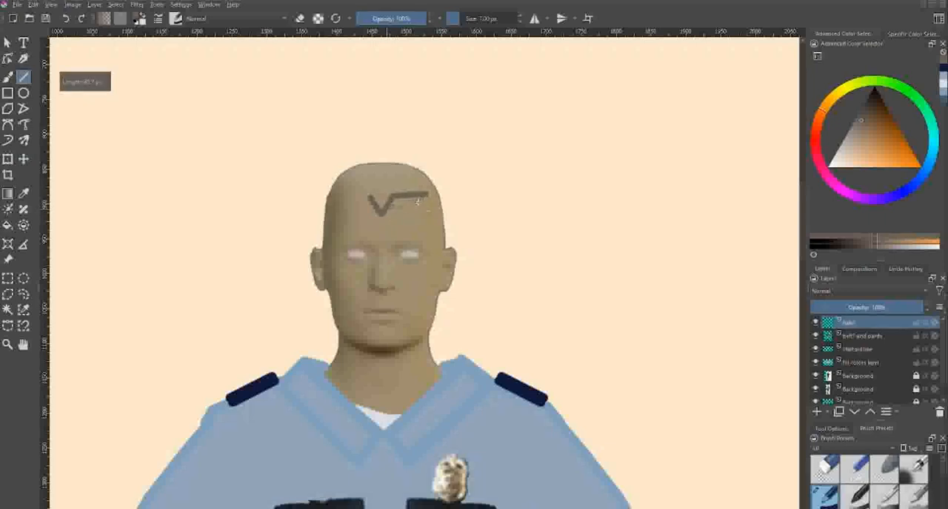
{"action": "left_click_drag", "start_coordinate": [418, 201], "coordinate": [444, 259]}
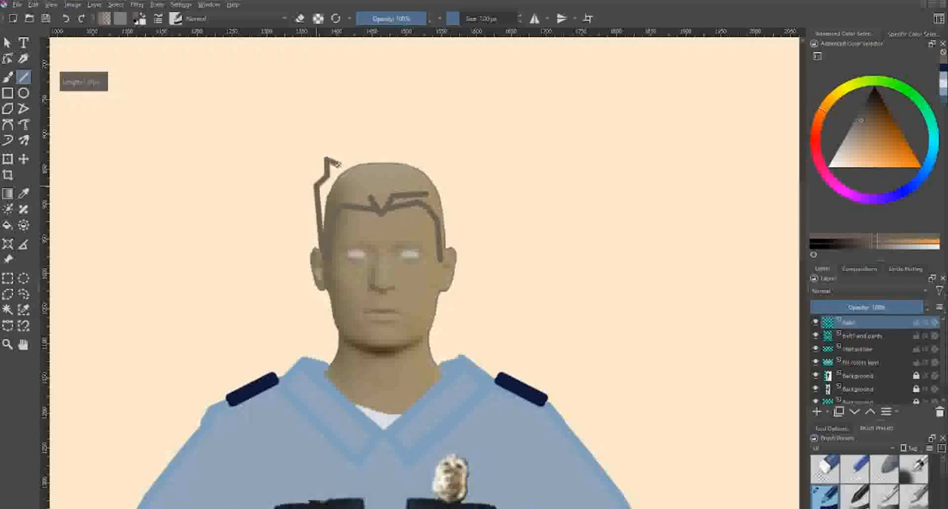
Step: Draw the spiky hair edge up the left side, over the top and down the right side
{"action": "left_click_drag", "start_coordinate": [337, 160], "coordinate": [426, 157]}
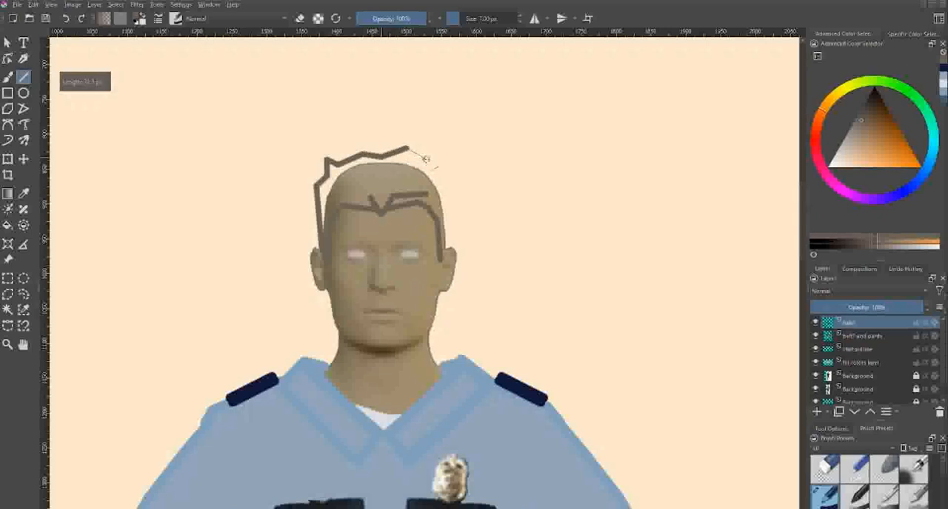
{"action": "left_click_drag", "start_coordinate": [417, 151], "coordinate": [462, 200]}
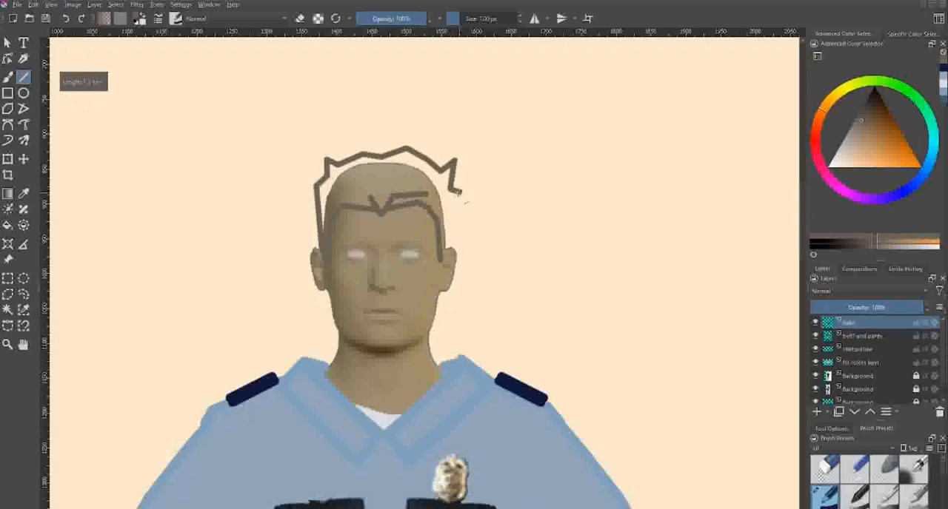
{"action": "left_click_drag", "start_coordinate": [456, 200], "coordinate": [442, 259]}
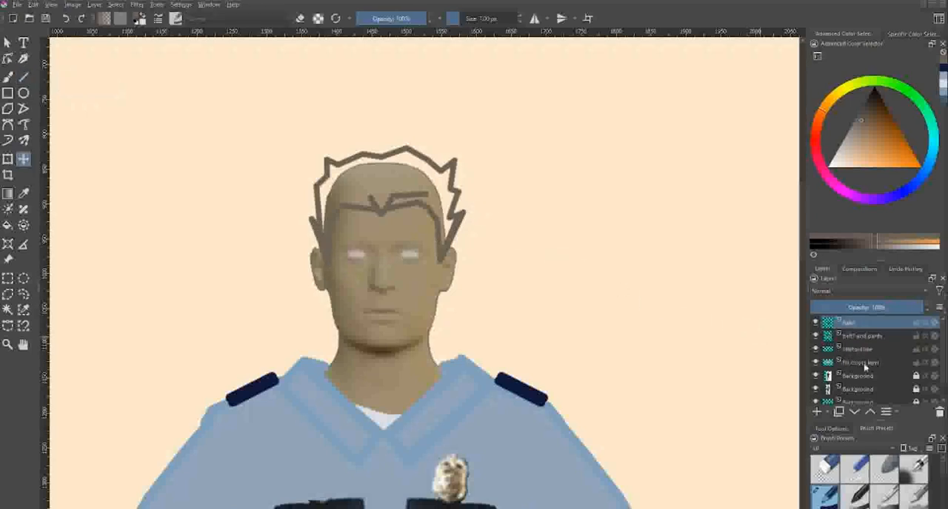
{"action": "left_click", "coordinate": [860, 361]}
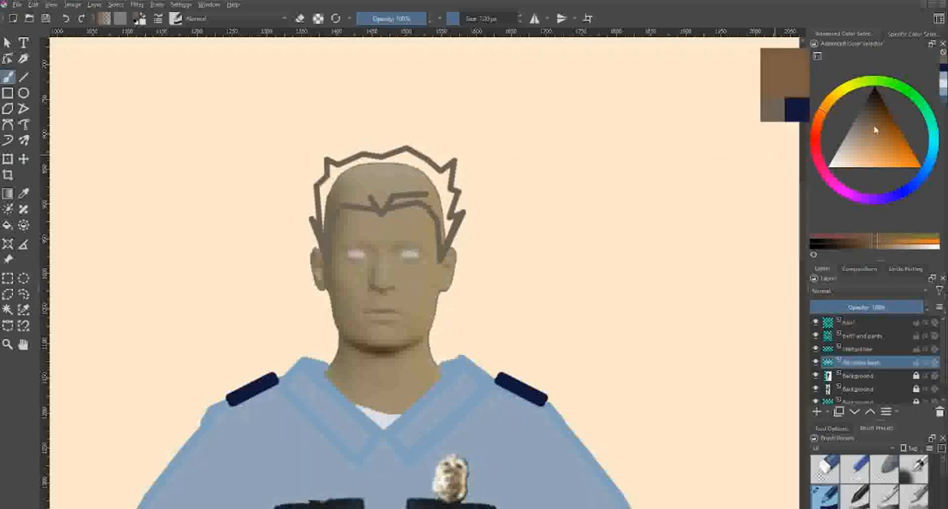
Step: Paint brown along the inside and top of the hair outline
{"action": "scroll", "scroll_direction": "up", "scroll_amount": 3}
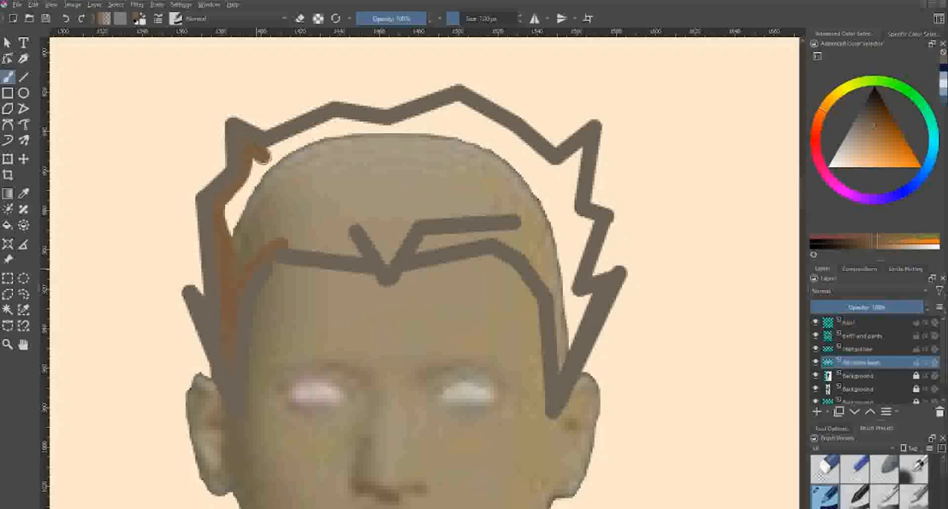
{"action": "left_click_drag", "start_coordinate": [264, 151], "coordinate": [378, 126]}
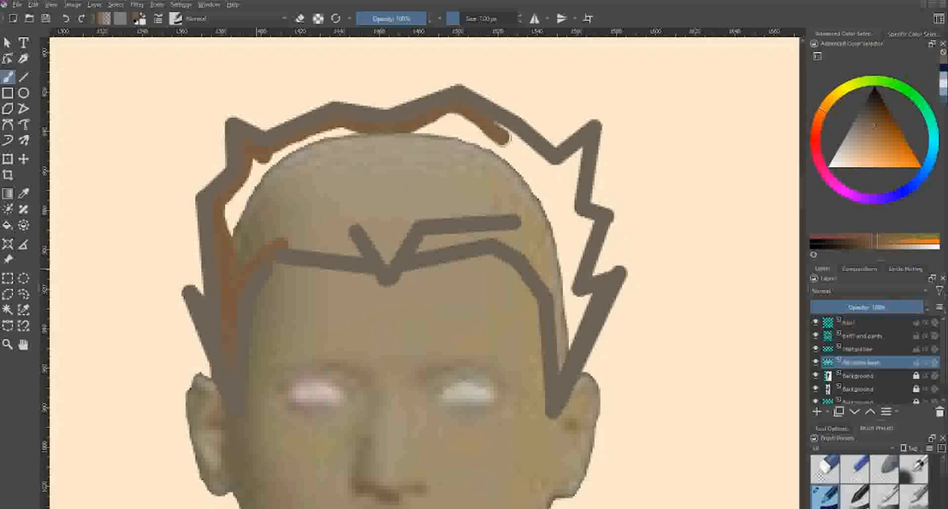
{"action": "left_click_drag", "start_coordinate": [503, 133], "coordinate": [563, 163]}
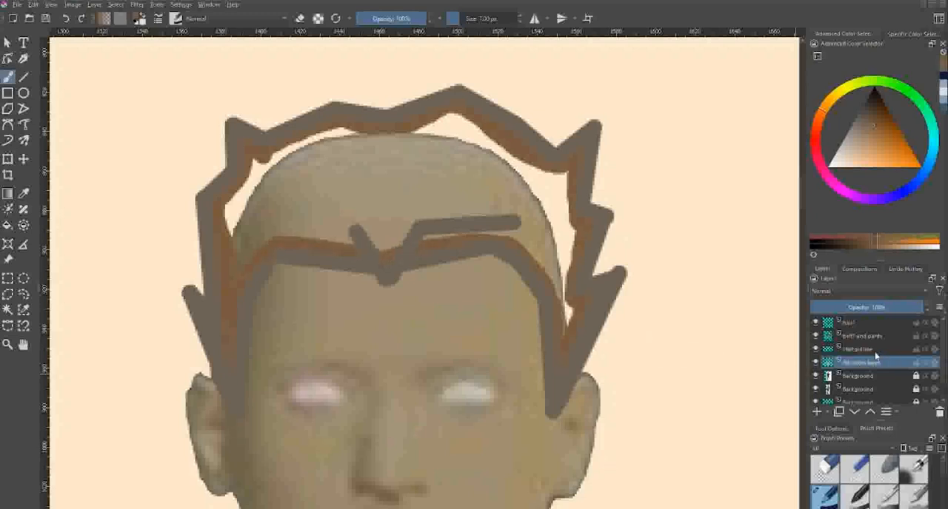
{"action": "left_click", "coordinate": [866, 323]}
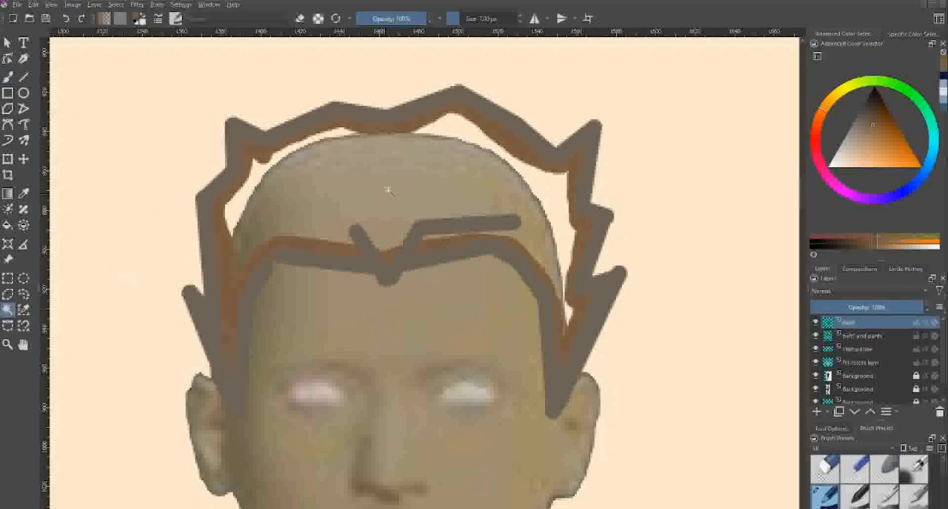
Step: Select the area inside the hair outline, fill it solid brown and clear the selection
{"action": "left_click", "coordinate": [862, 363]}
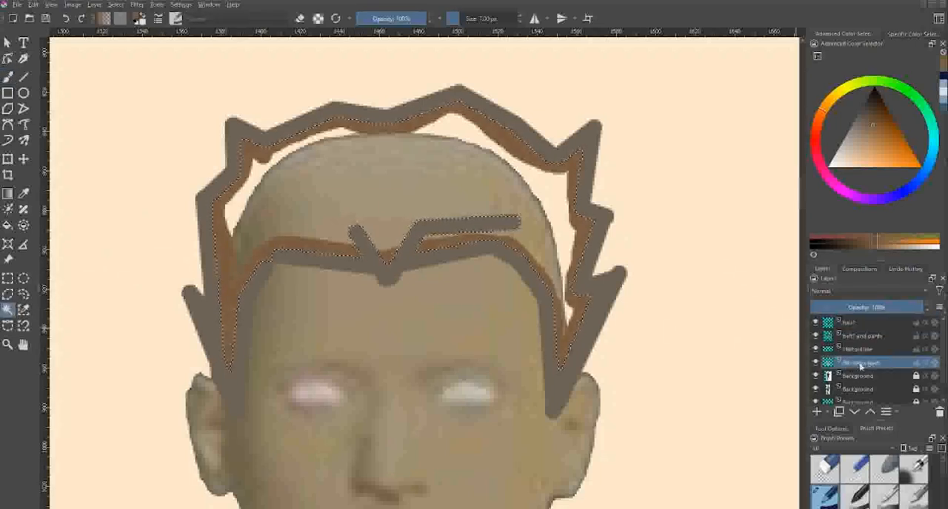
{"action": "left_click", "coordinate": [421, 178]}
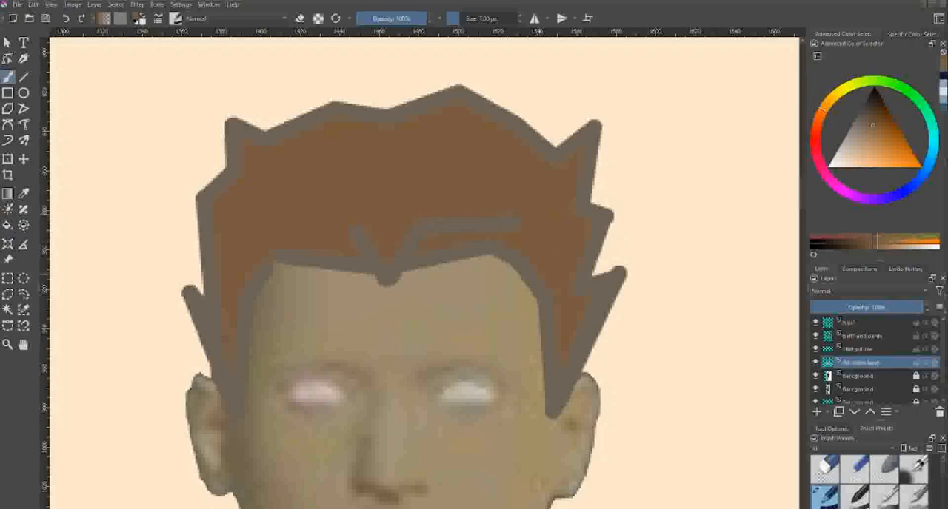
{"action": "left_click", "coordinate": [859, 323]}
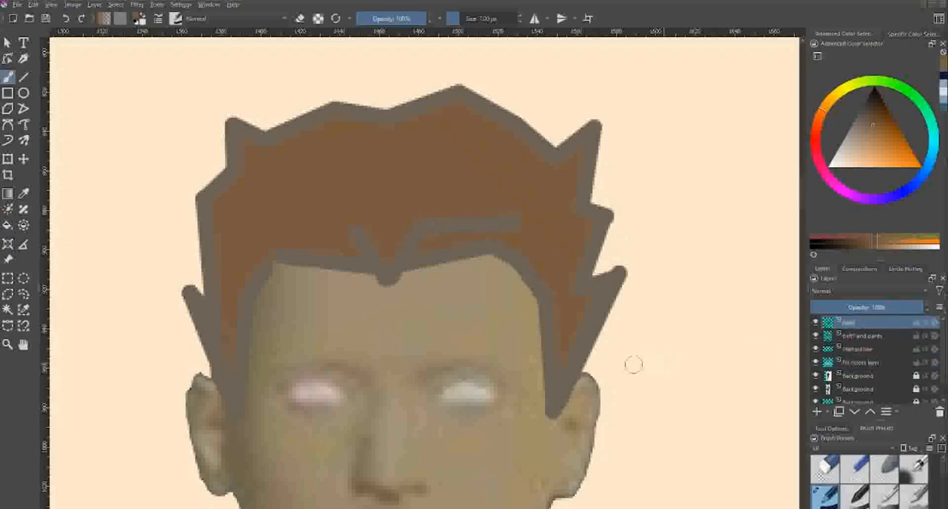
{"action": "left_click", "coordinate": [889, 143]}
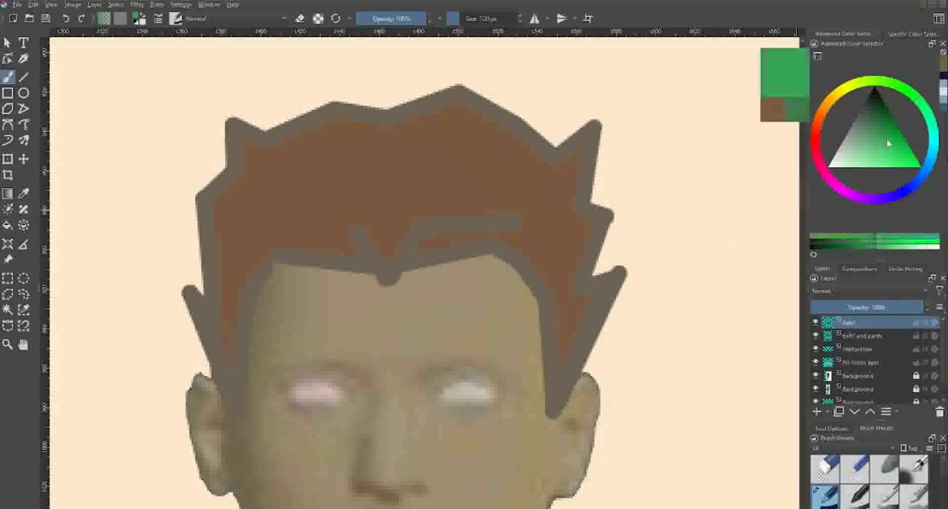
{"action": "left_click", "coordinate": [463, 391]}
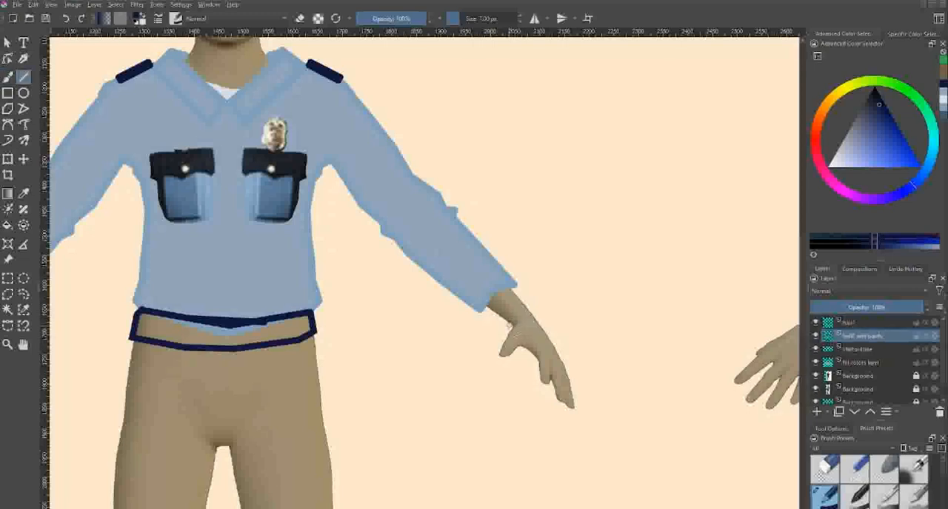
Step: Draw dark navy cuff strokes around the end of the right sleeve
{"action": "left_click_drag", "start_coordinate": [507, 323], "coordinate": [530, 317]}
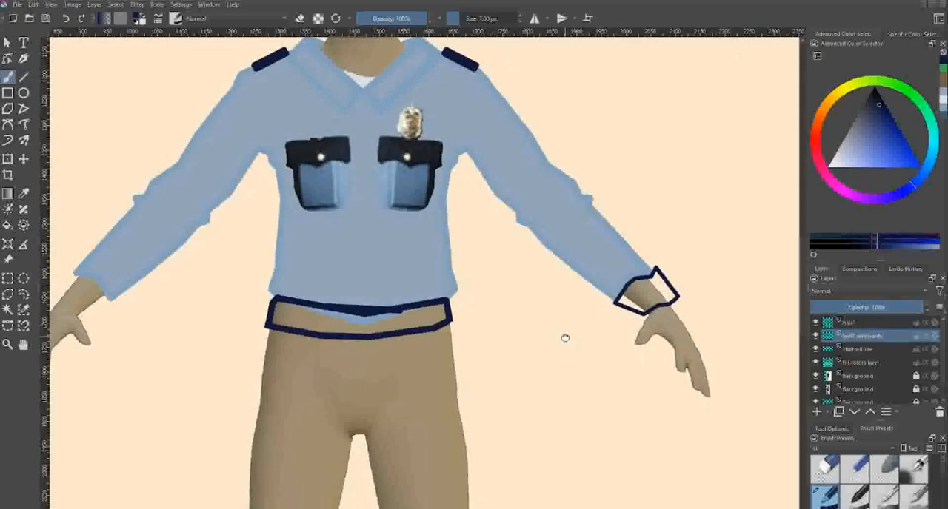
{"action": "left_click_drag", "start_coordinate": [625, 264], "coordinate": [719, 353]}
{"action": "type", "text": "boots"}
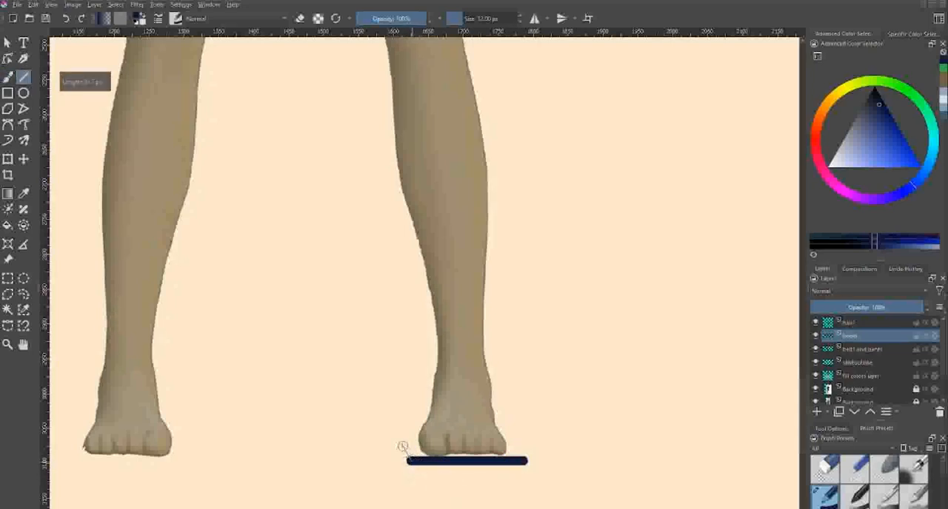
Step: Draw the boot sole and its top edge over the right foot in navy
{"action": "left_click_drag", "start_coordinate": [403, 448], "coordinate": [524, 451]}
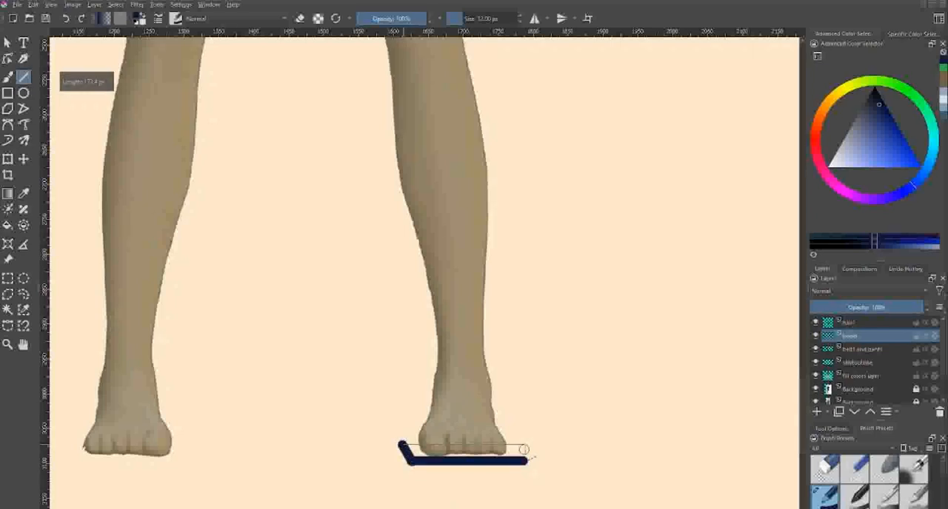
{"action": "left_click_drag", "start_coordinate": [521, 450], "coordinate": [526, 458]}
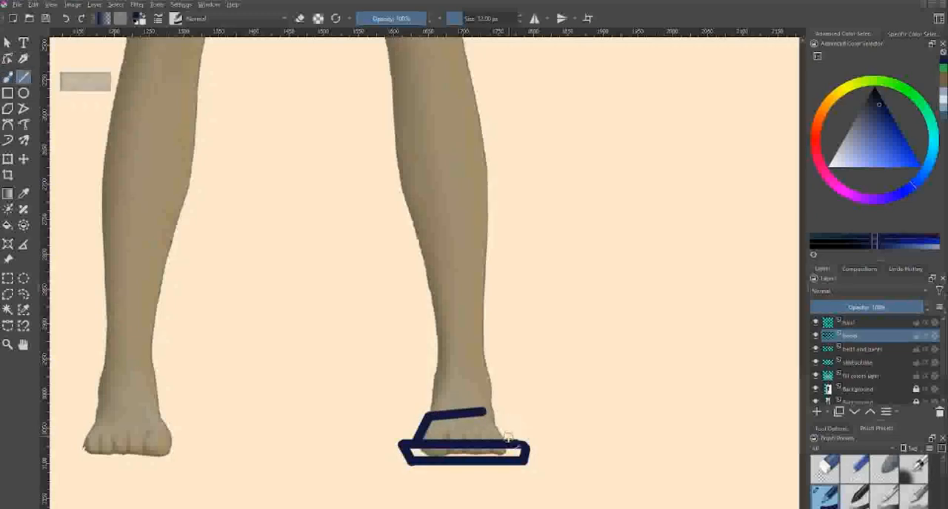
{"action": "left_click_drag", "start_coordinate": [501, 444], "coordinate": [500, 382]}
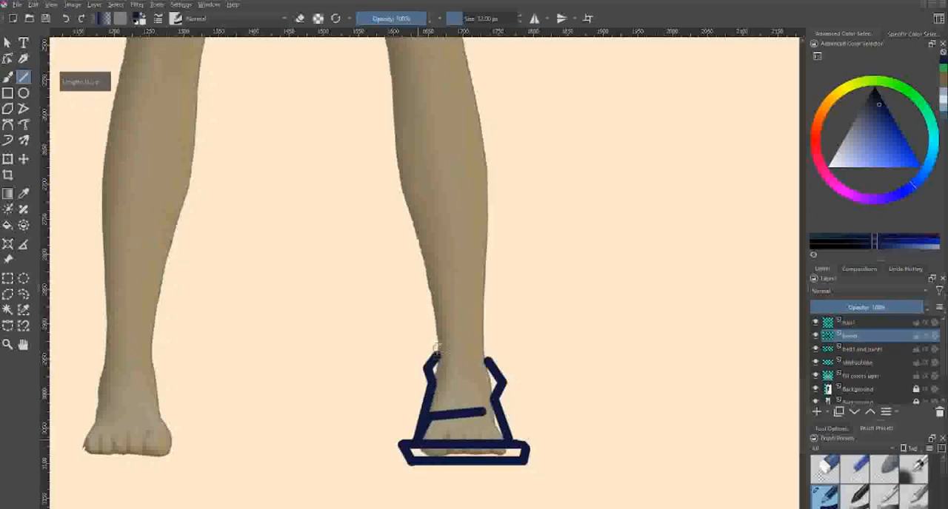
Step: Extend the boot shaft up the shin and sketch its top edge along the leg
{"action": "left_click_drag", "start_coordinate": [435, 348], "coordinate": [422, 287]}
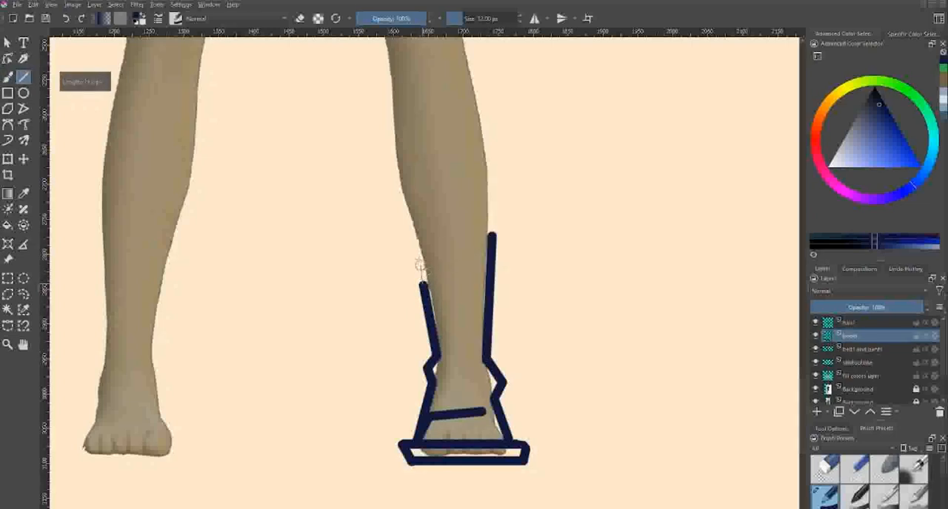
{"action": "left_click_drag", "start_coordinate": [427, 274], "coordinate": [447, 240]}
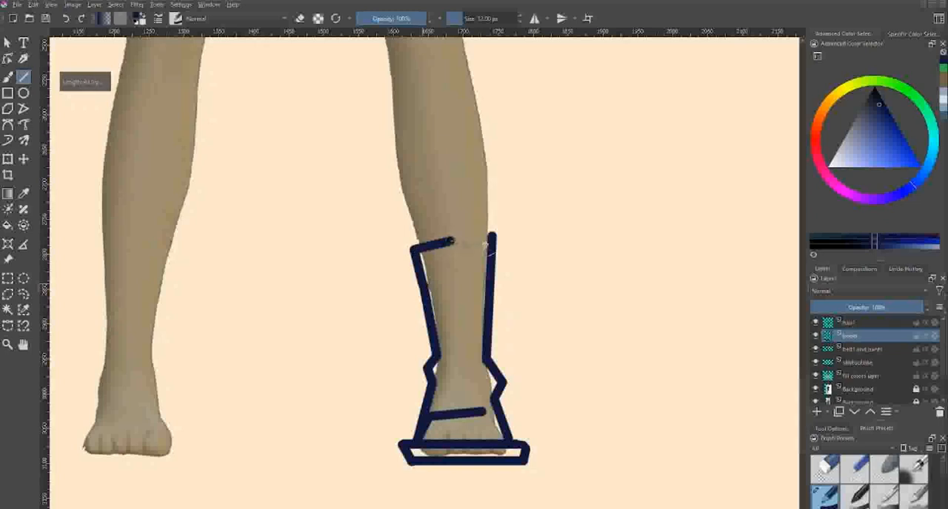
{"action": "left_click_drag", "start_coordinate": [447, 243], "coordinate": [521, 234]}
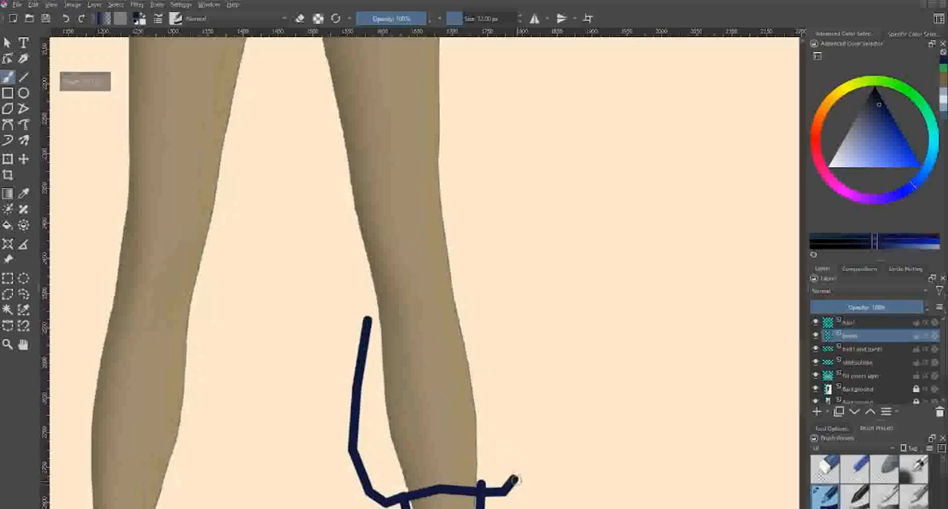
{"action": "left_click_drag", "start_coordinate": [511, 481], "coordinate": [470, 333]}
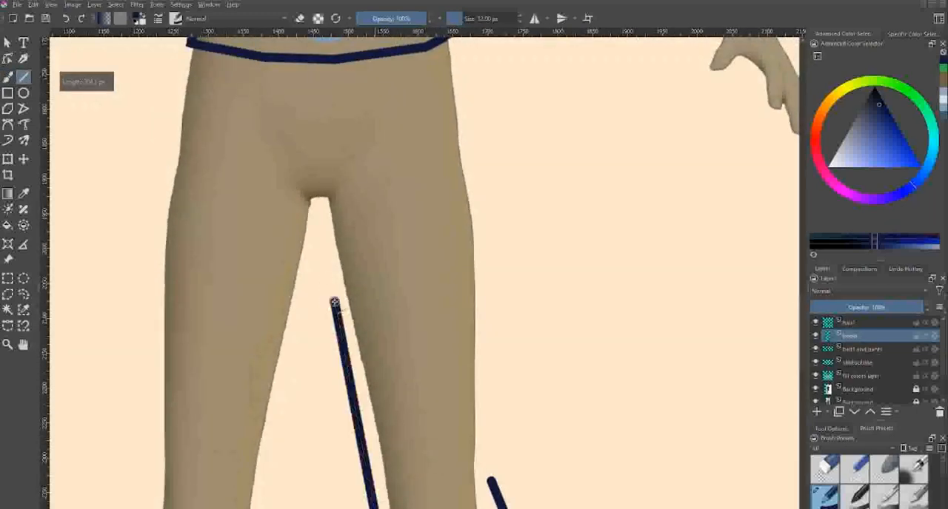
Step: Draw the inner edges of both trouser legs and merge the outline layer down
{"action": "left_click_drag", "start_coordinate": [334, 302], "coordinate": [323, 237]}
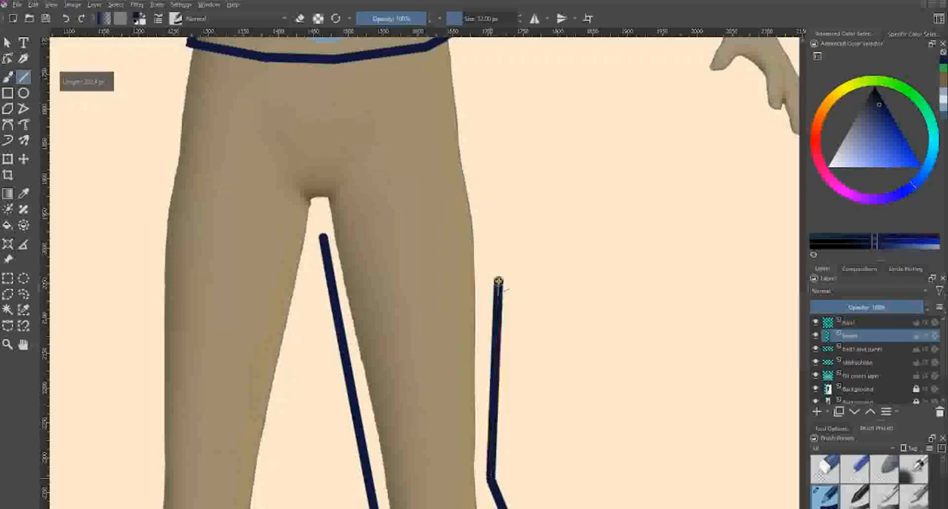
{"action": "left_click_drag", "start_coordinate": [498, 284], "coordinate": [485, 189]}
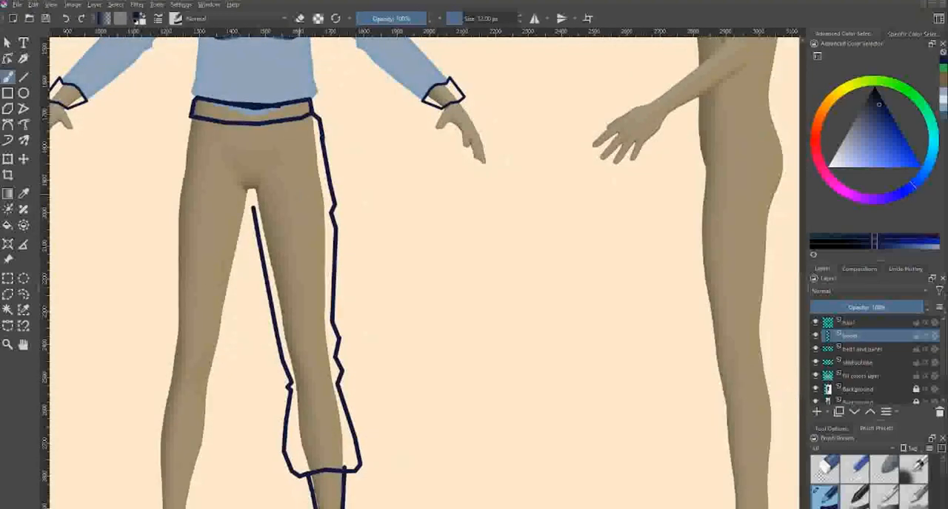
{"action": "left_click", "coordinate": [373, 320]}
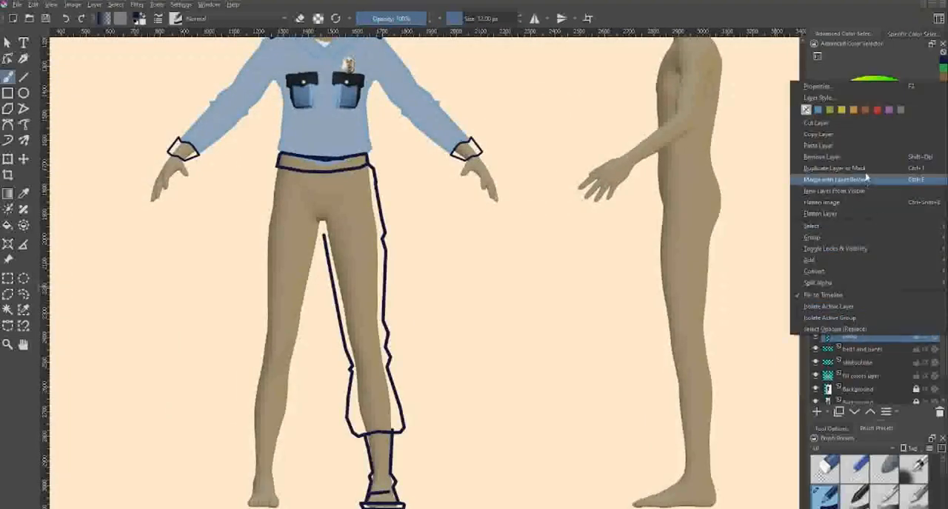
{"action": "left_click", "coordinate": [835, 168]}
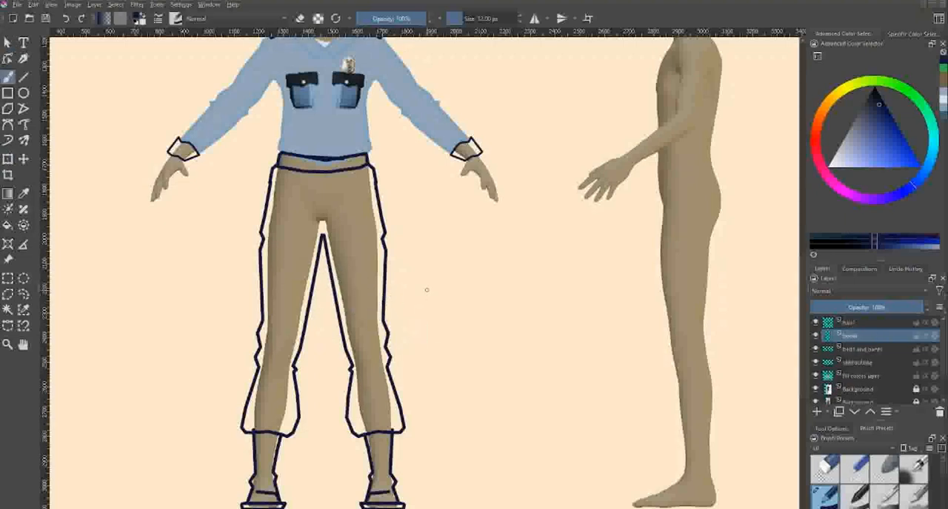
{"action": "mouse_move", "coordinate": [418, 189]}
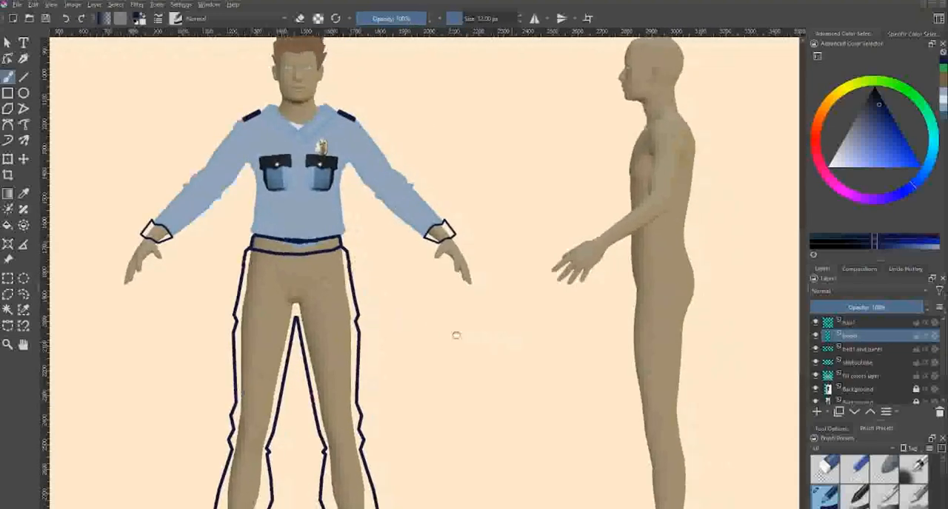
Step: Select the radio in the reference photo and paste it onto the figure's belt
{"action": "scroll", "scroll_direction": "right", "scroll_amount": 3}
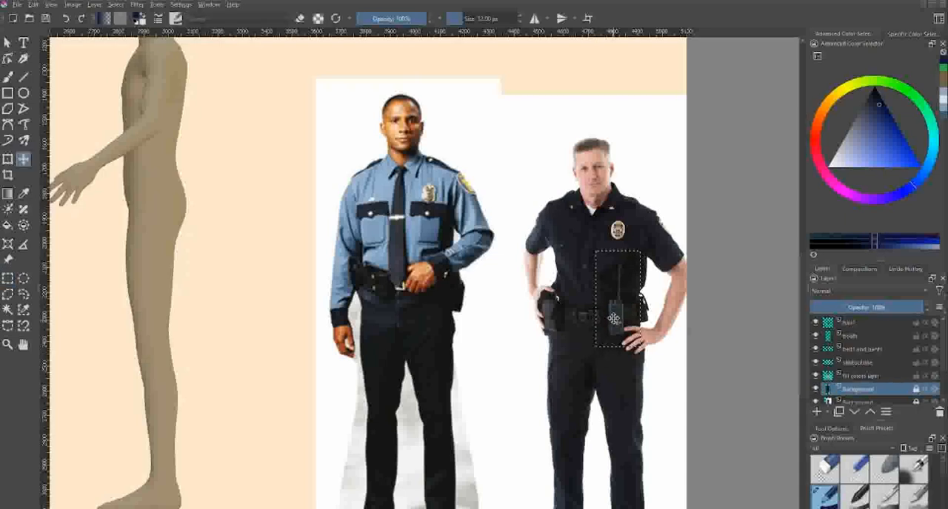
{"action": "left_click_drag", "start_coordinate": [619, 303], "coordinate": [211, 236]}
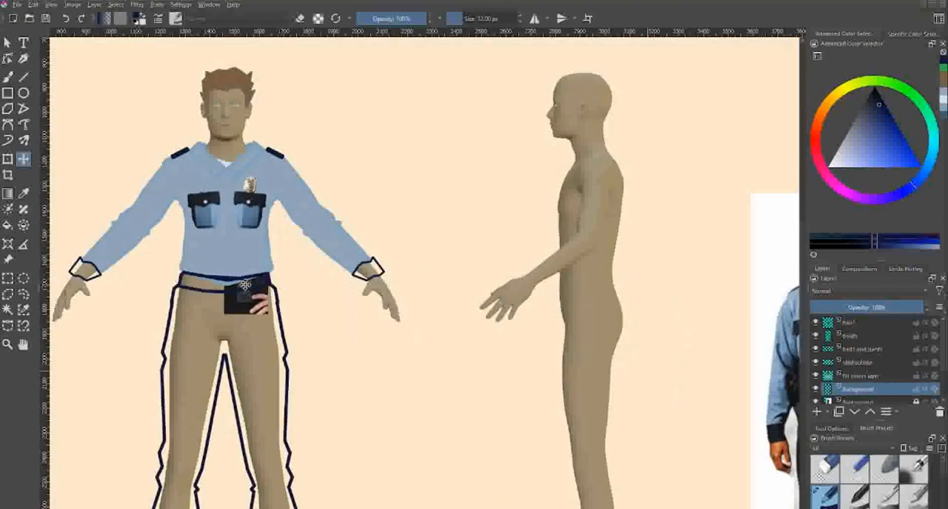
{"action": "left_click", "coordinate": [864, 317]}
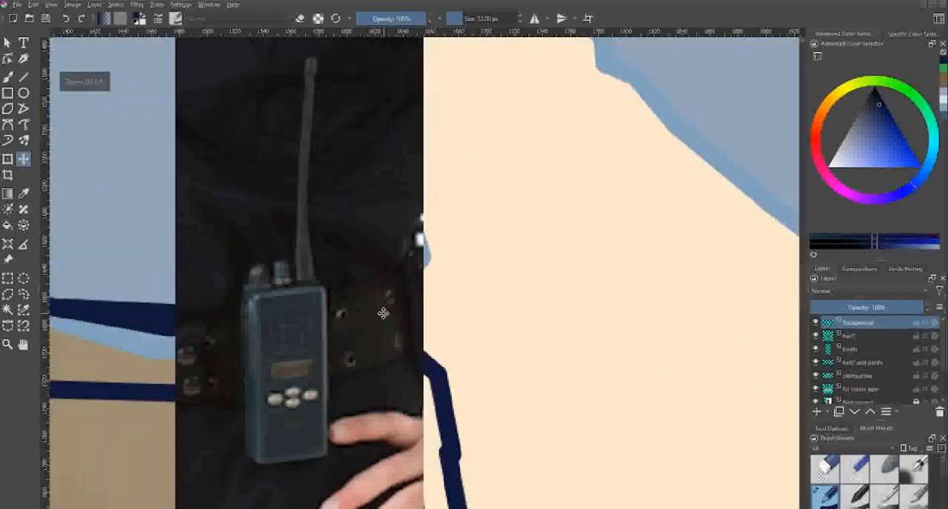
{"action": "mouse_move", "coordinate": [278, 294]}
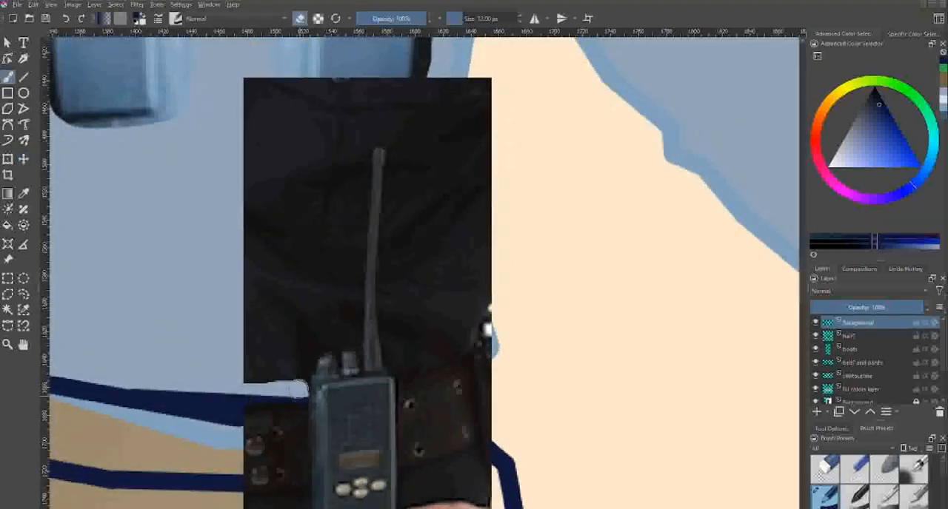
Step: Paint over the radio's dark photo background around the antenna
{"action": "left_click_drag", "start_coordinate": [308, 385], "coordinate": [348, 336]}
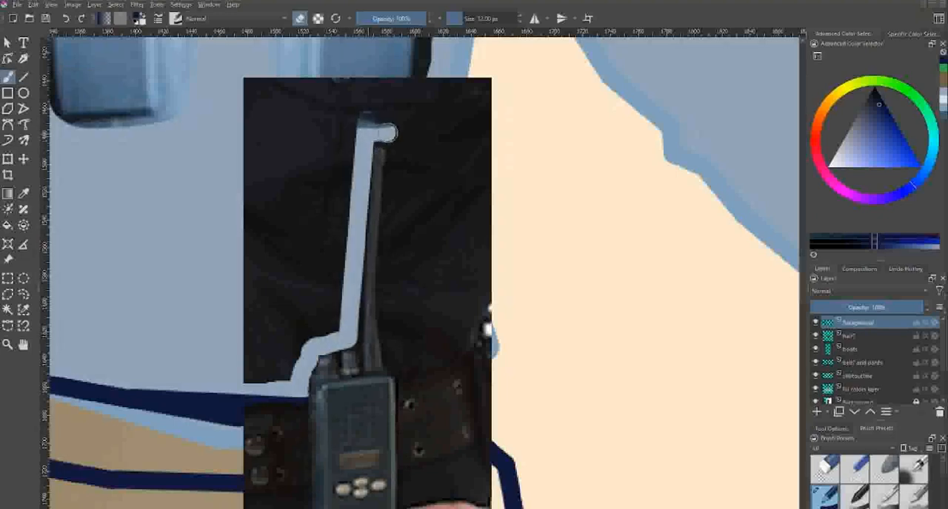
{"action": "left_click", "coordinate": [382, 141]}
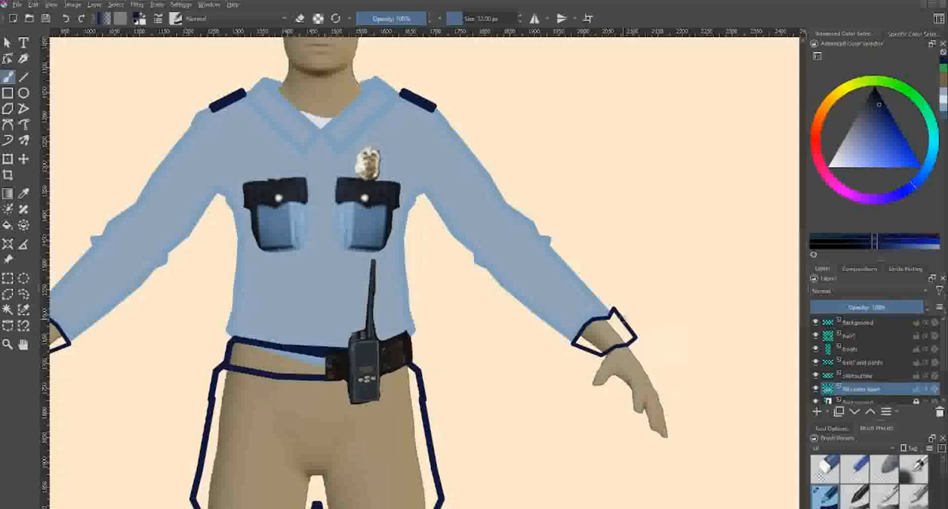
Step: Paint the left sleeve's cuff band solid navy with the brush
{"action": "left_click", "coordinate": [881, 116]}
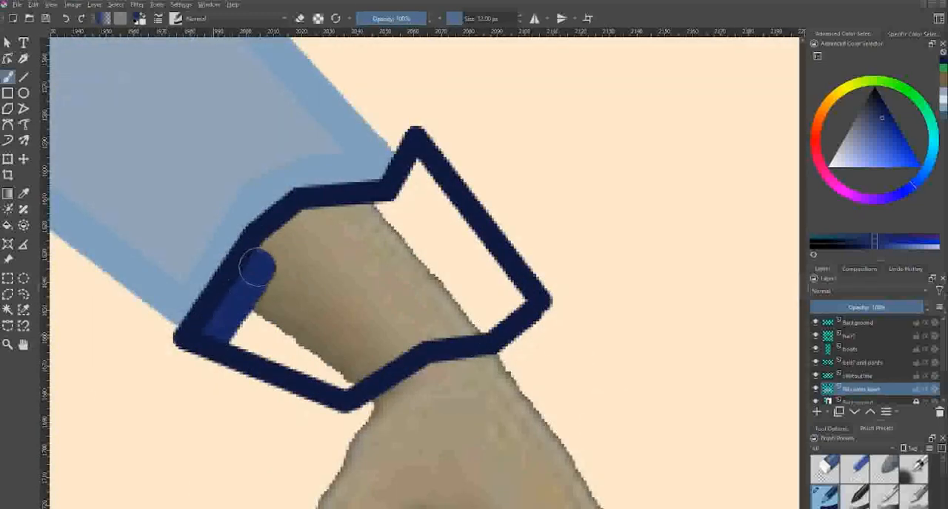
{"action": "left_click_drag", "start_coordinate": [255, 271], "coordinate": [412, 189]}
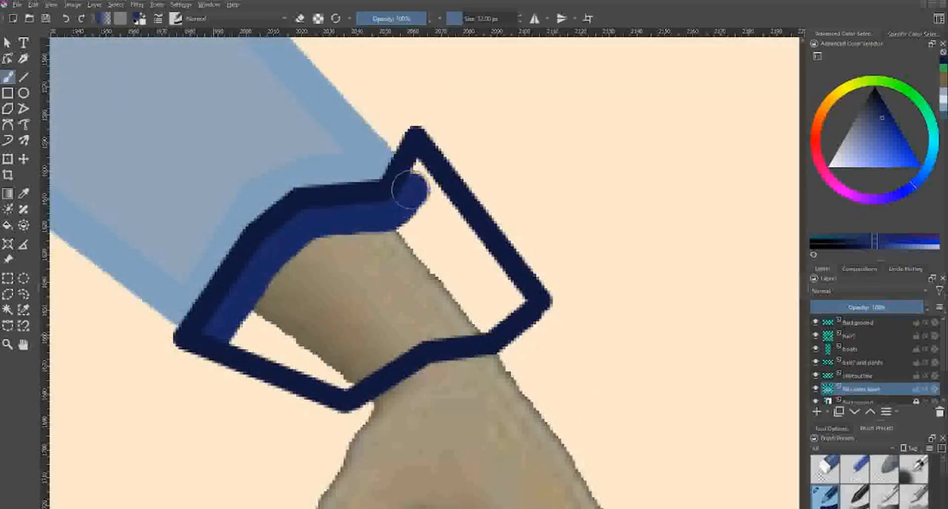
{"action": "left_click_drag", "start_coordinate": [412, 190], "coordinate": [506, 311]}
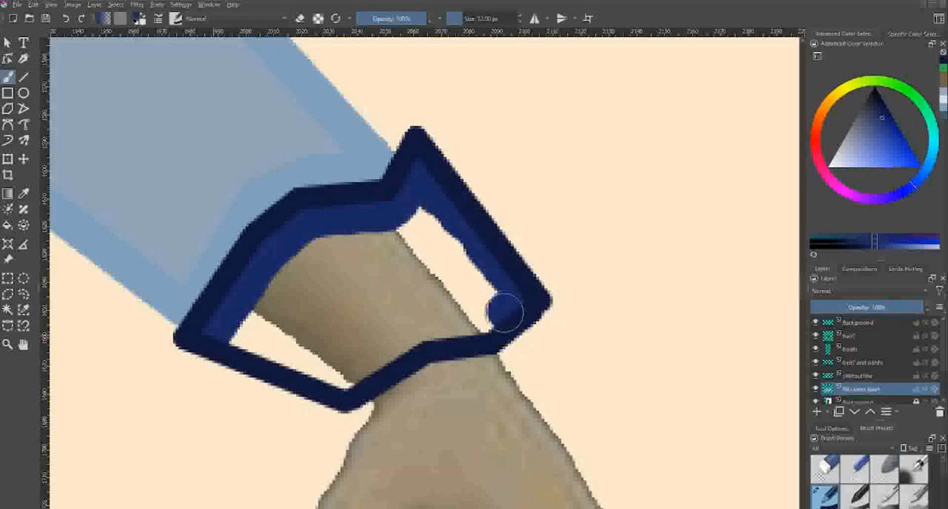
{"action": "left_click_drag", "start_coordinate": [507, 311], "coordinate": [296, 362]}
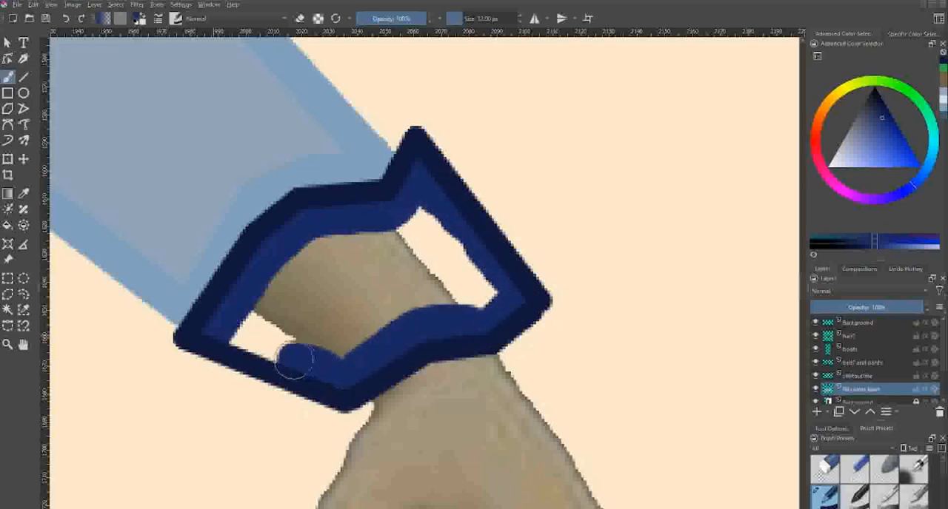
{"action": "left_click_drag", "start_coordinate": [293, 359], "coordinate": [412, 225]}
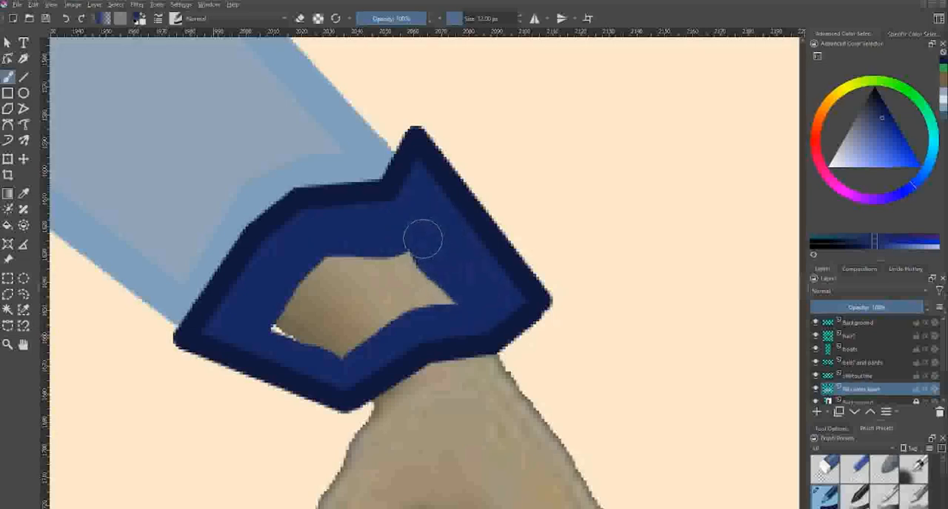
{"action": "left_click_drag", "start_coordinate": [426, 238], "coordinate": [363, 289]}
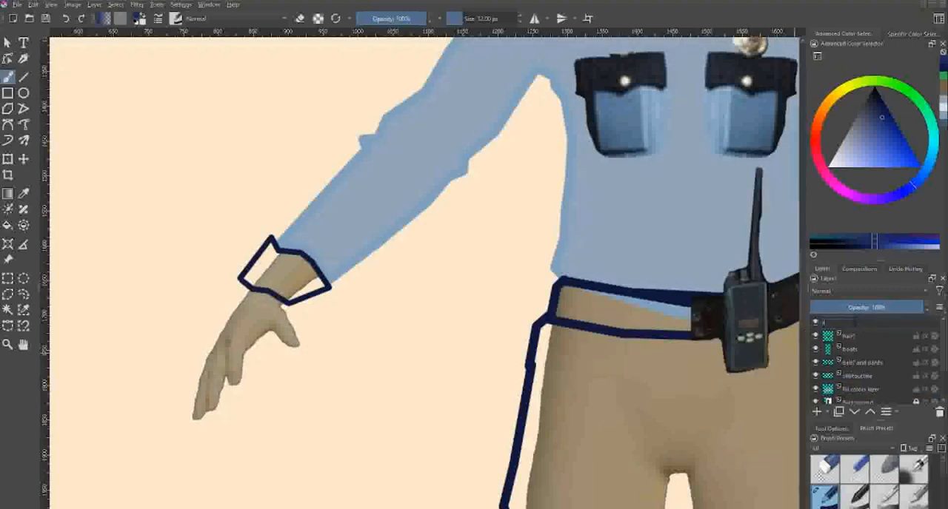
Step: Add a top layer, then fill the cuff inside its outline with navy
{"action": "left_click", "coordinate": [874, 323]}
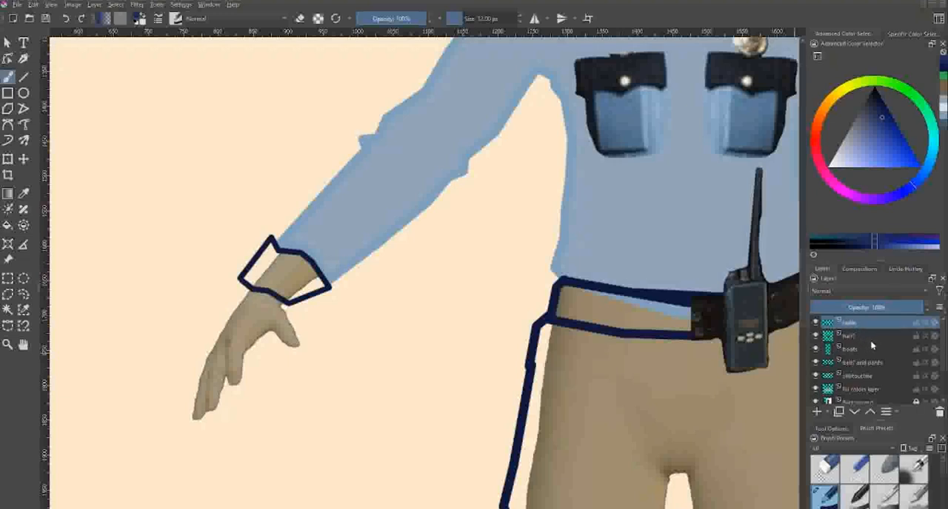
{"action": "mouse_move", "coordinate": [886, 391]}
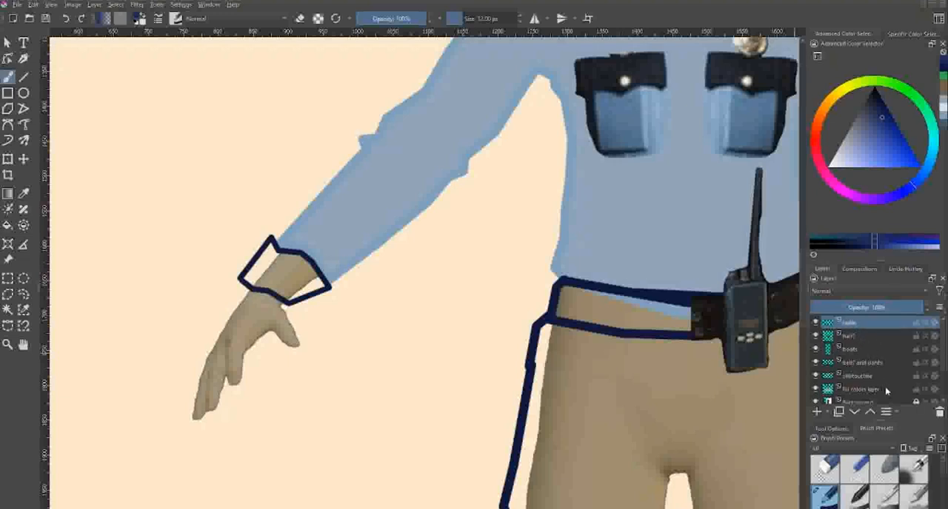
{"action": "left_click", "coordinate": [862, 388]}
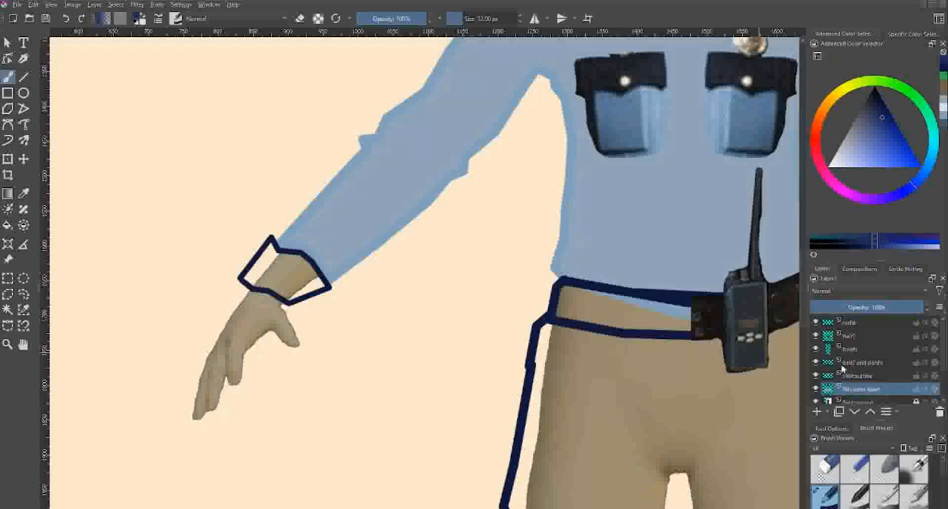
{"action": "left_click", "coordinate": [861, 361]}
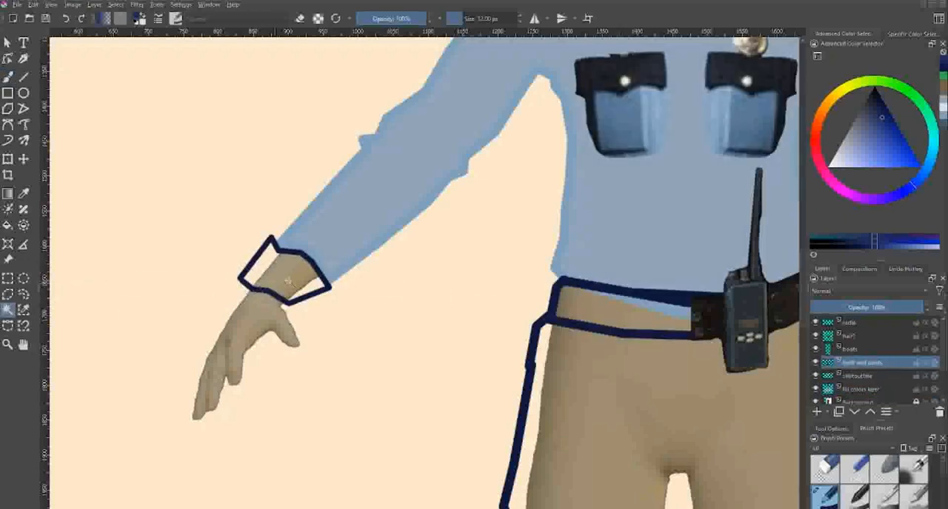
{"action": "left_click", "coordinate": [859, 388]}
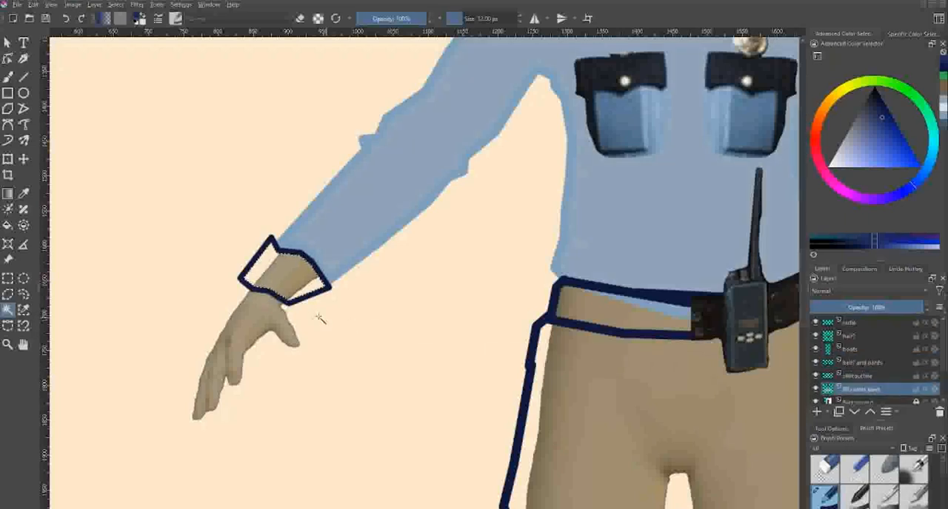
{"action": "left_click", "coordinate": [285, 274]}
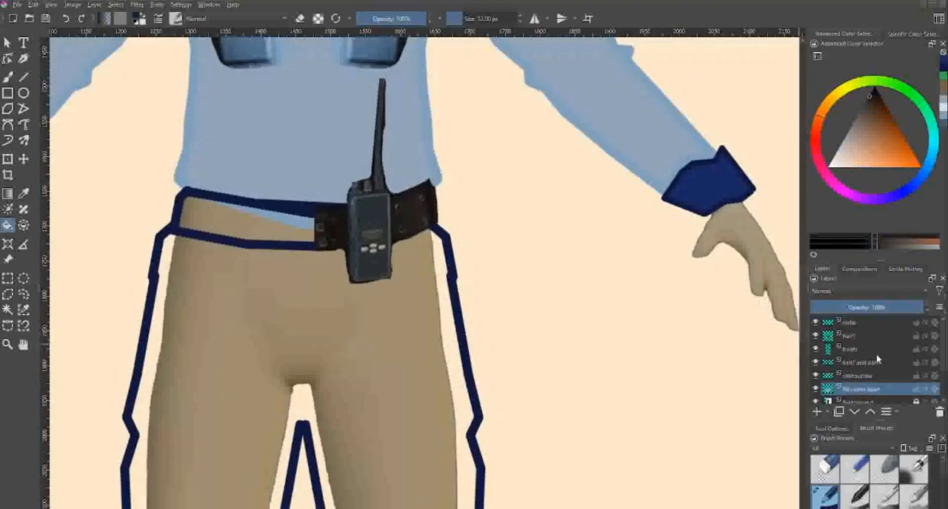
Step: Switch to the belt layer and fill the navy waistband behind the belt
{"action": "left_click", "coordinate": [852, 349]}
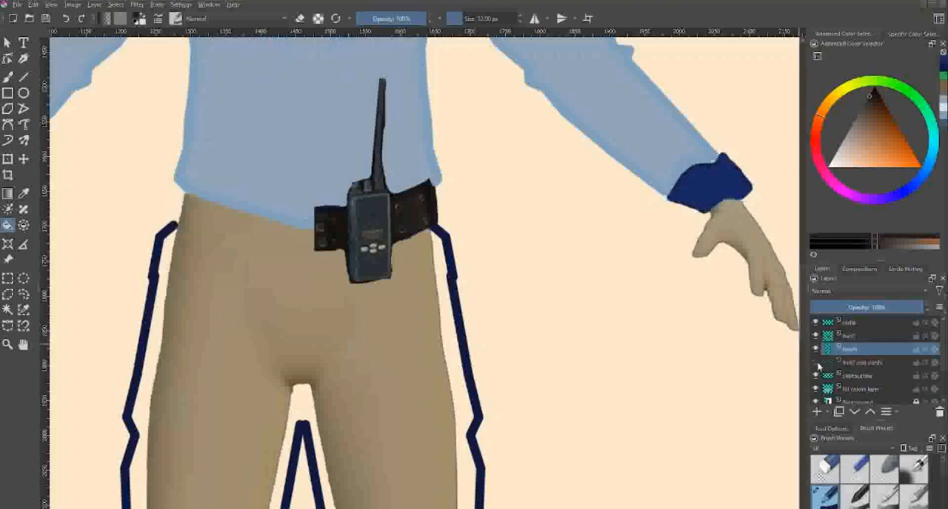
{"action": "left_click", "coordinate": [862, 363]}
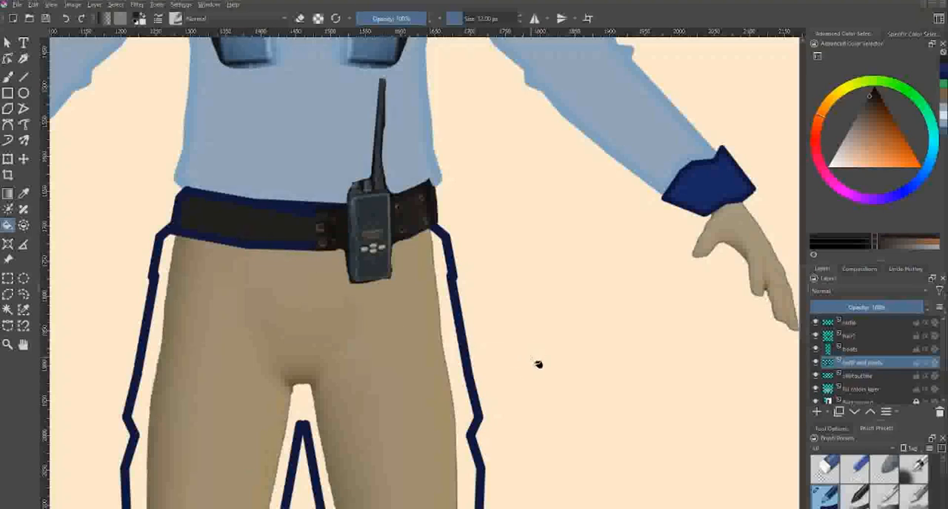
{"action": "mouse_move", "coordinate": [713, 164]}
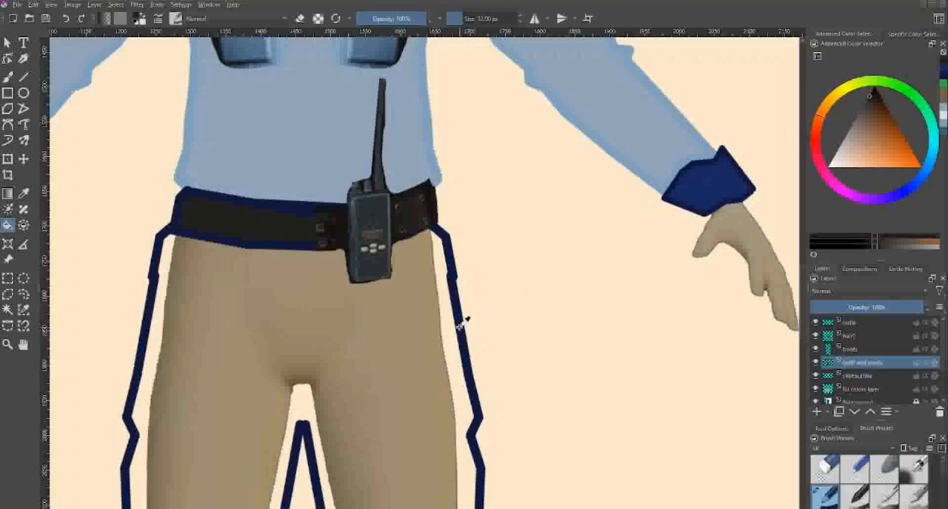
{"action": "left_click", "coordinate": [880, 115]}
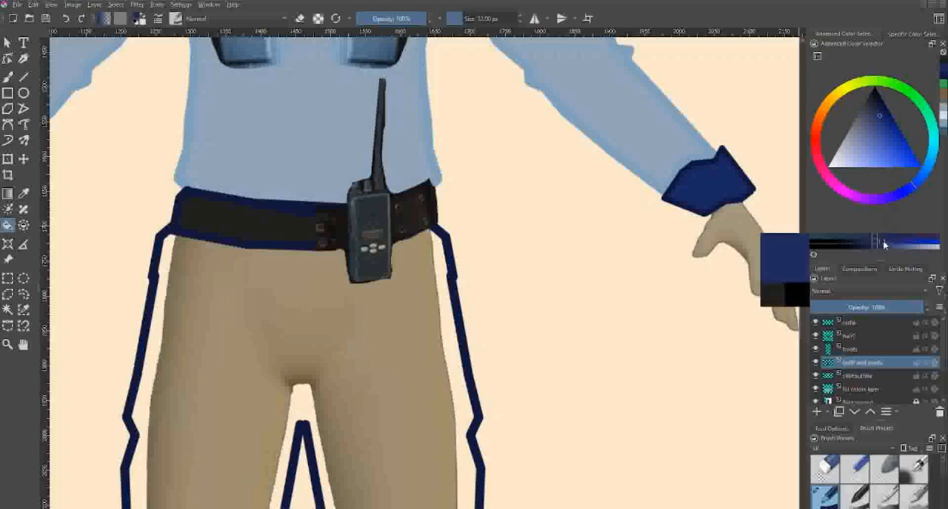
{"action": "scroll", "scroll_direction": "down", "scroll_amount": 3}
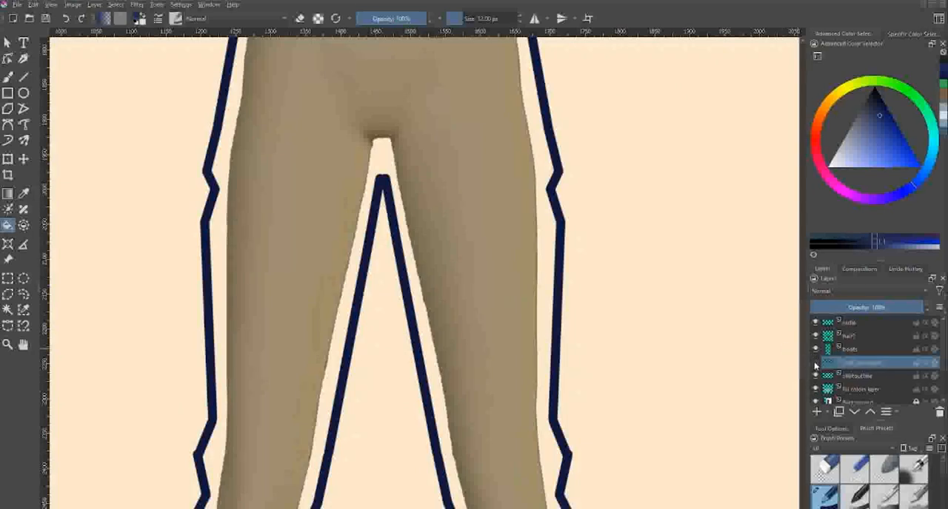
Step: Fill both trouser legs with navy inside their outline on the pants layer
{"action": "left_click", "coordinate": [851, 349]}
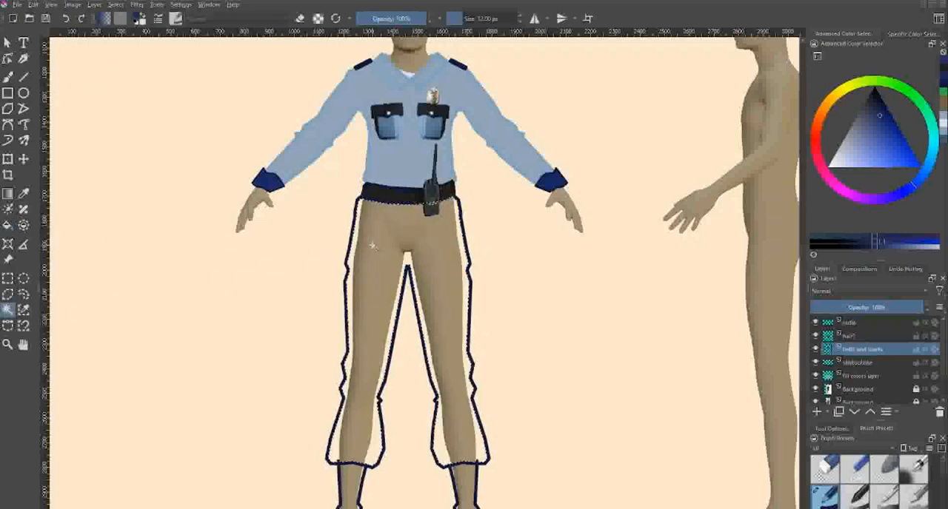
{"action": "left_click", "coordinate": [858, 376]}
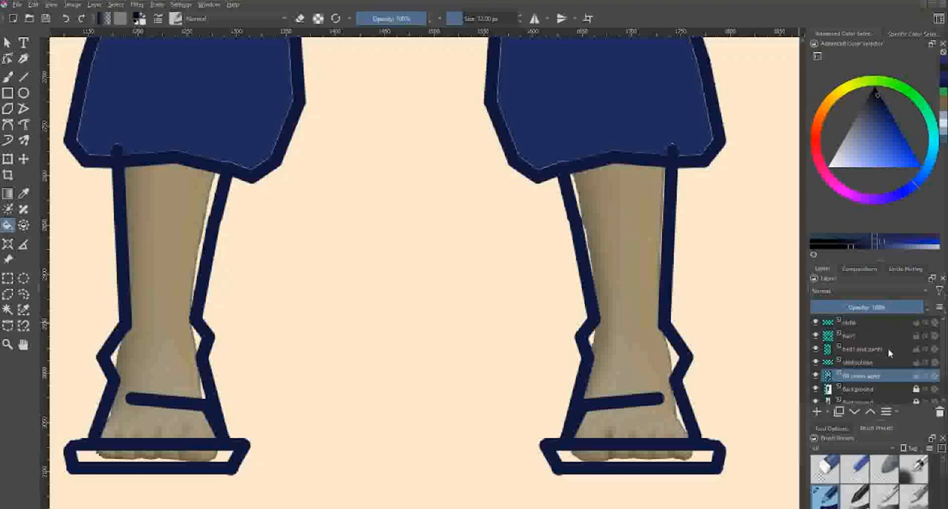
Step: Fill the right boot solid dark navy on the boots layer and brush over the gaps at the sole
{"action": "left_click", "coordinate": [862, 349]}
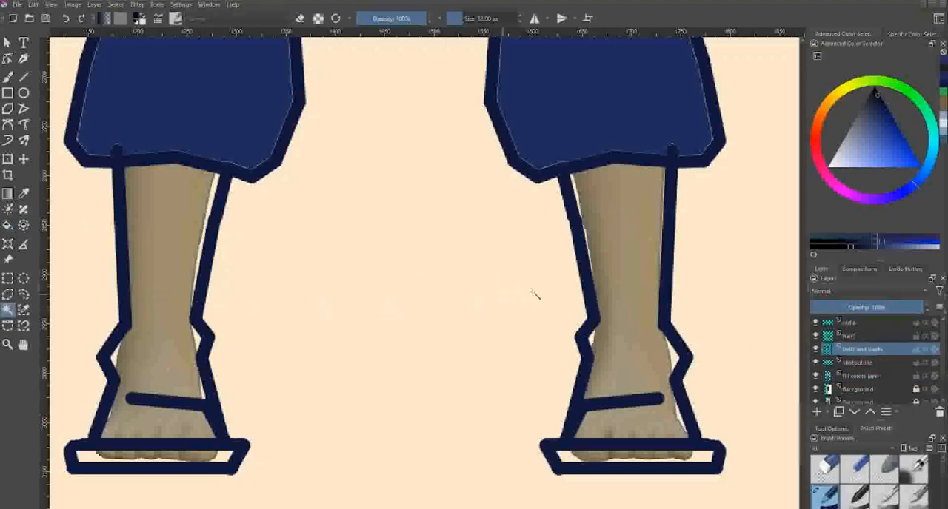
{"action": "left_click", "coordinate": [861, 376]}
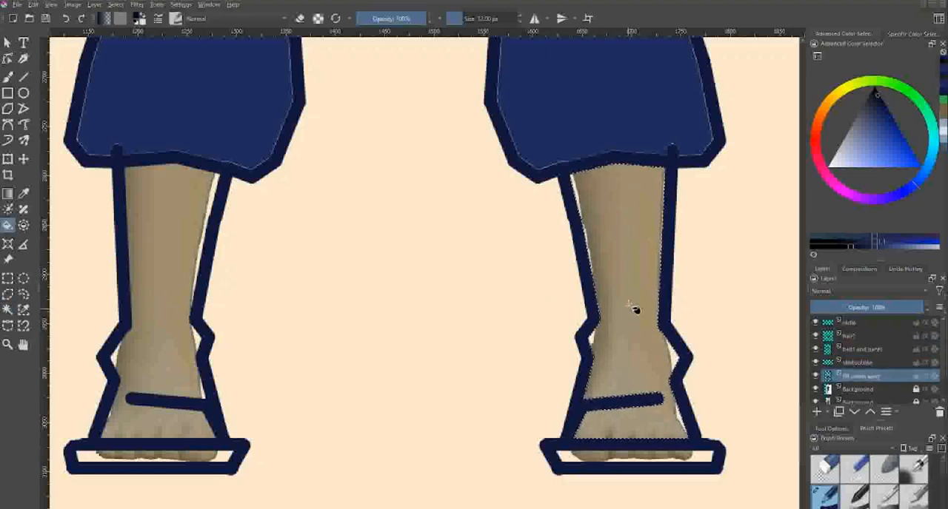
{"action": "left_click", "coordinate": [619, 459]}
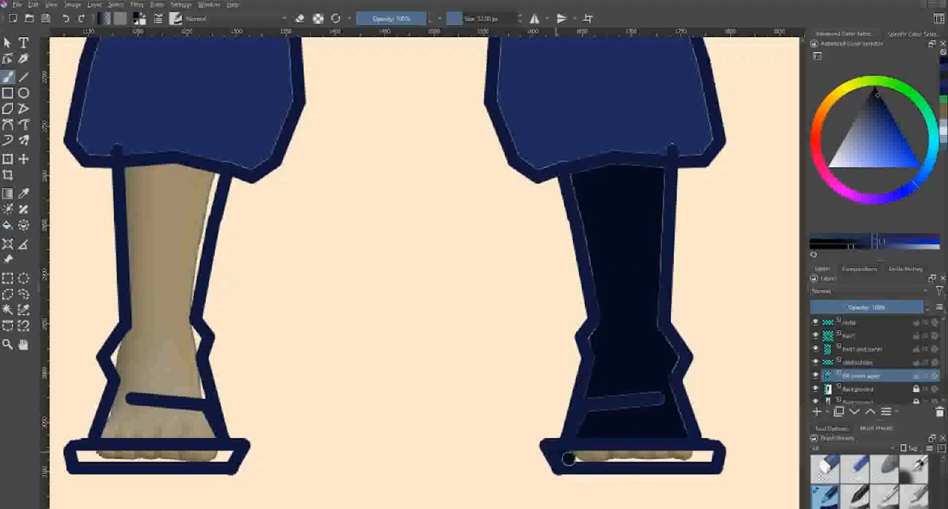
{"action": "left_click_drag", "start_coordinate": [566, 459], "coordinate": [711, 458]}
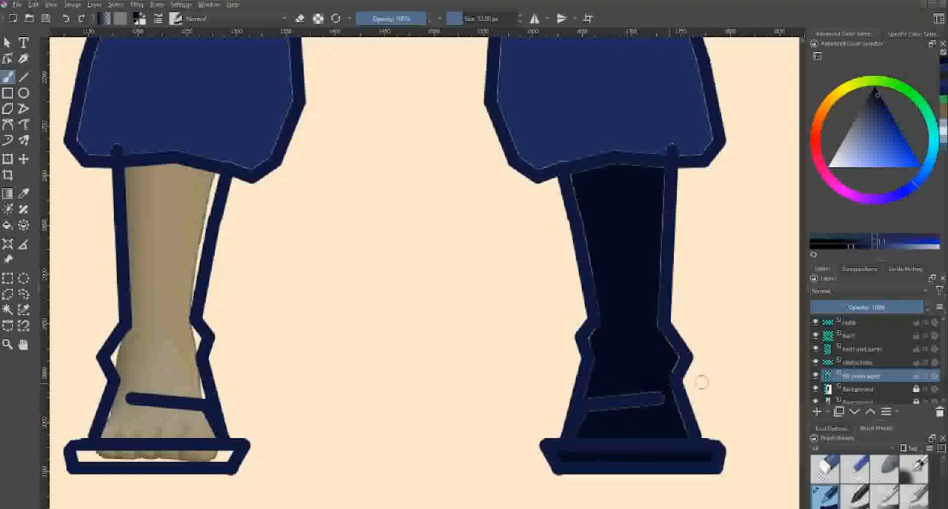
{"action": "left_click", "coordinate": [861, 349]}
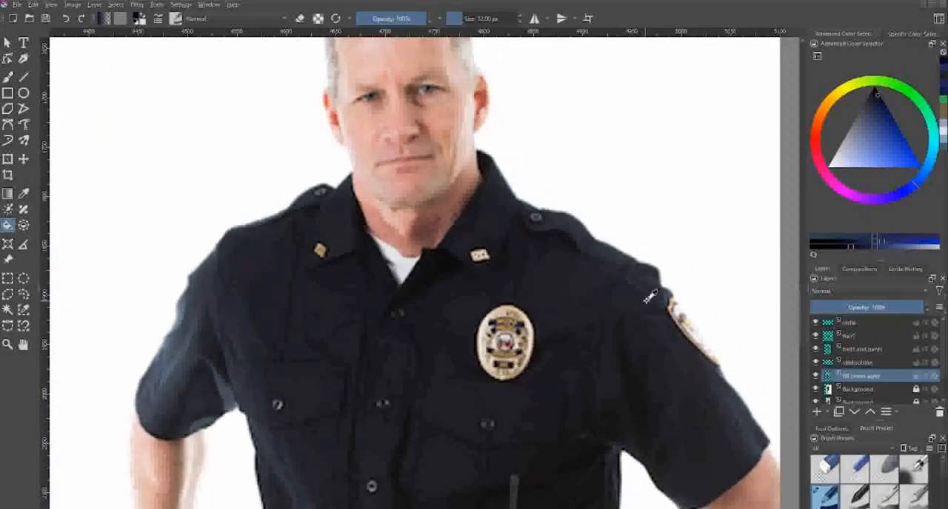
Step: Rectangle-select the shoulder patch on the officer reference photo and bring it into the drawing
{"action": "left_click_drag", "start_coordinate": [654, 280], "coordinate": [746, 391]}
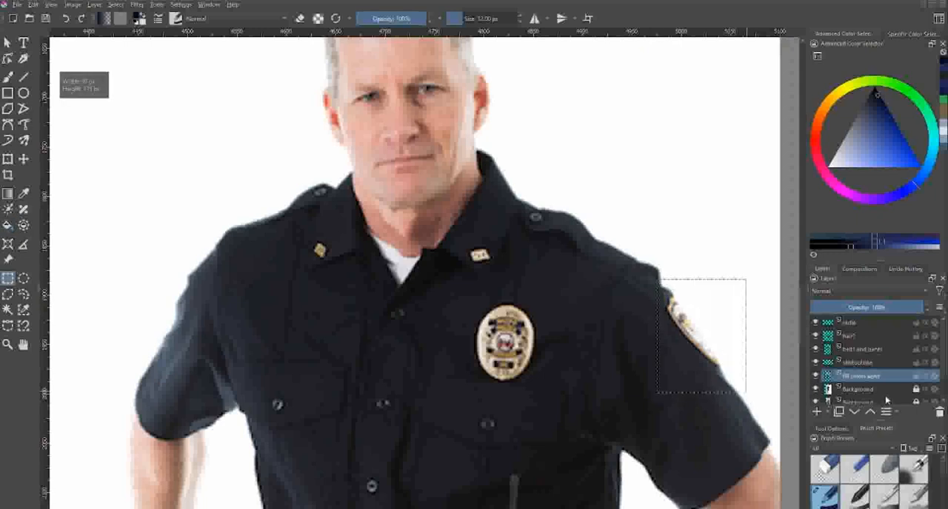
{"action": "left_click", "coordinate": [859, 390]}
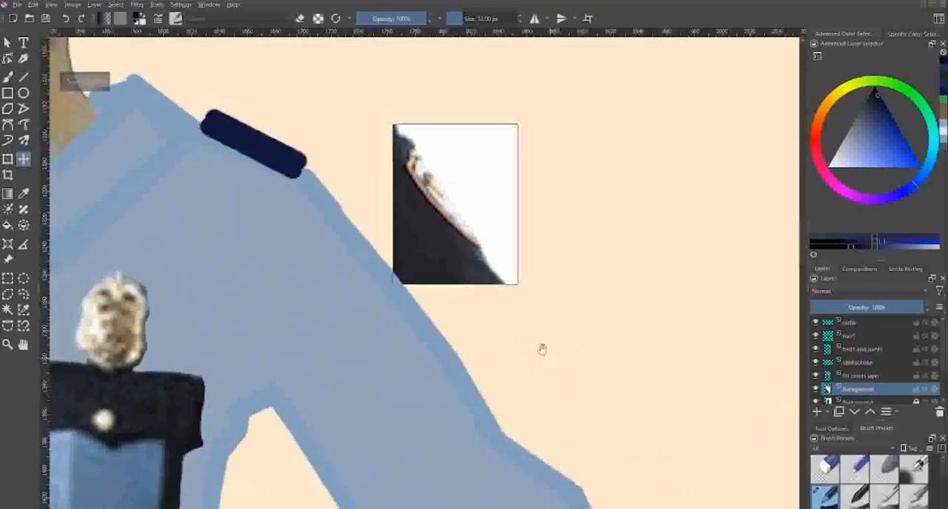
Step: On the pasted patch layer, brush cream over the white background around the patch
{"action": "left_click", "coordinate": [859, 325]}
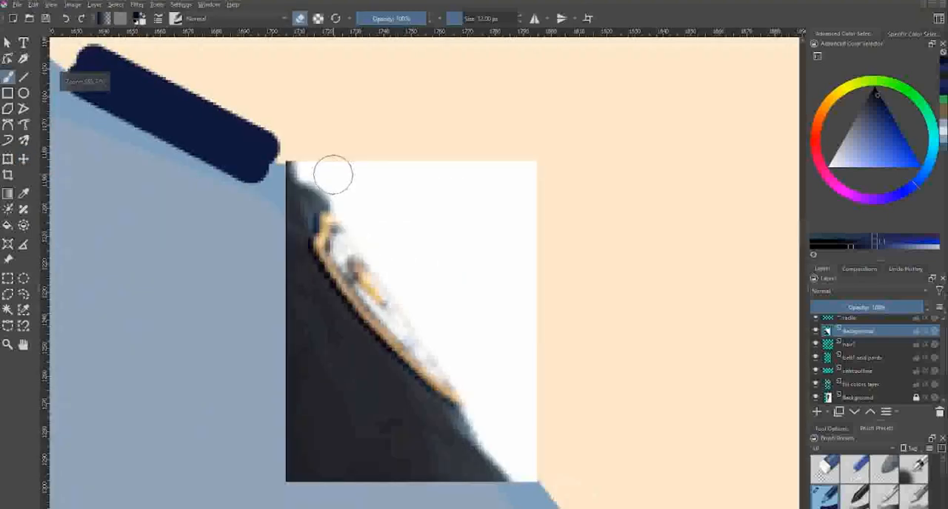
{"action": "left_click_drag", "start_coordinate": [333, 175], "coordinate": [379, 235]}
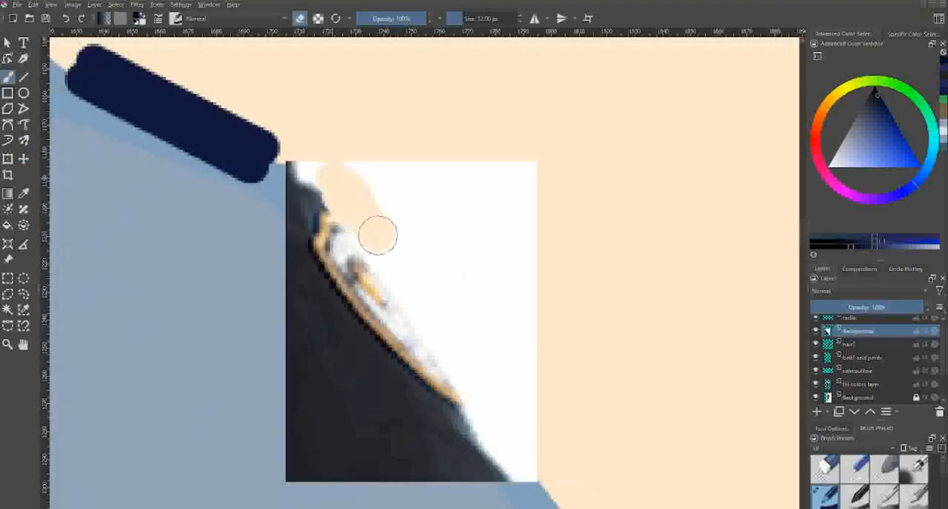
{"action": "left_click_drag", "start_coordinate": [377, 236], "coordinate": [426, 311]}
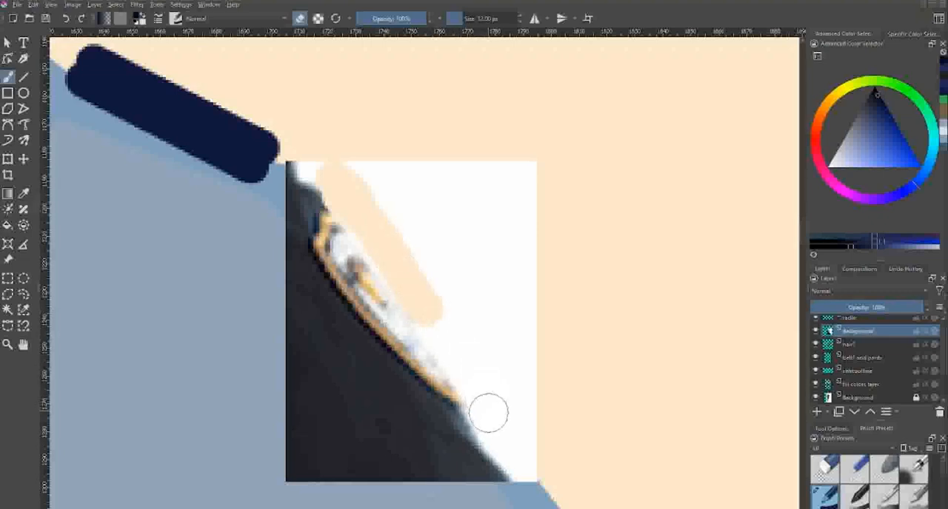
{"action": "left_click_drag", "start_coordinate": [488, 413], "coordinate": [465, 361]}
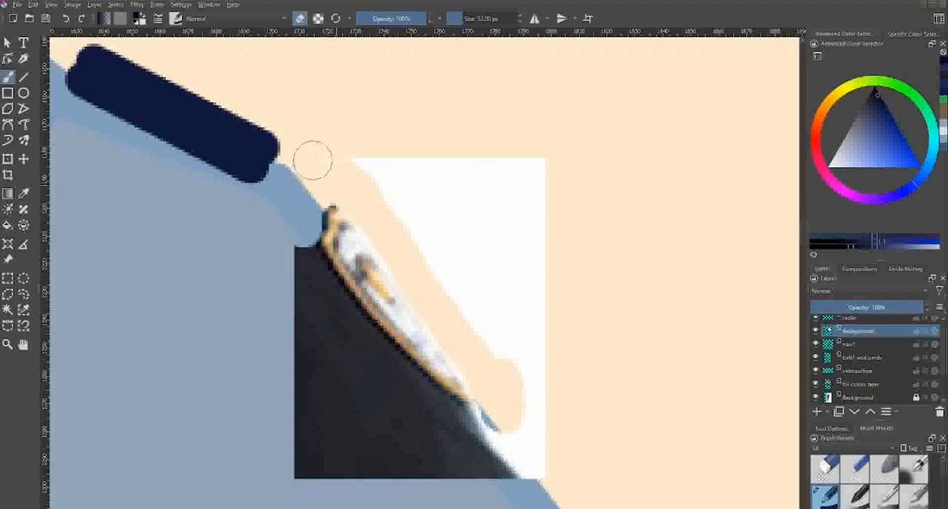
Step: Cover the remaining white with cream and restore the light blue sleeve under the patch
{"action": "left_click_drag", "start_coordinate": [314, 160], "coordinate": [530, 400]}
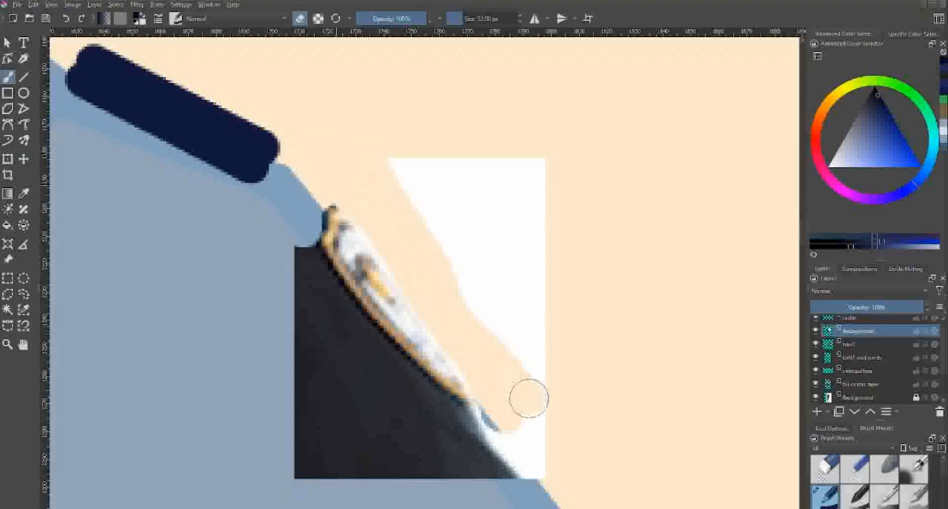
{"action": "left_click", "coordinate": [459, 415]}
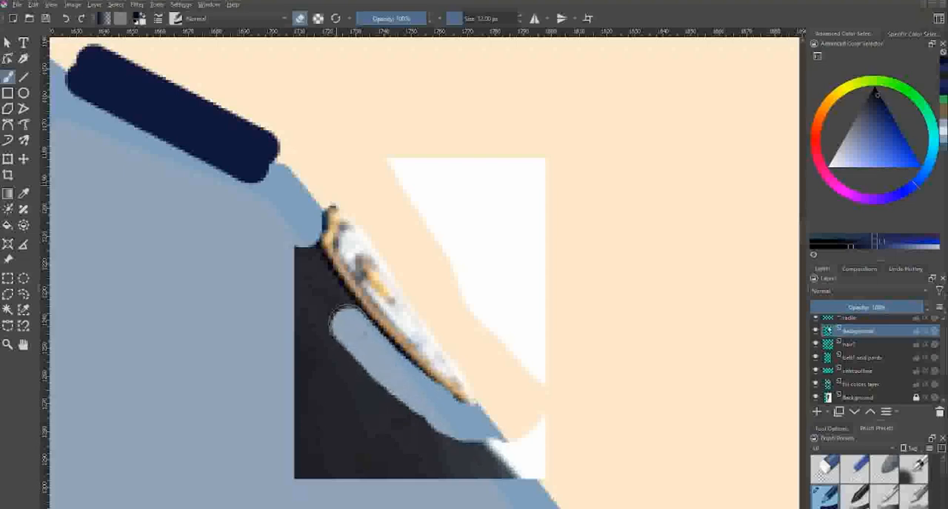
{"action": "left_click", "coordinate": [333, 333]}
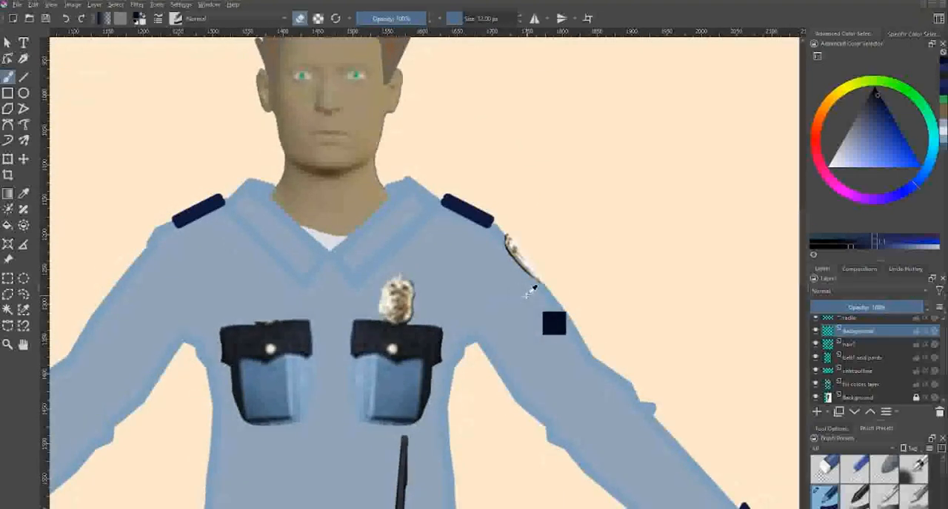
Step: Select the patch area and create a New Layer From Selection in the Layers docker
{"action": "left_click_drag", "start_coordinate": [503, 234], "coordinate": [592, 300]}
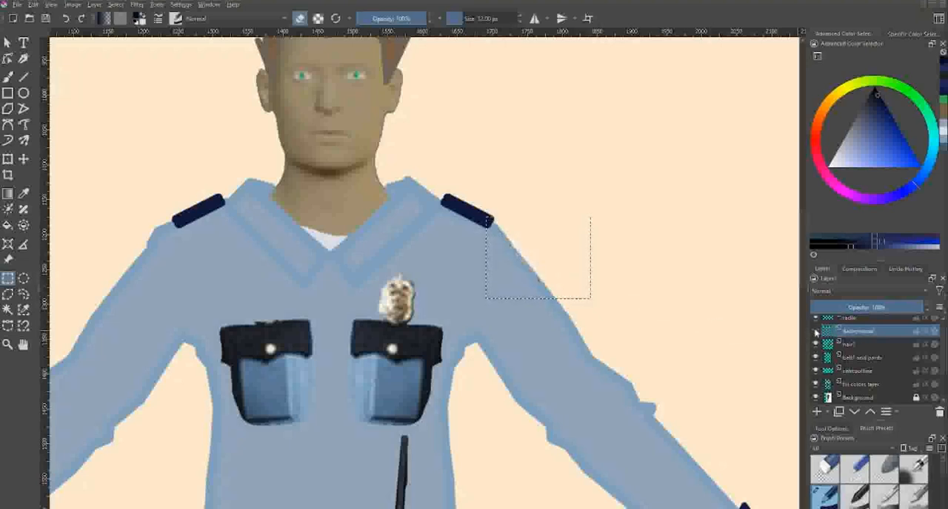
{"action": "right_click", "coordinate": [857, 332]}
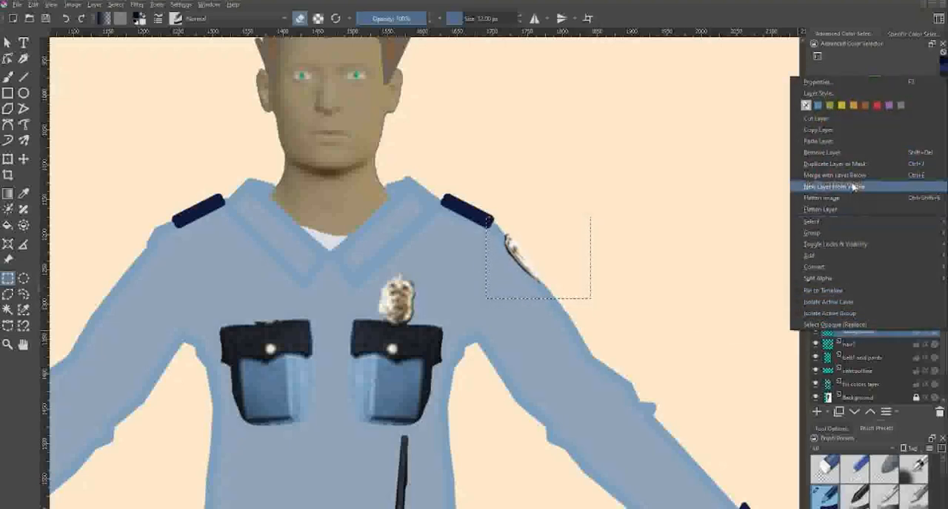
{"action": "left_click", "coordinate": [832, 186]}
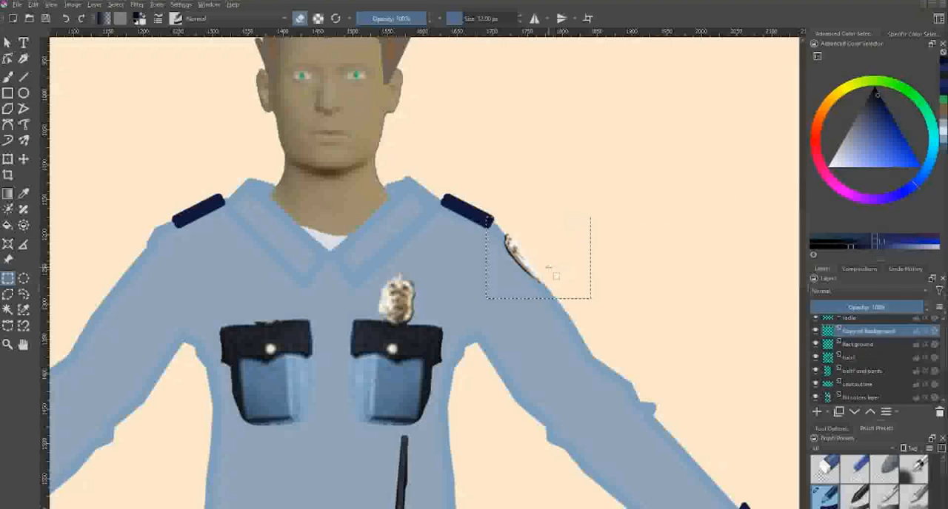